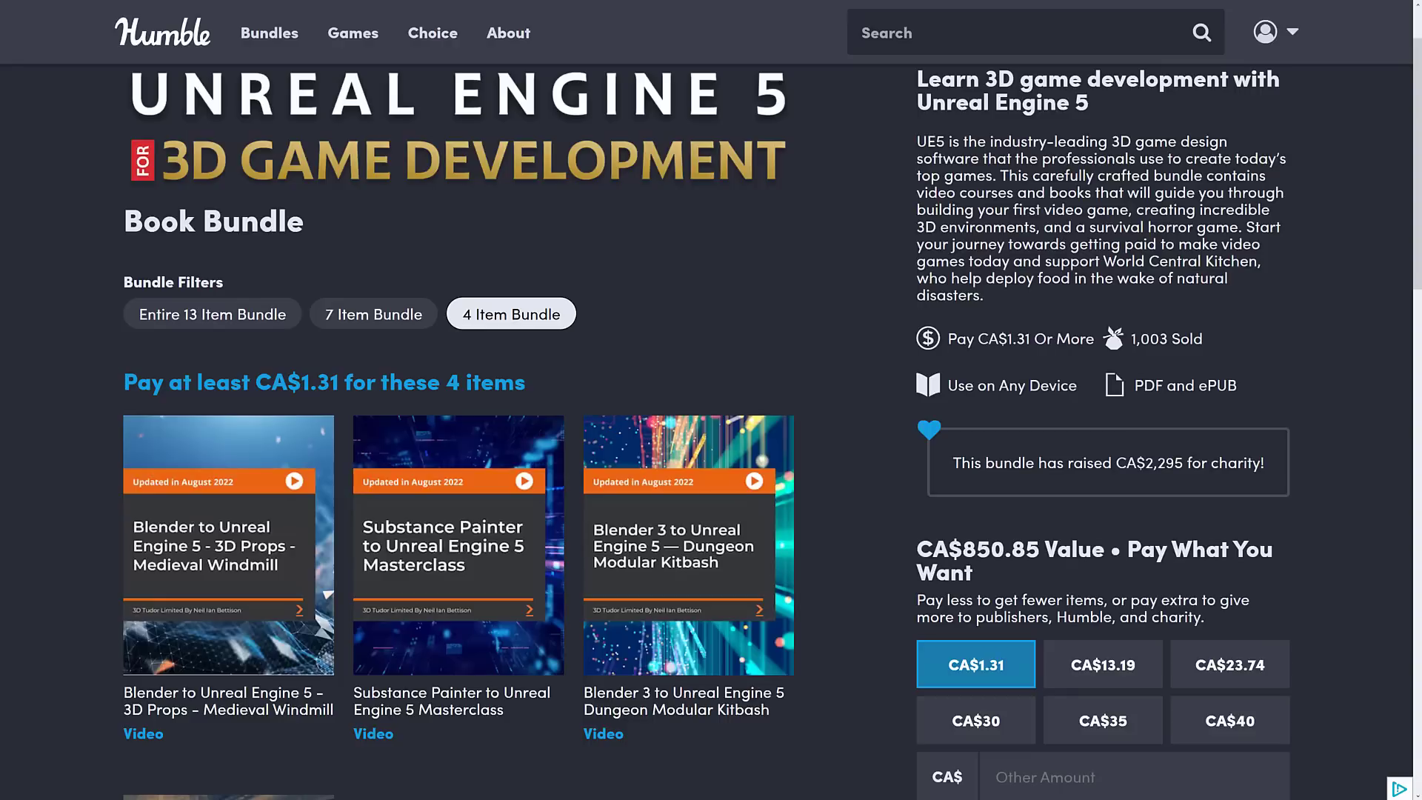
mouse_move(770, 134)
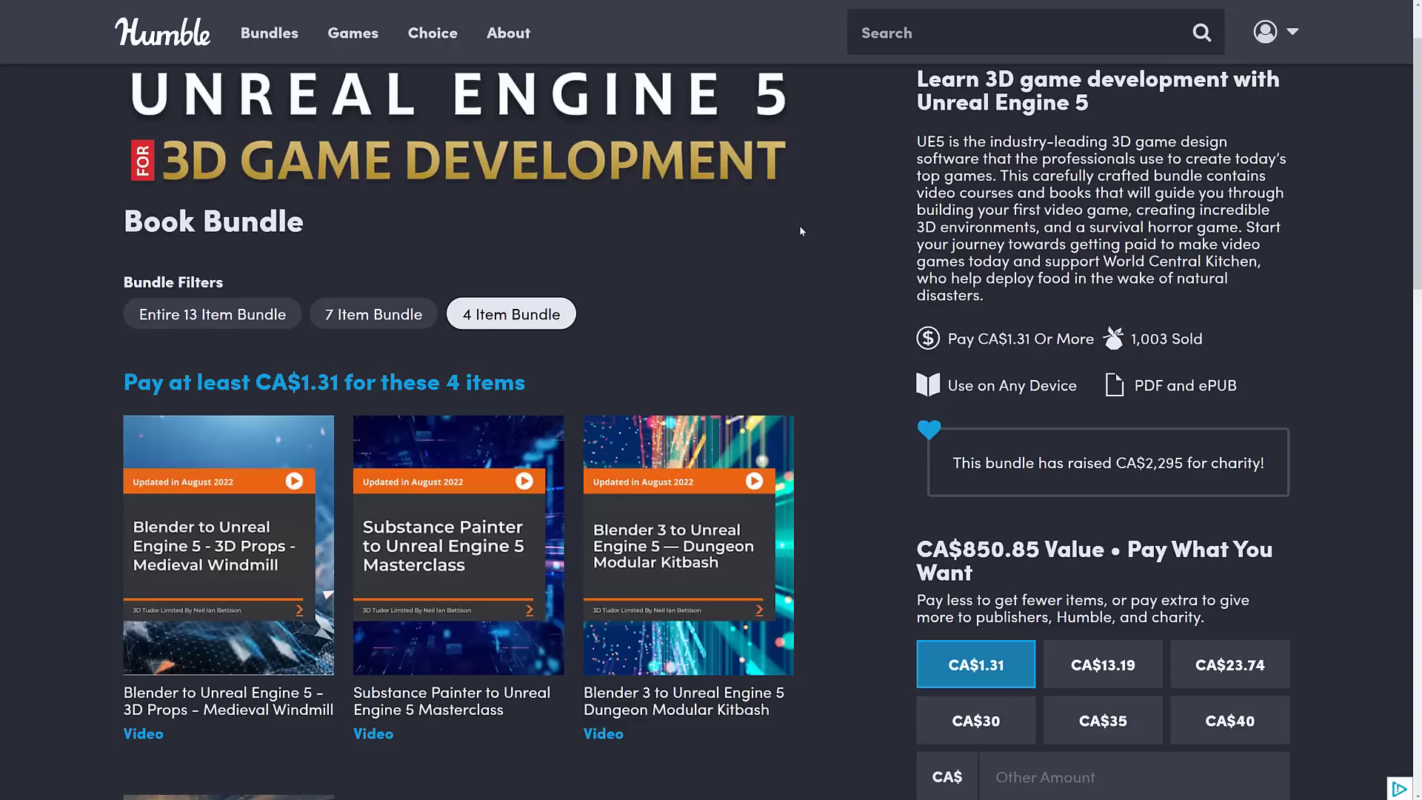
mouse_move(456, 171)
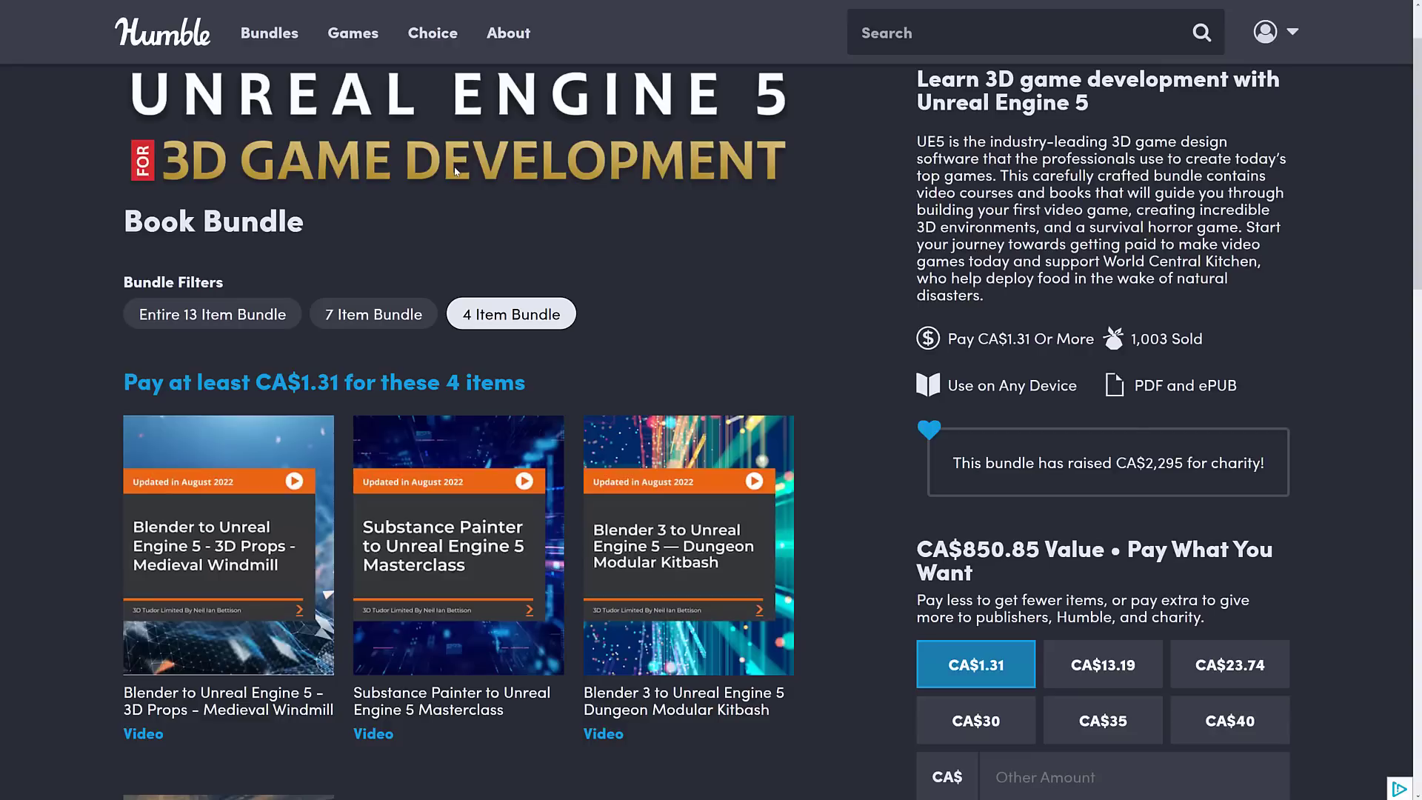
mouse_move(466, 240)
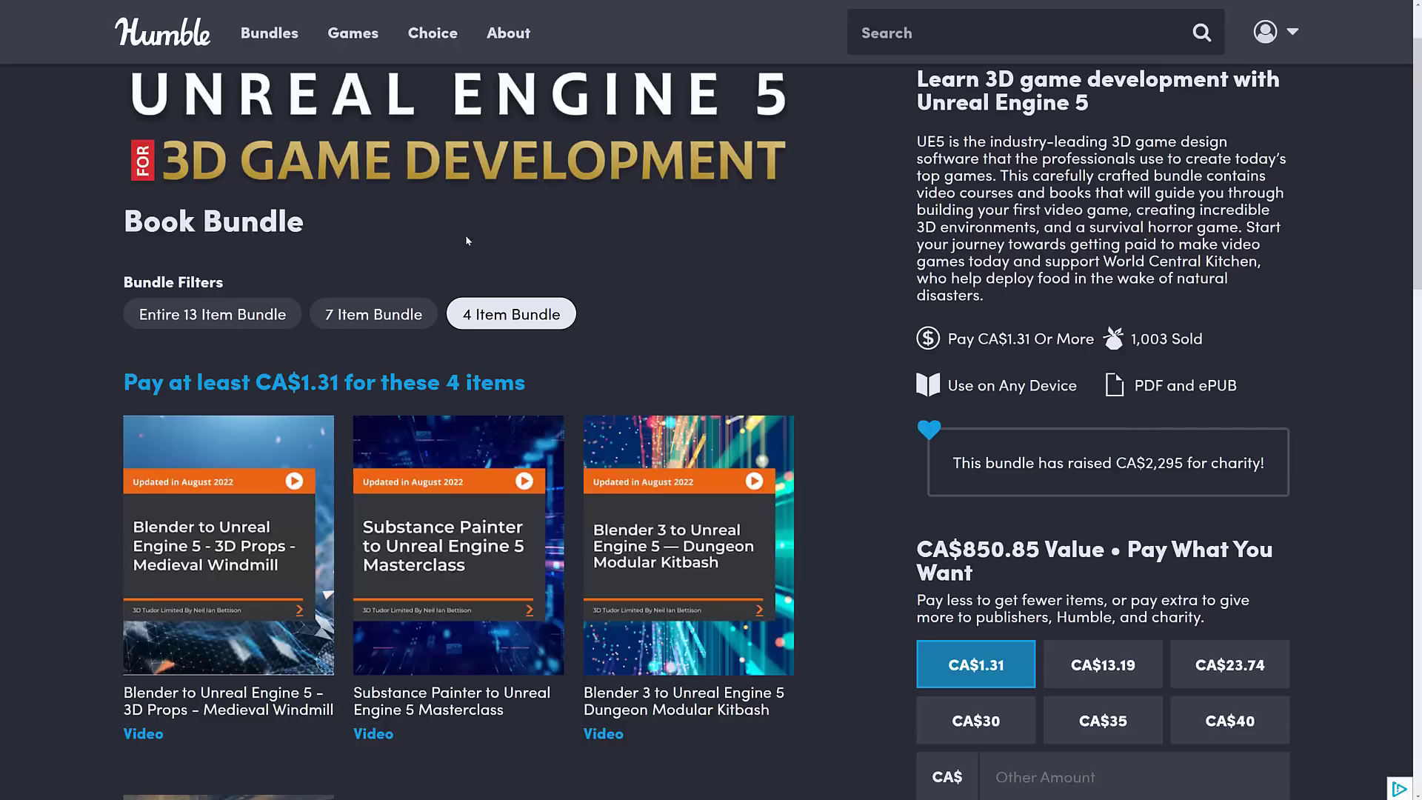
mouse_move(379, 333)
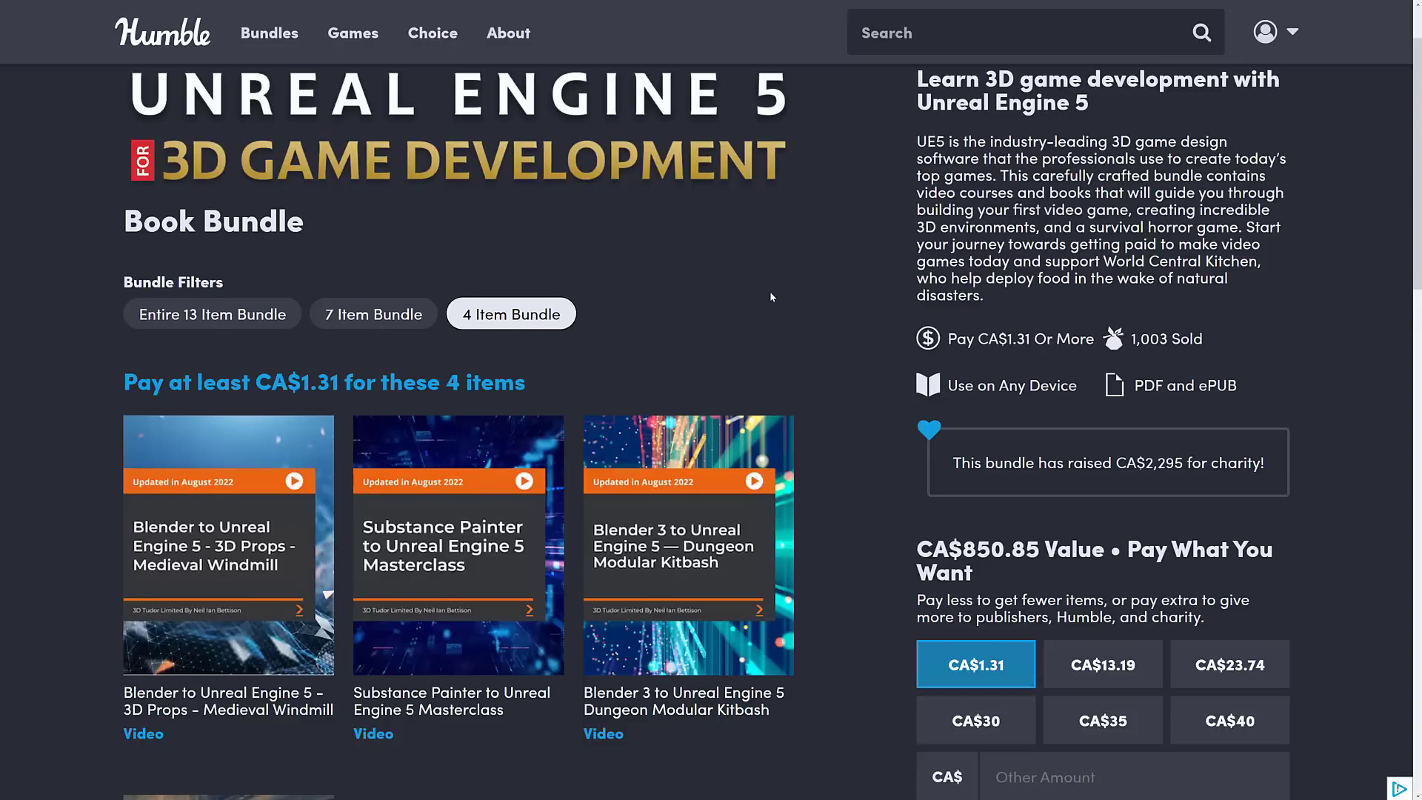
Step: Scroll through the bundle's store page to review the listed Unreal Engine 5 course items
scroll(down, 3)
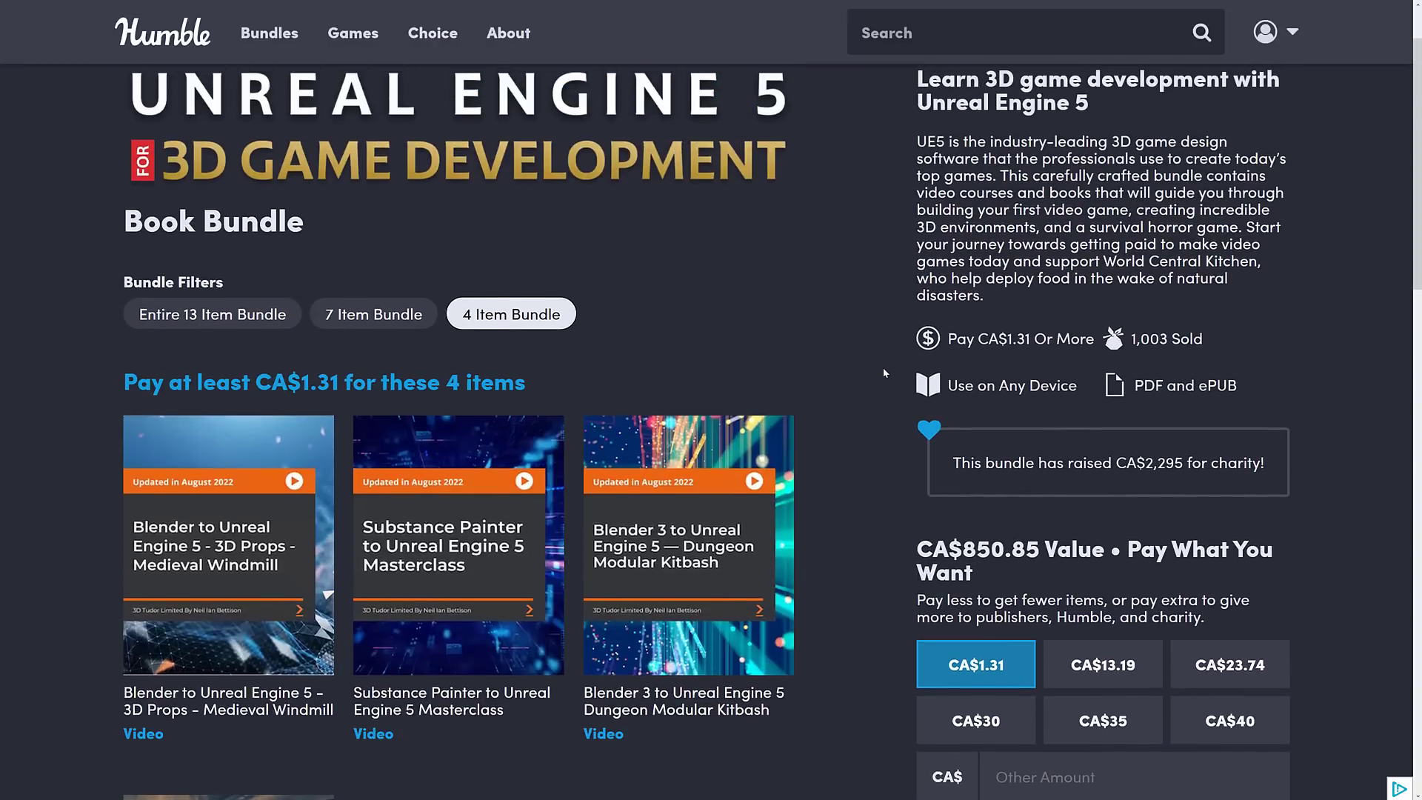
scroll(down, 3)
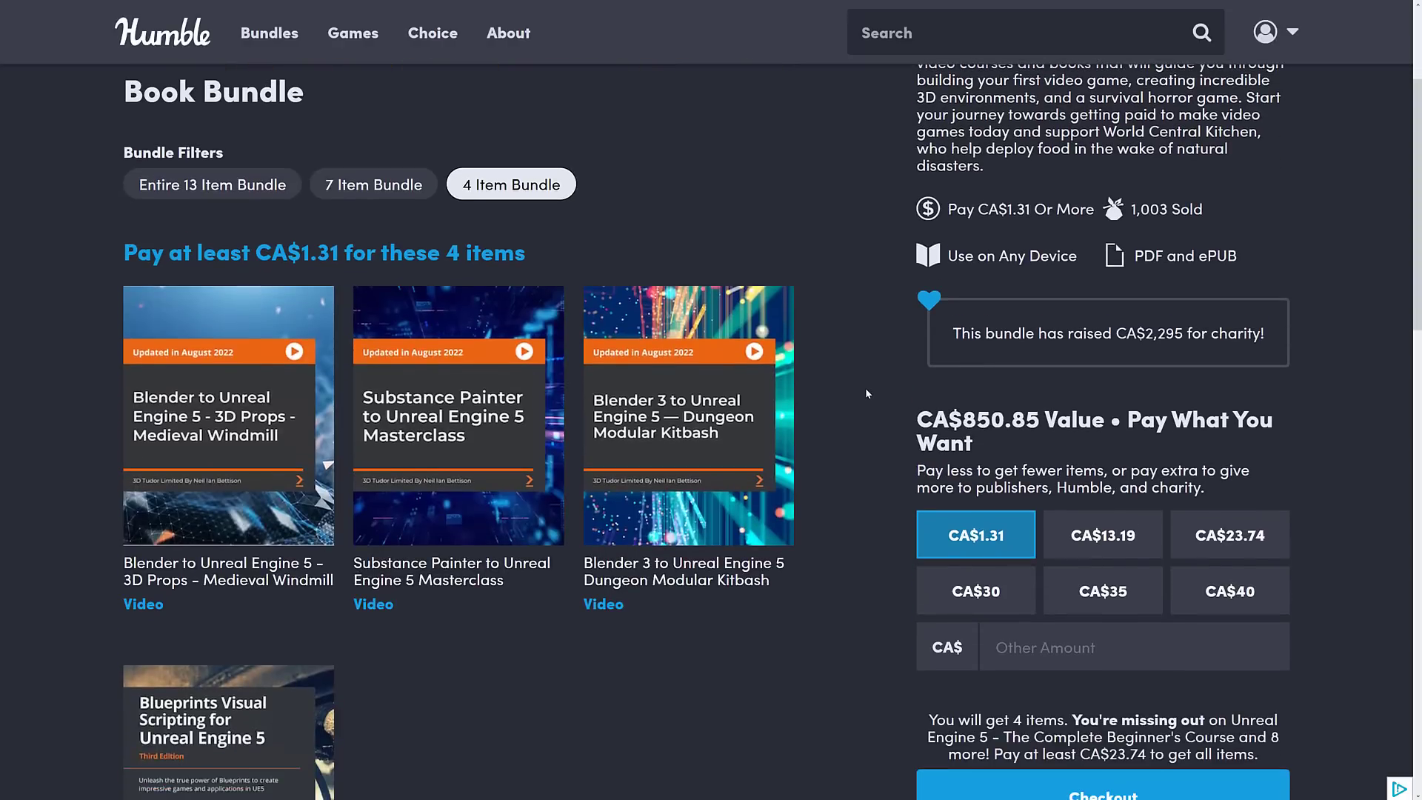
scroll(down, 3)
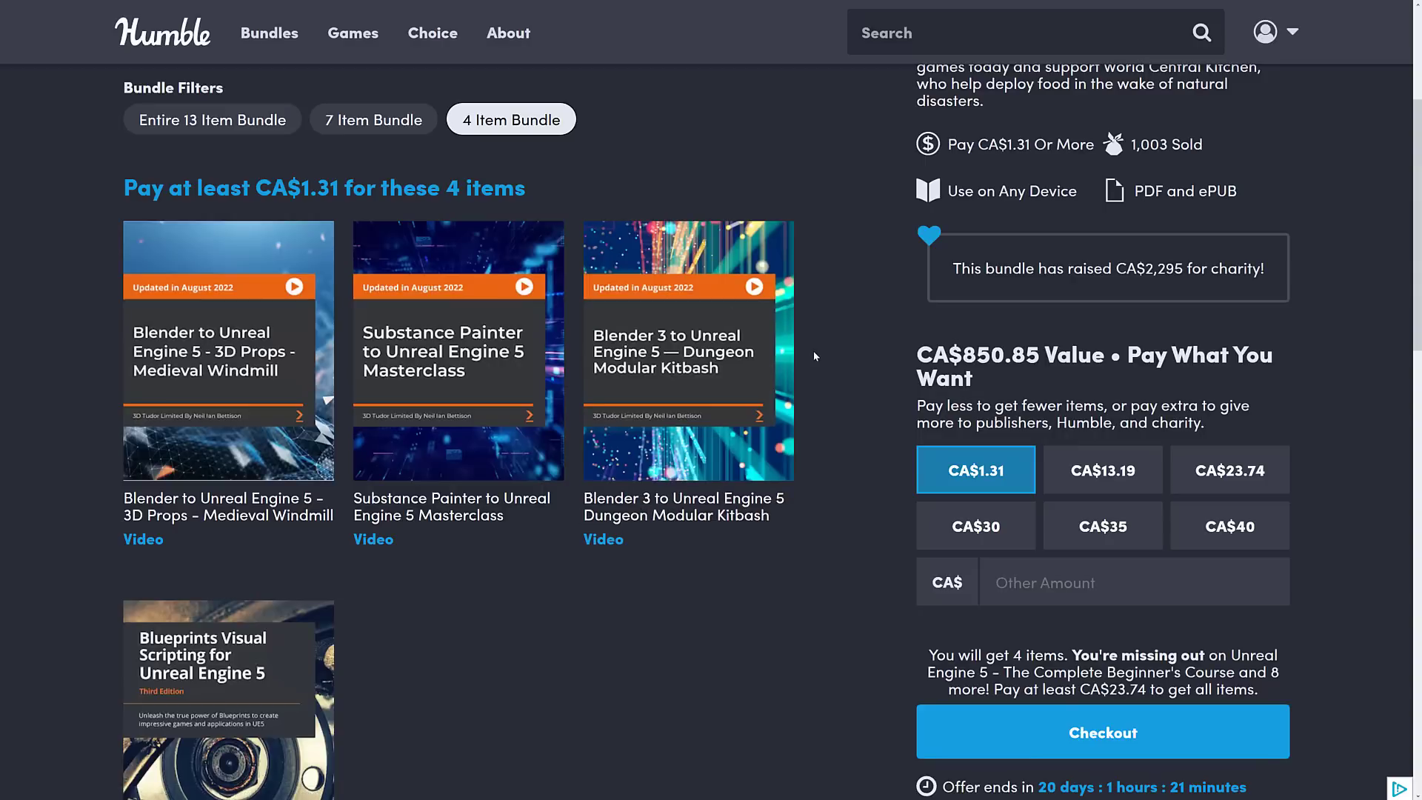
scroll(down, 3)
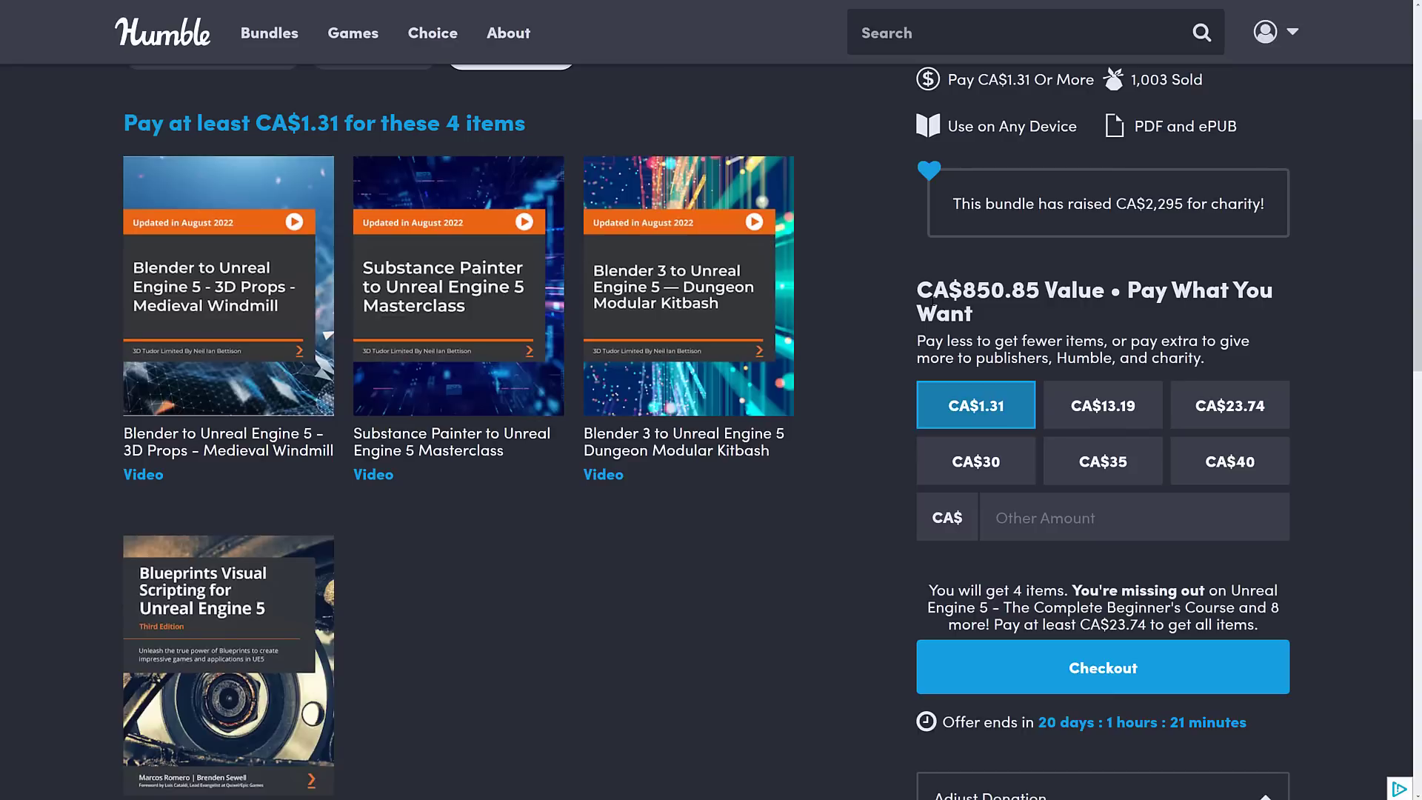
mouse_move(445, 289)
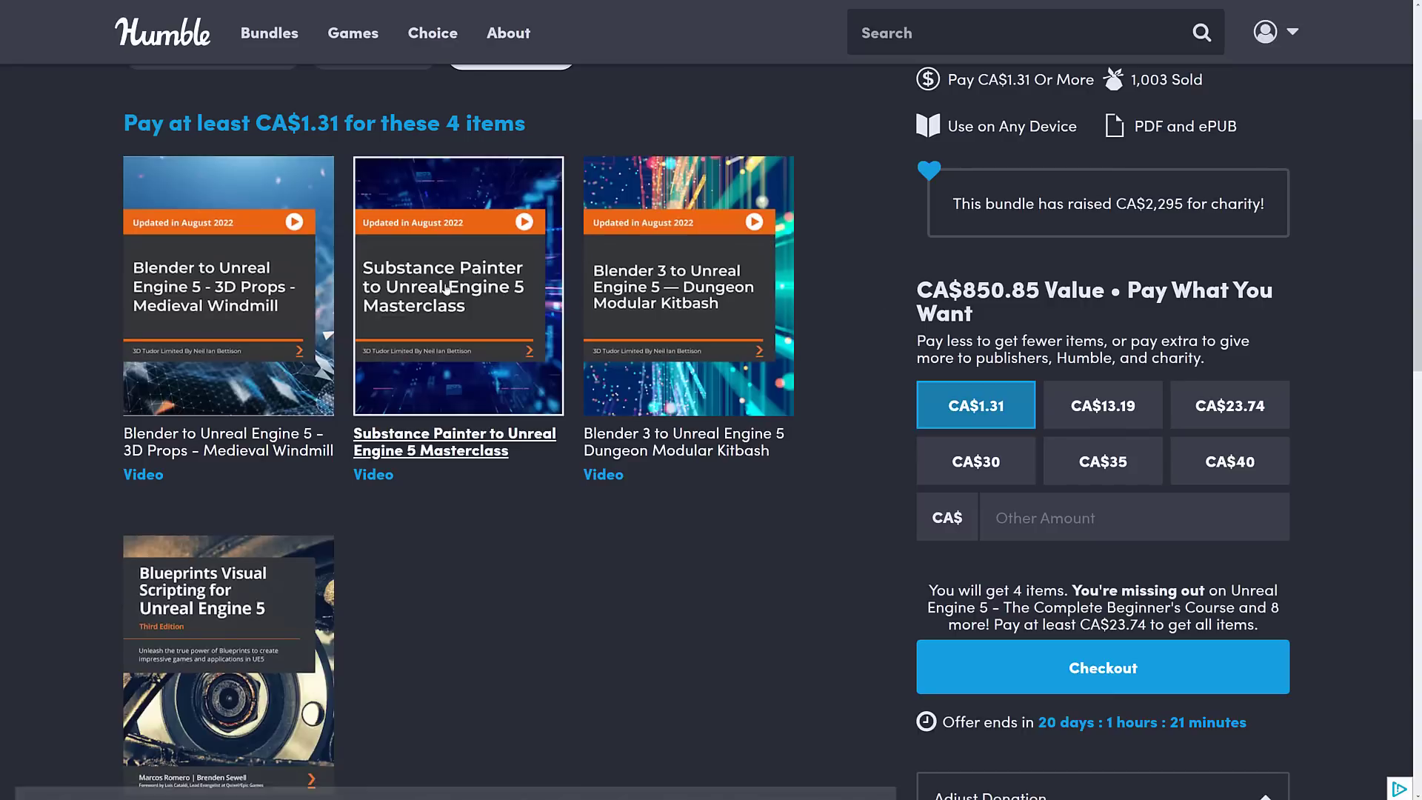
mouse_move(175, 321)
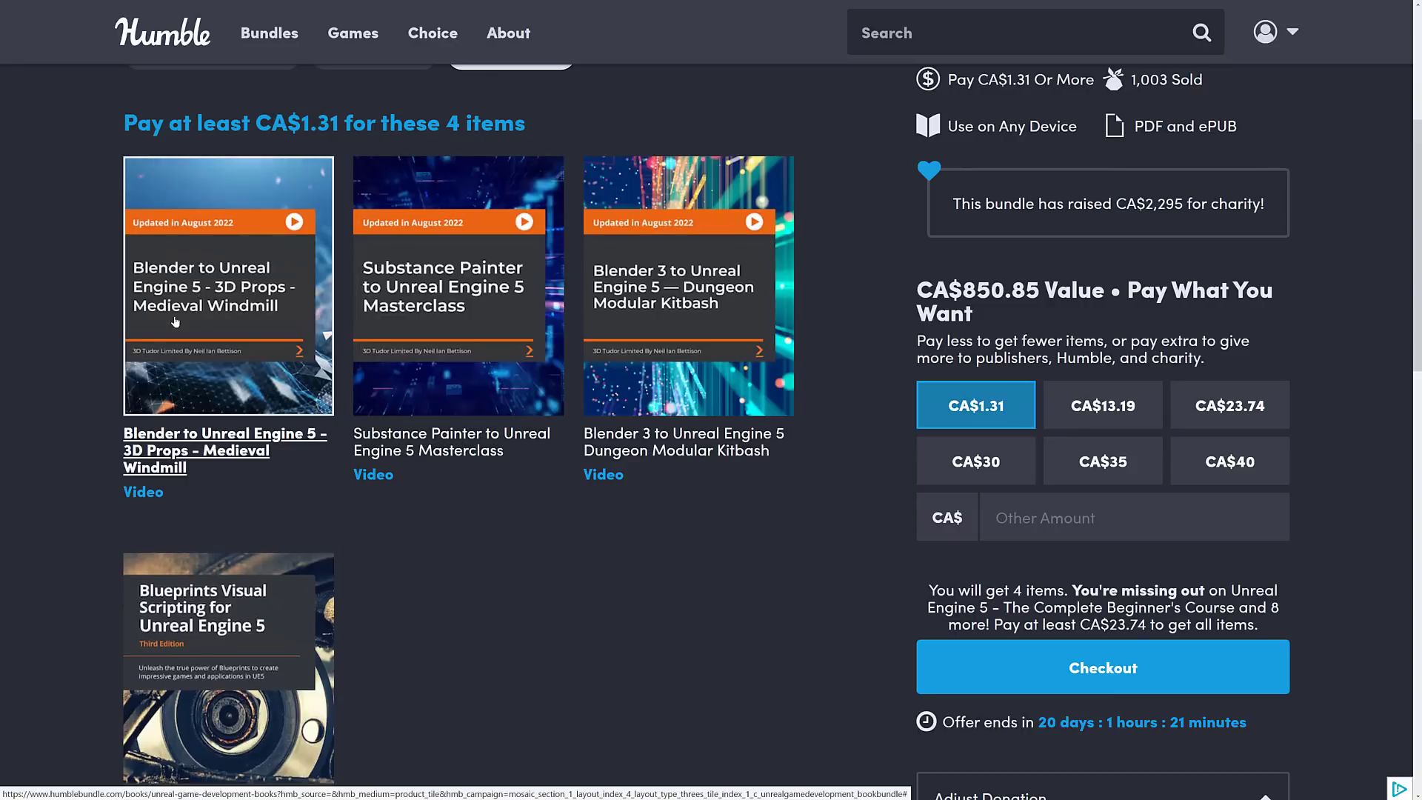
mouse_move(458, 285)
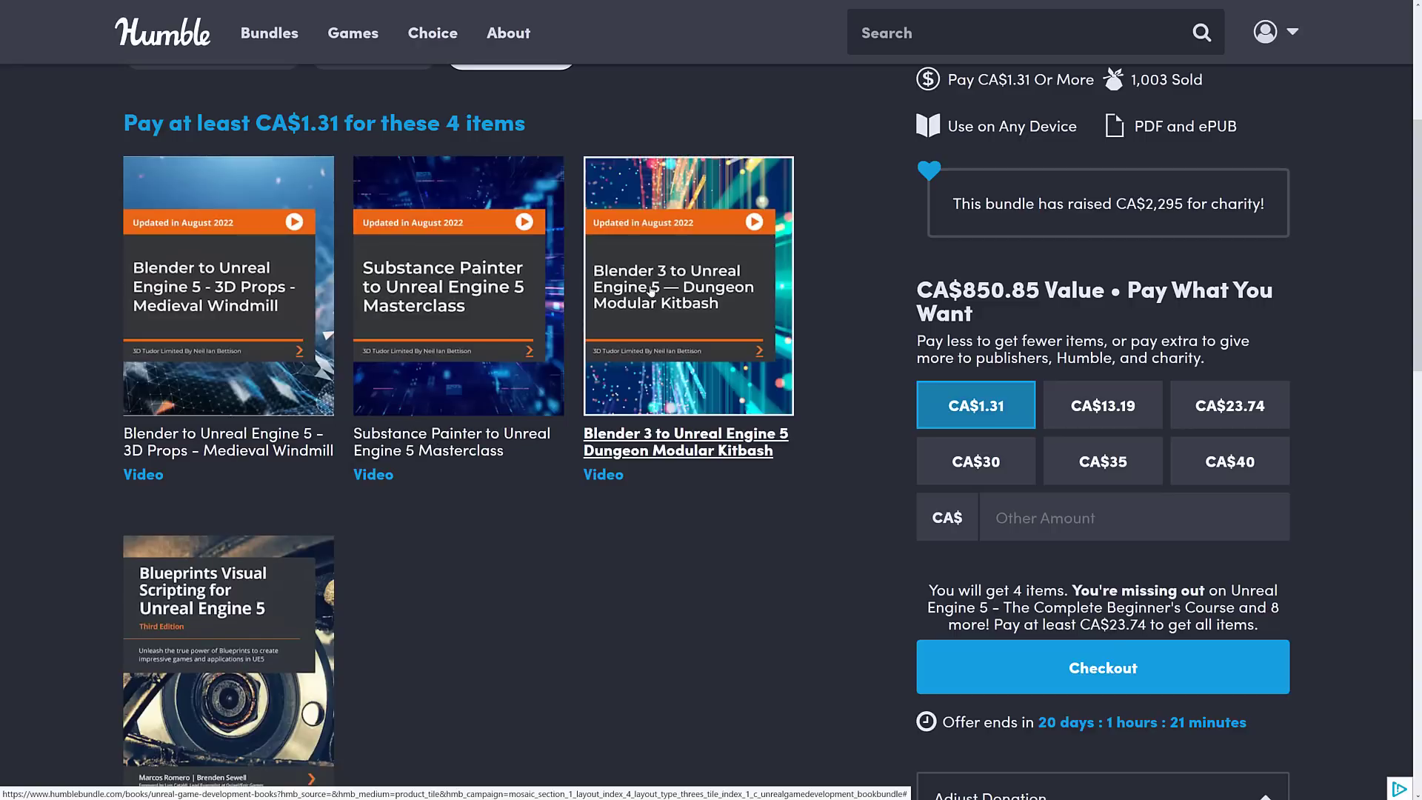
scroll(down, 3)
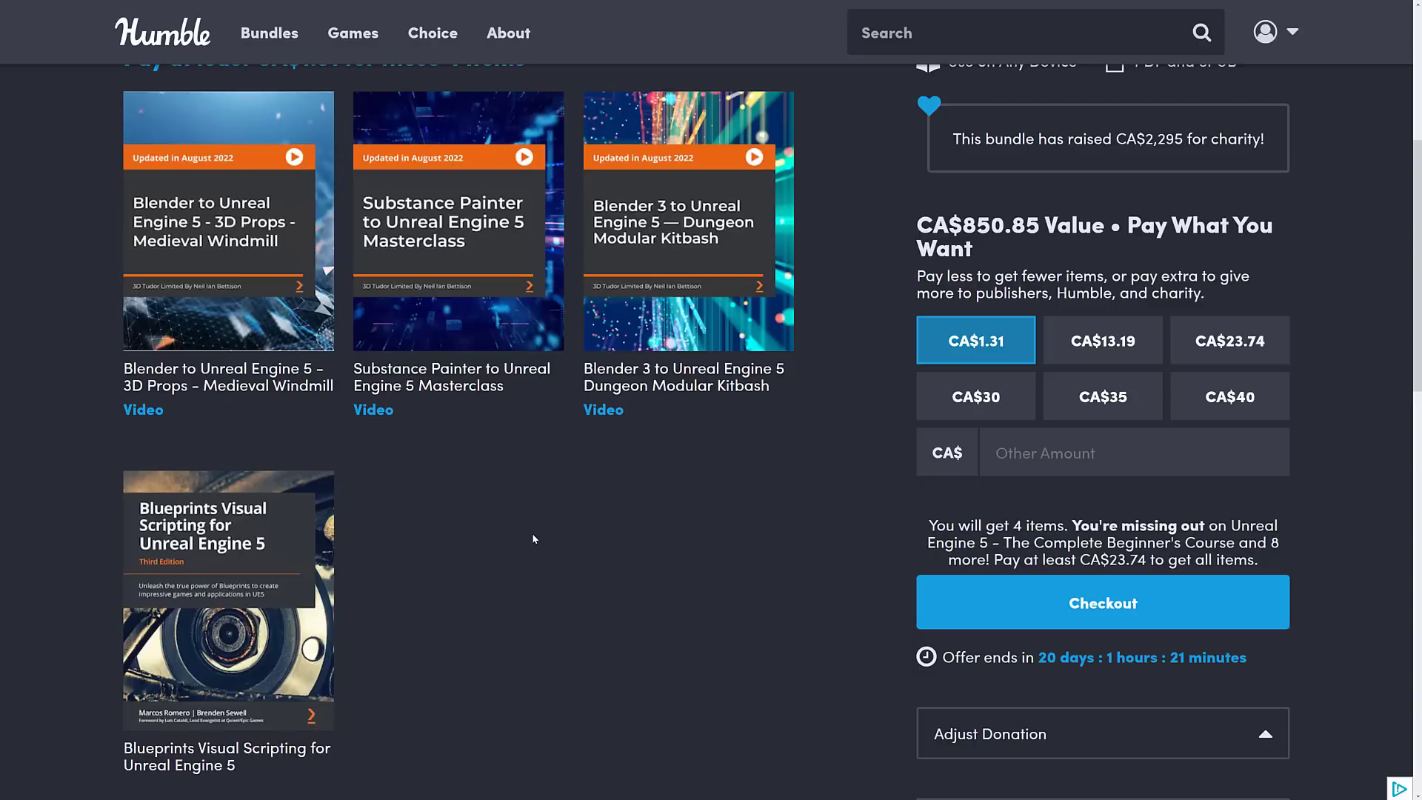
scroll(down, 3)
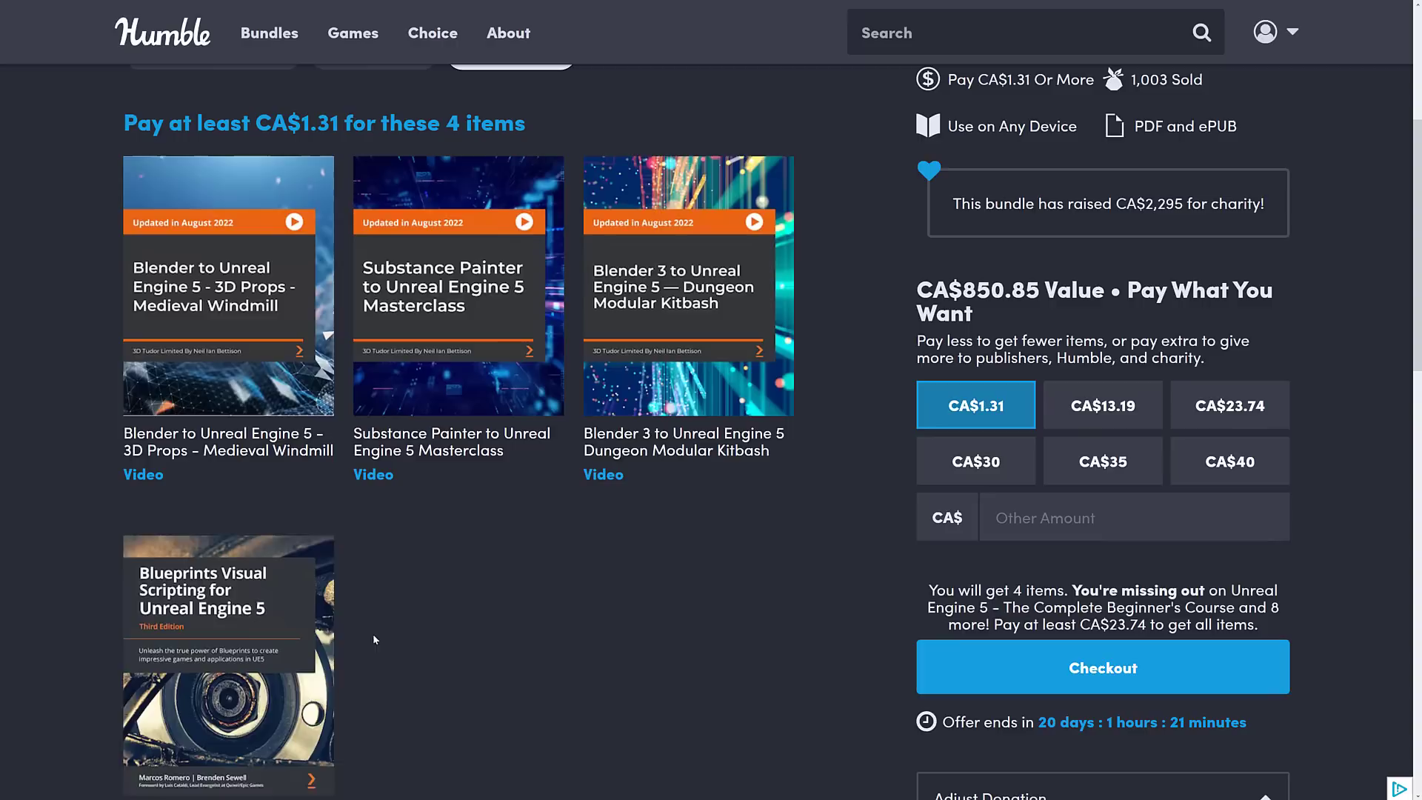
mouse_move(245, 640)
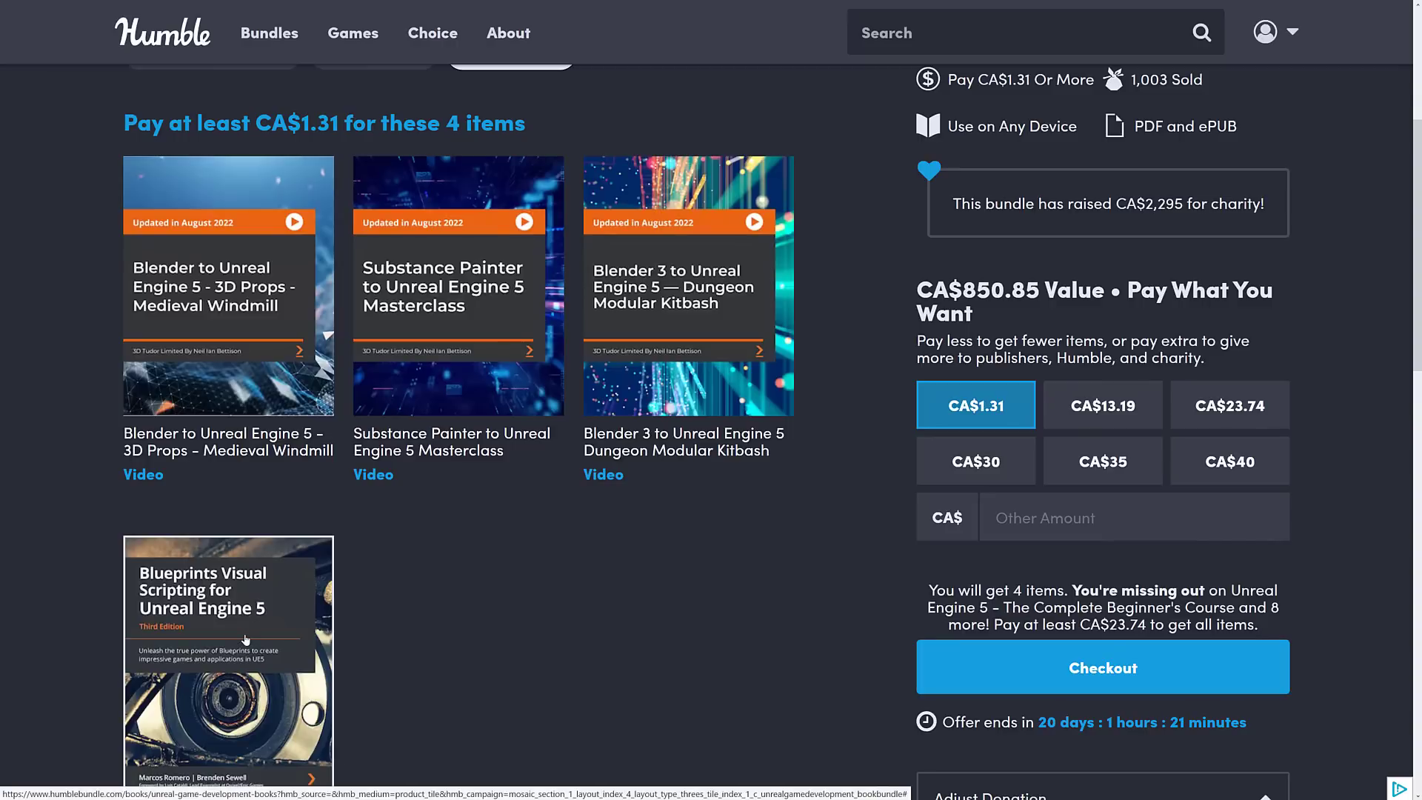
mouse_move(27, 679)
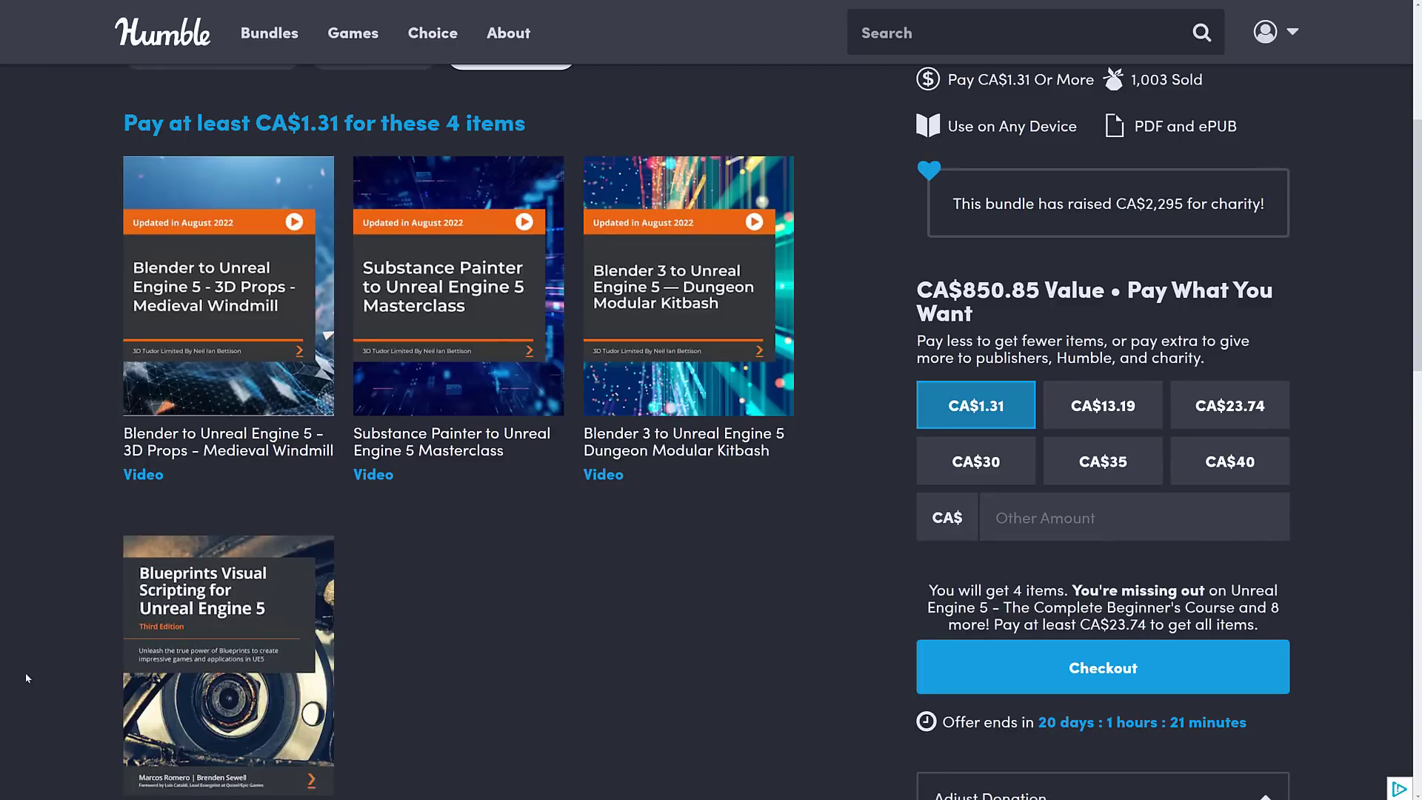
scroll(up, 3)
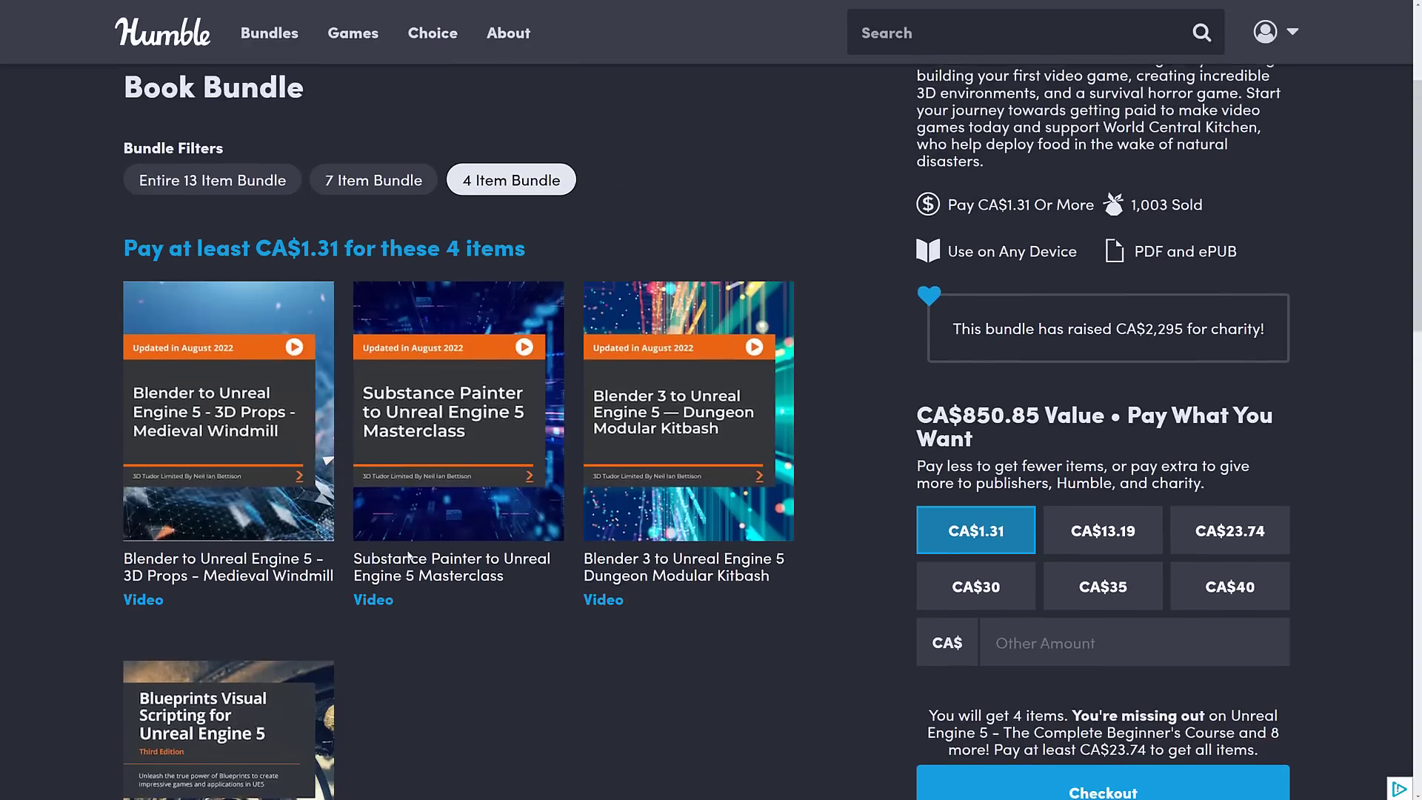
Step: Filter to the CA$13.19 7 Item Bundle tier and scroll through its Medieval Market, Survival Horror and Environment Design items
click(374, 180)
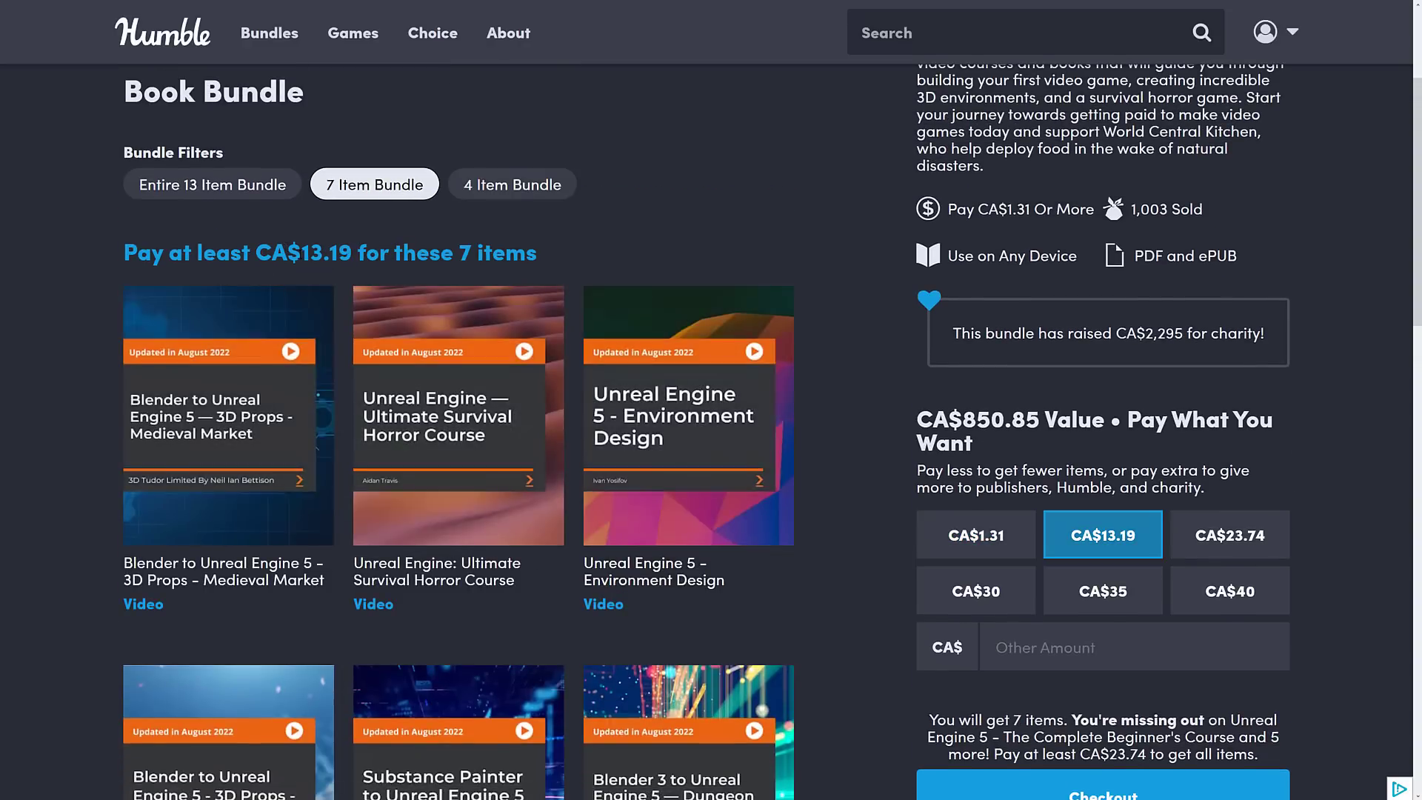
scroll(down, 3)
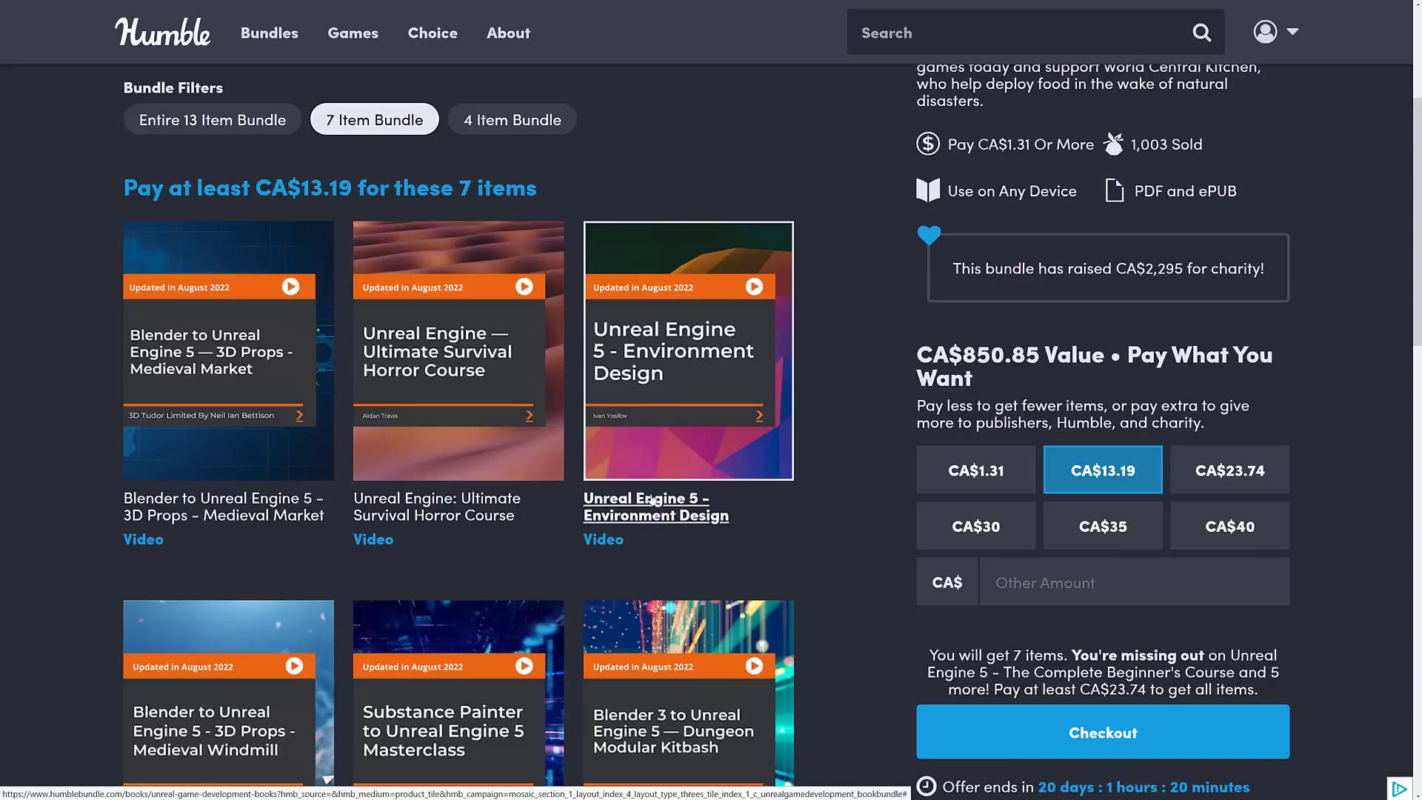
mouse_move(686, 324)
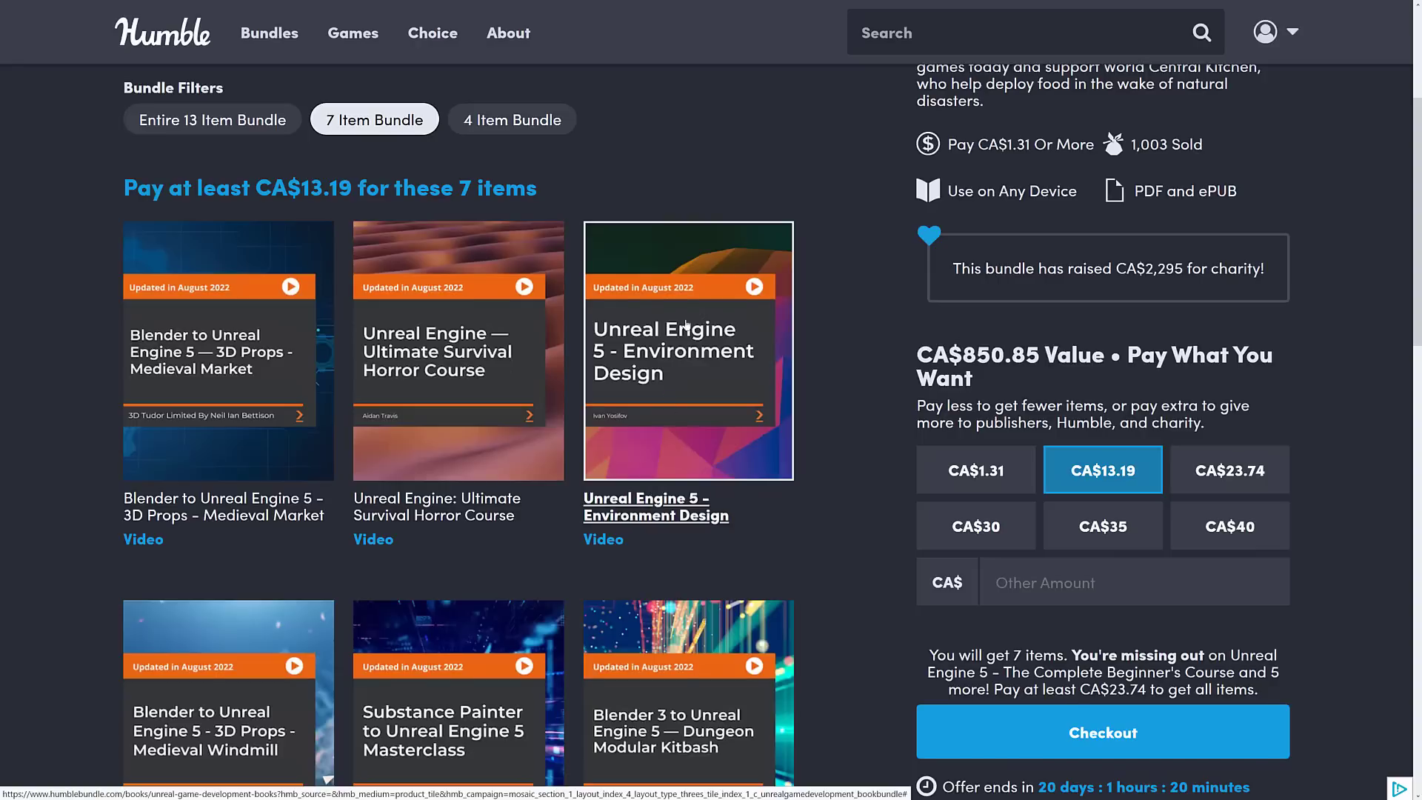
scroll(down, 3)
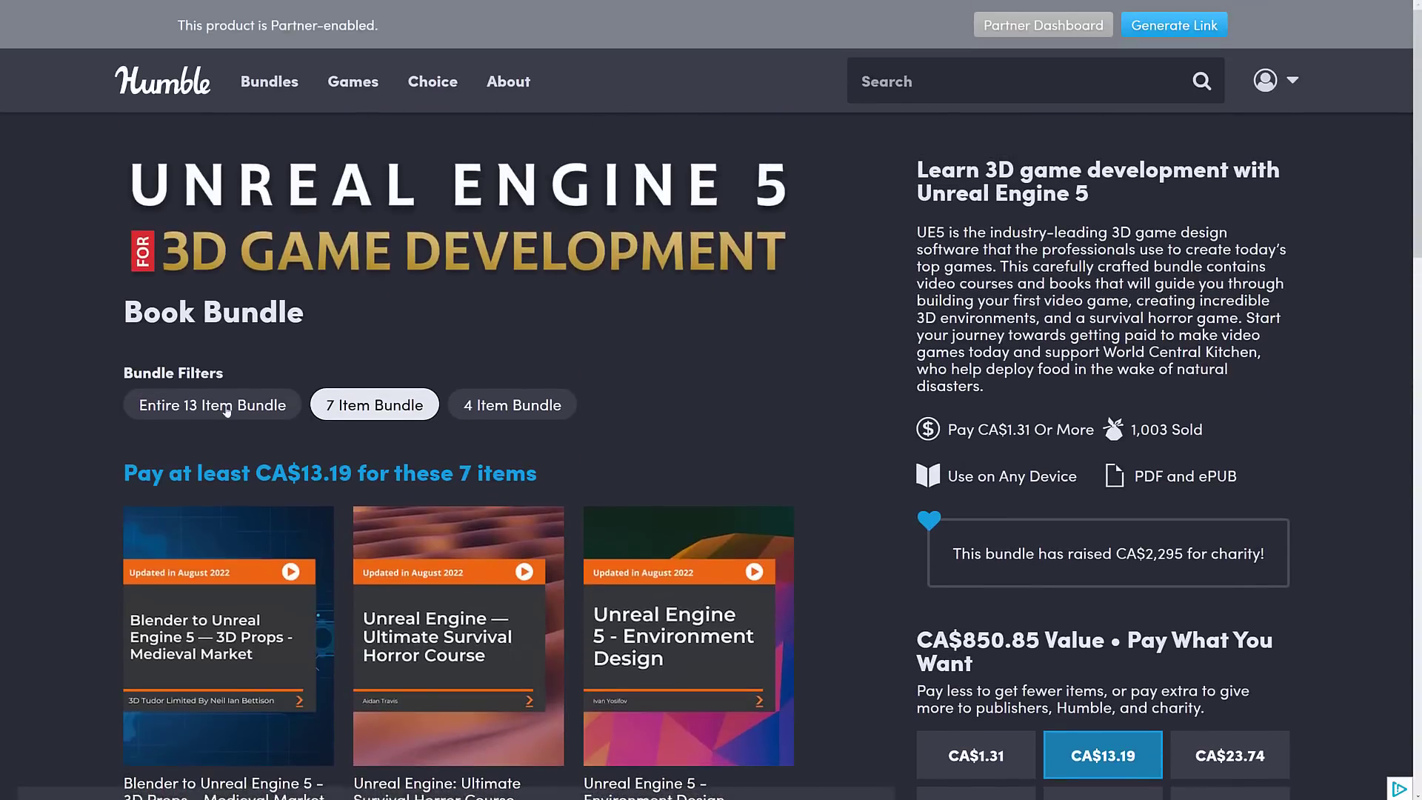
Step: Switch the listing back to the entire 13 item bundle
click(212, 404)
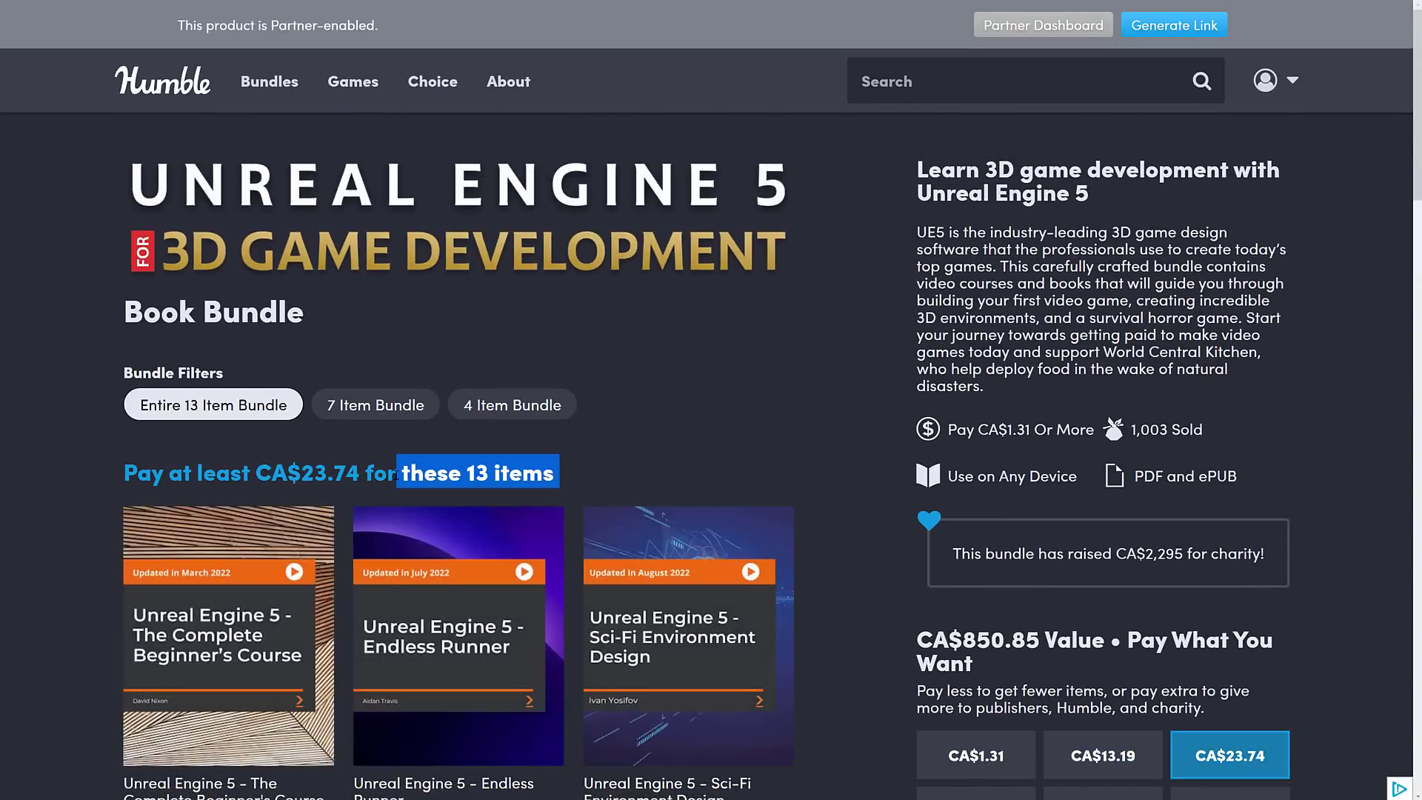
click(373, 403)
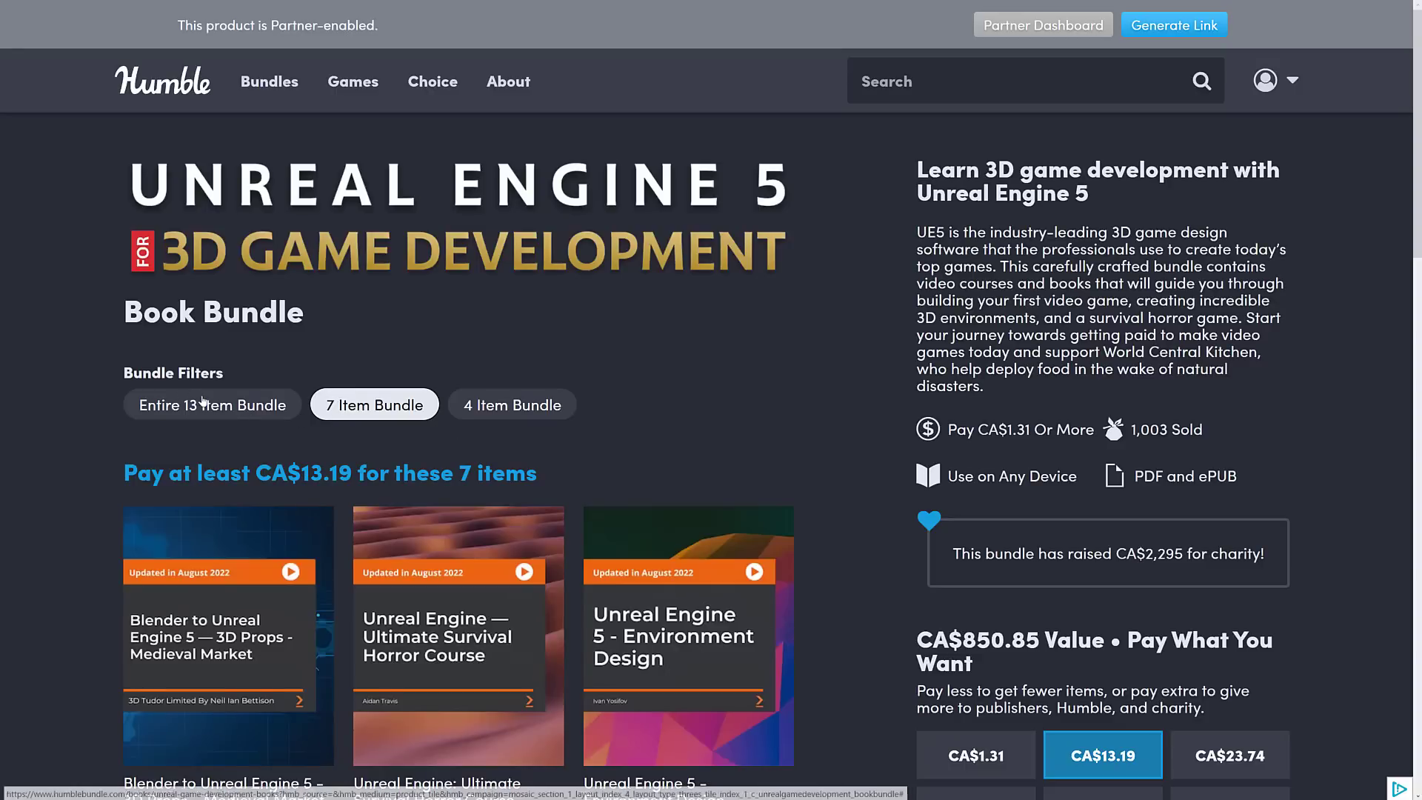
click(212, 403)
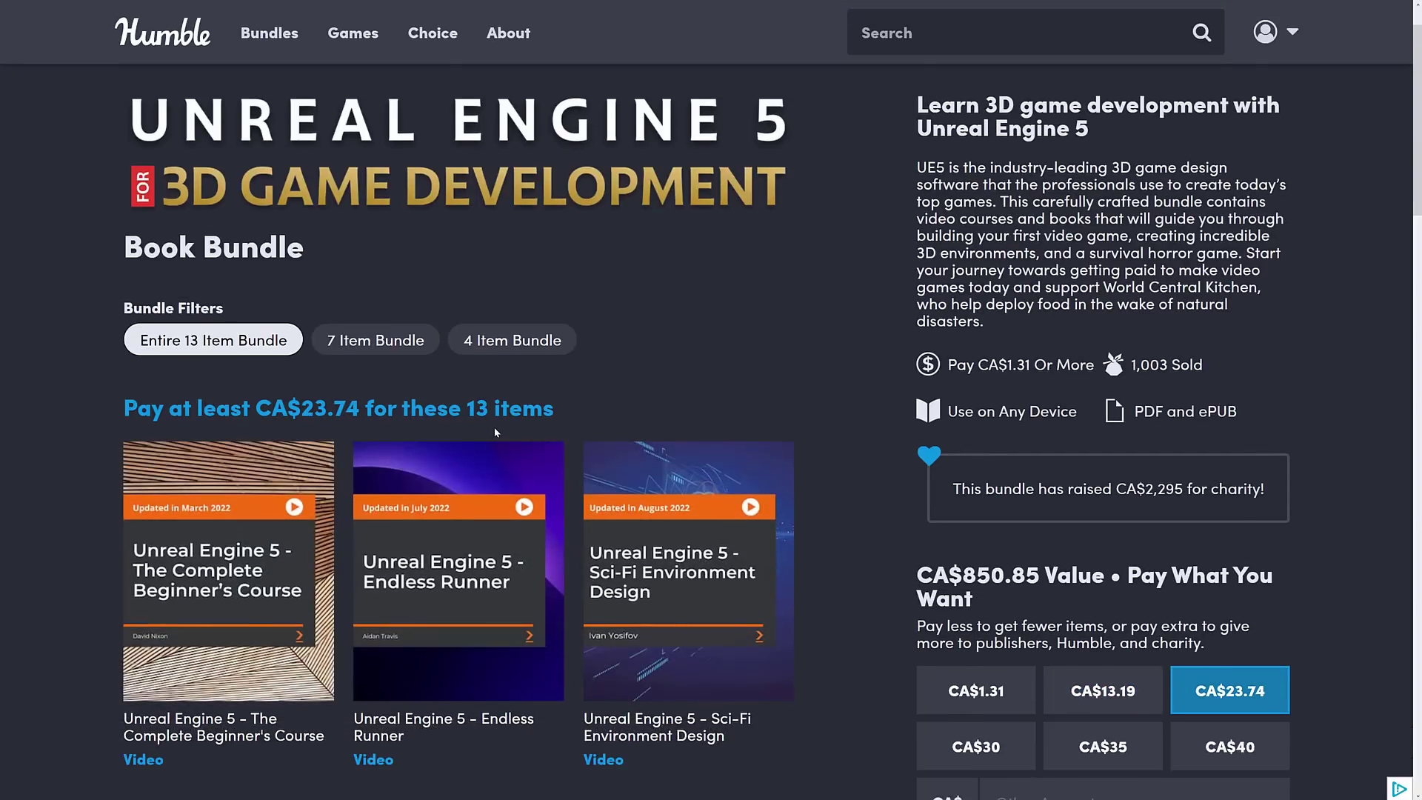
Step: Browse the course tiles below the pricing panel down to the Packt course downloads with file sizes
scroll(down, 3)
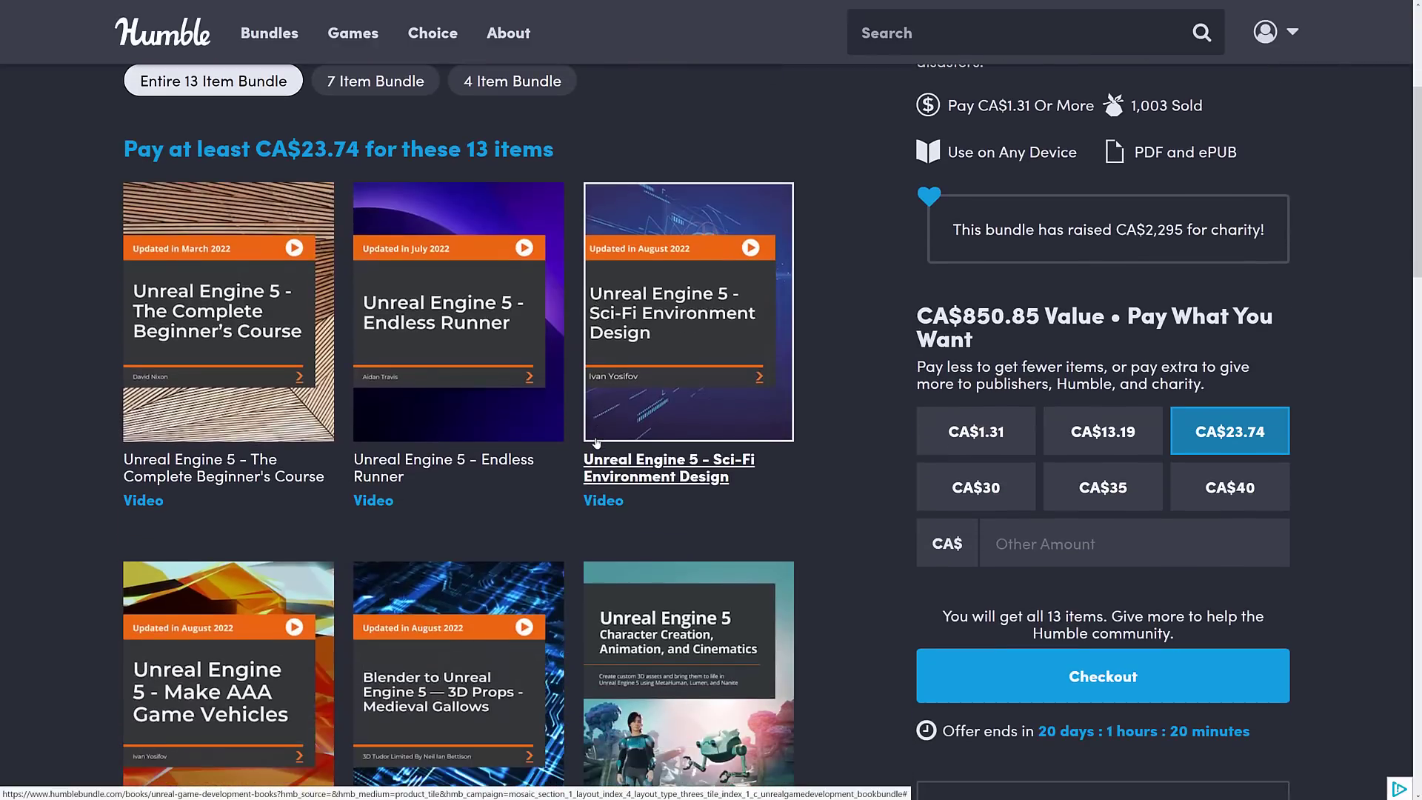
scroll(down, 3)
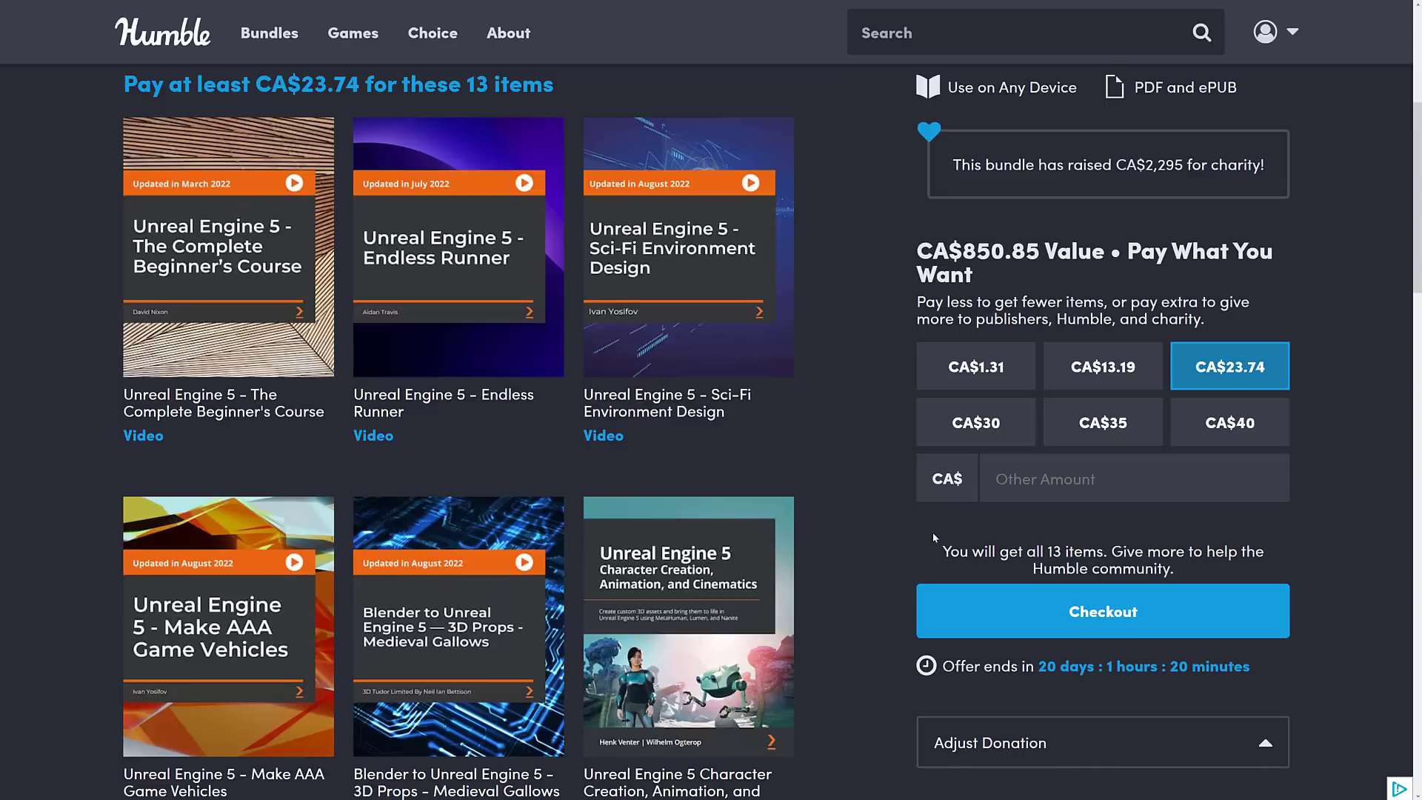
scroll(down, 3)
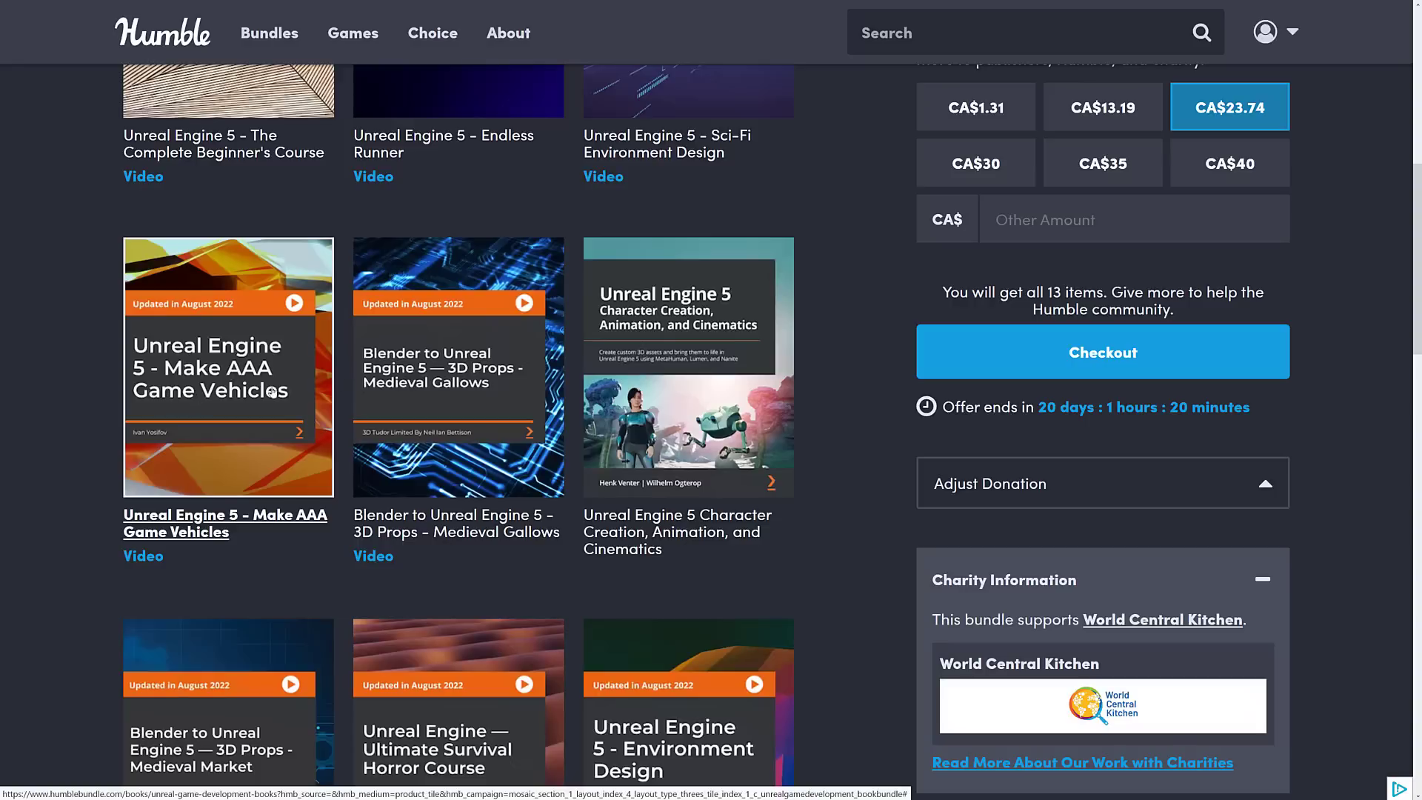
mouse_move(471, 394)
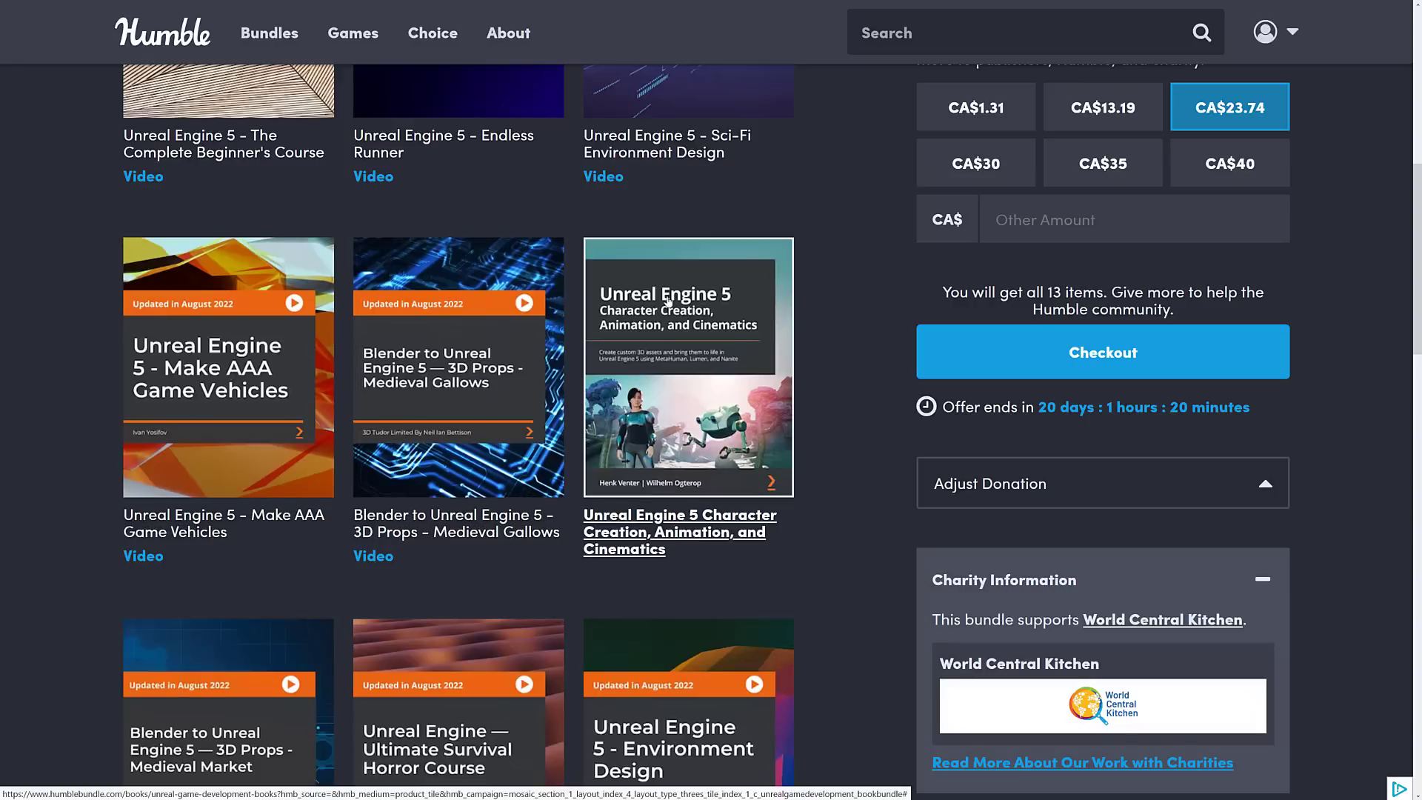
scroll(down, 3)
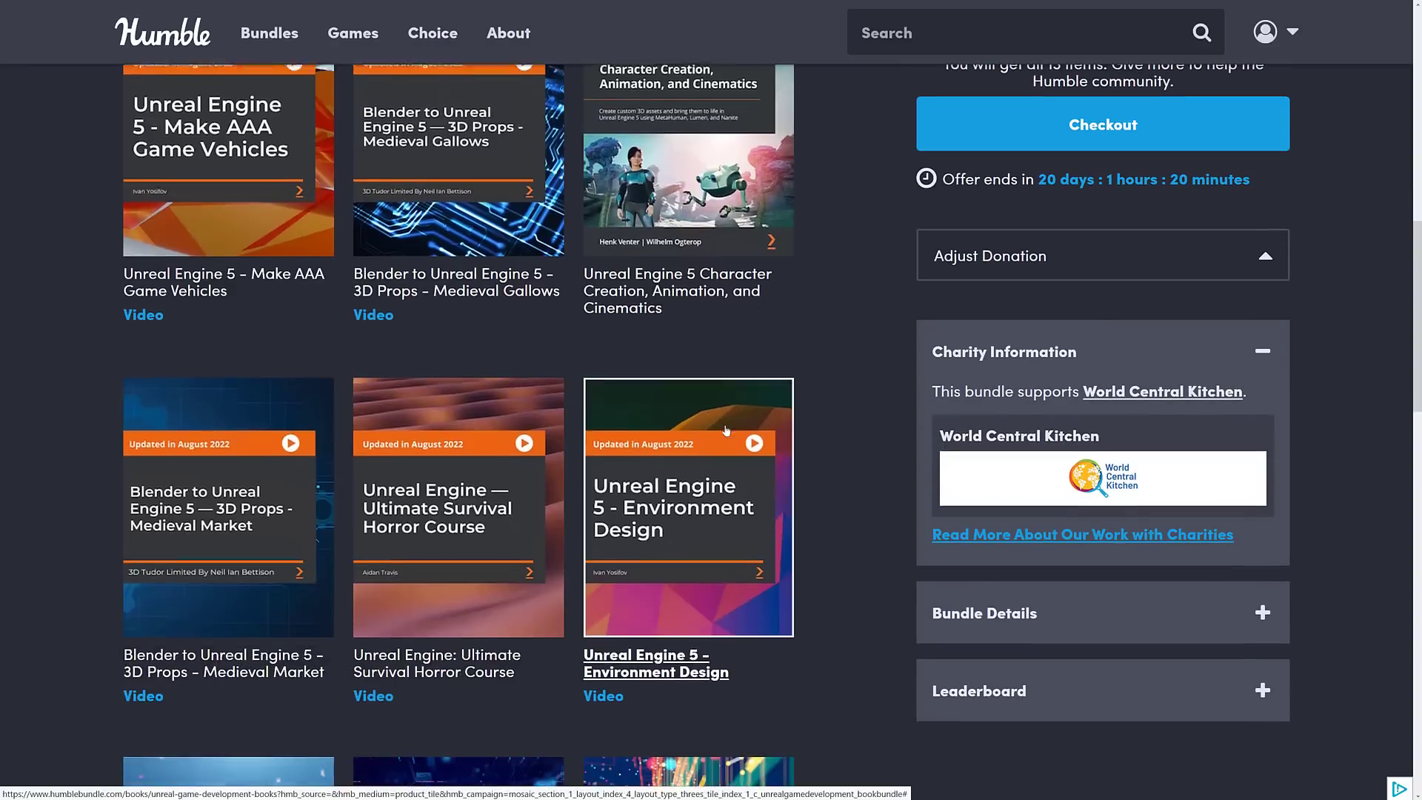
scroll(down, 3)
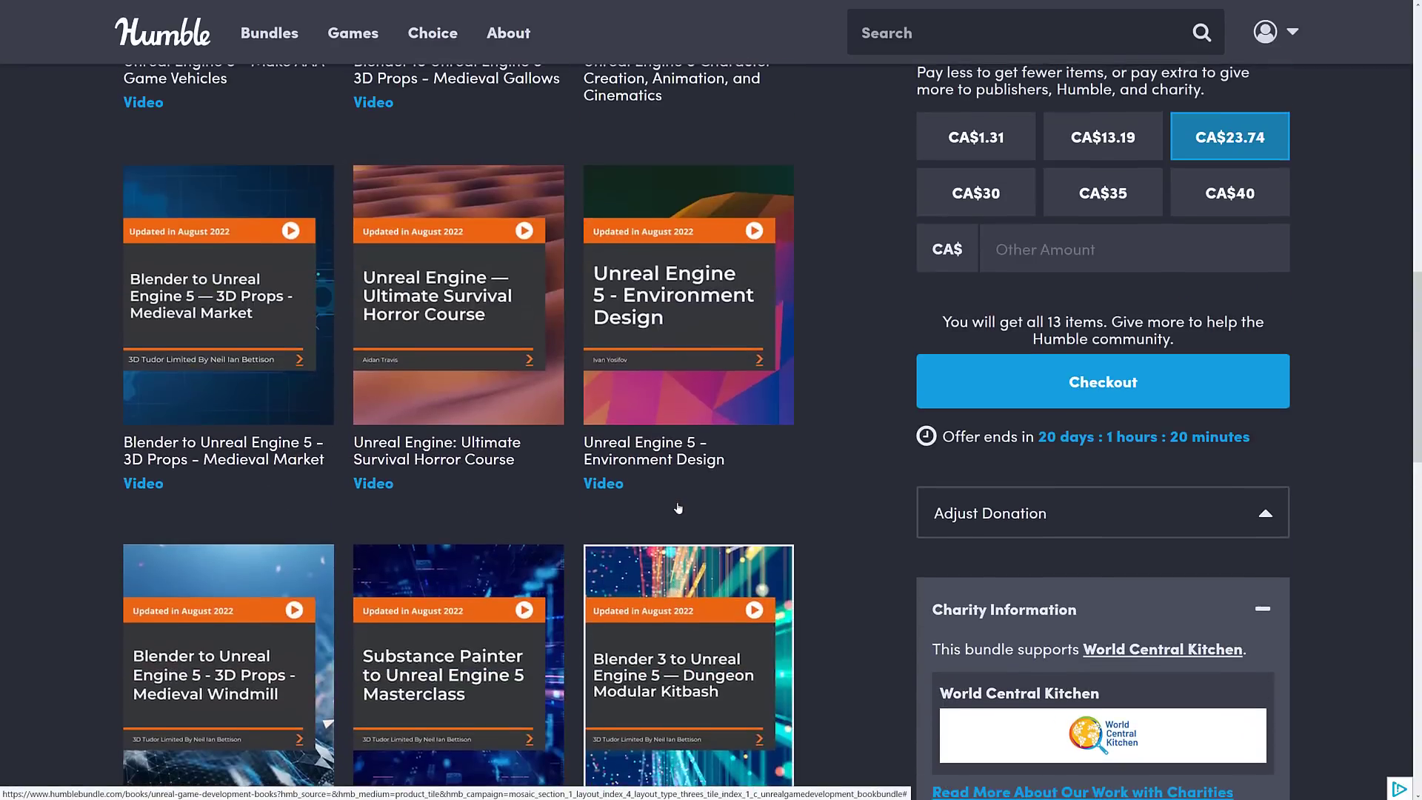
scroll(up, 3)
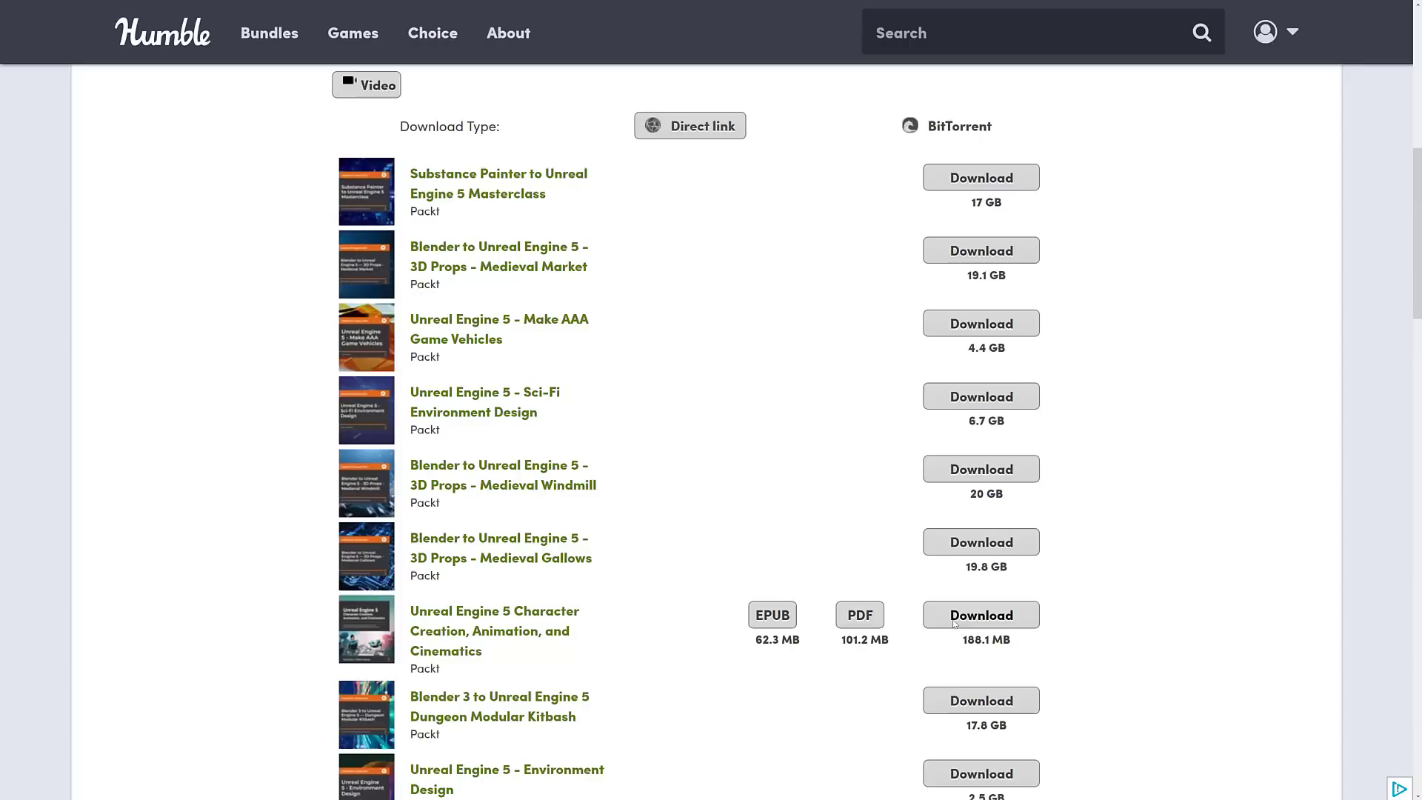
Step: Start downloading the 17 GB Substance Painter course and dismiss the large-download warning
scroll(down, 3)
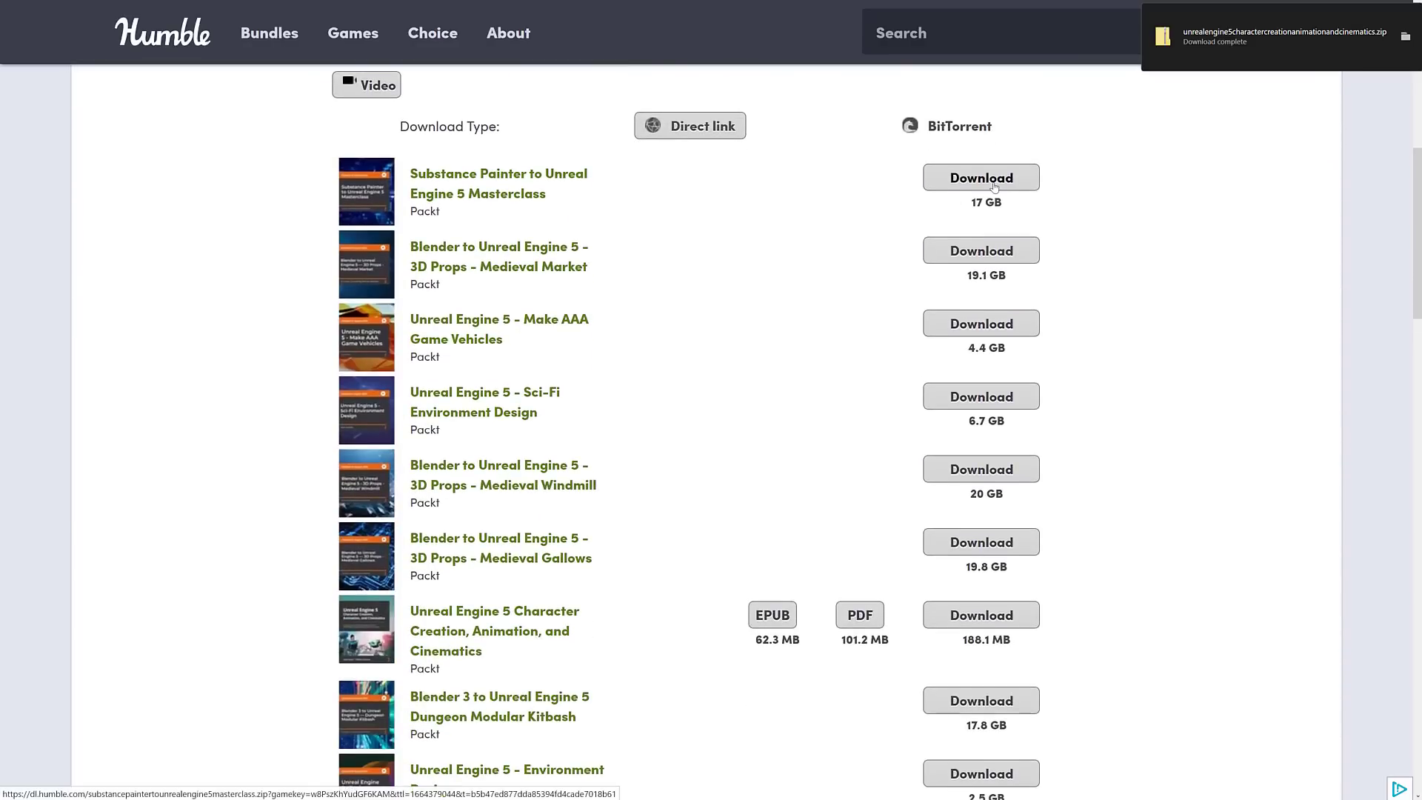
click(980, 176)
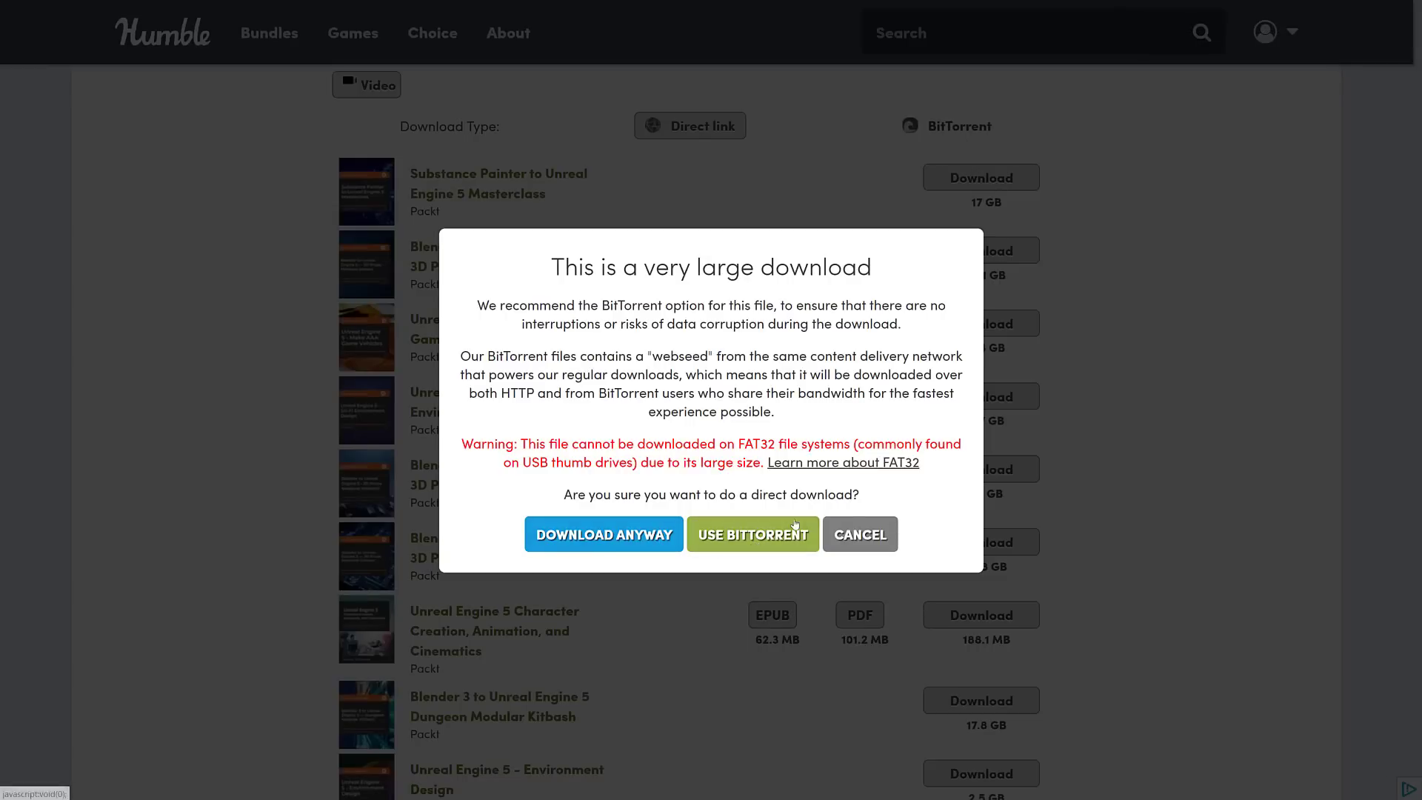
click(859, 535)
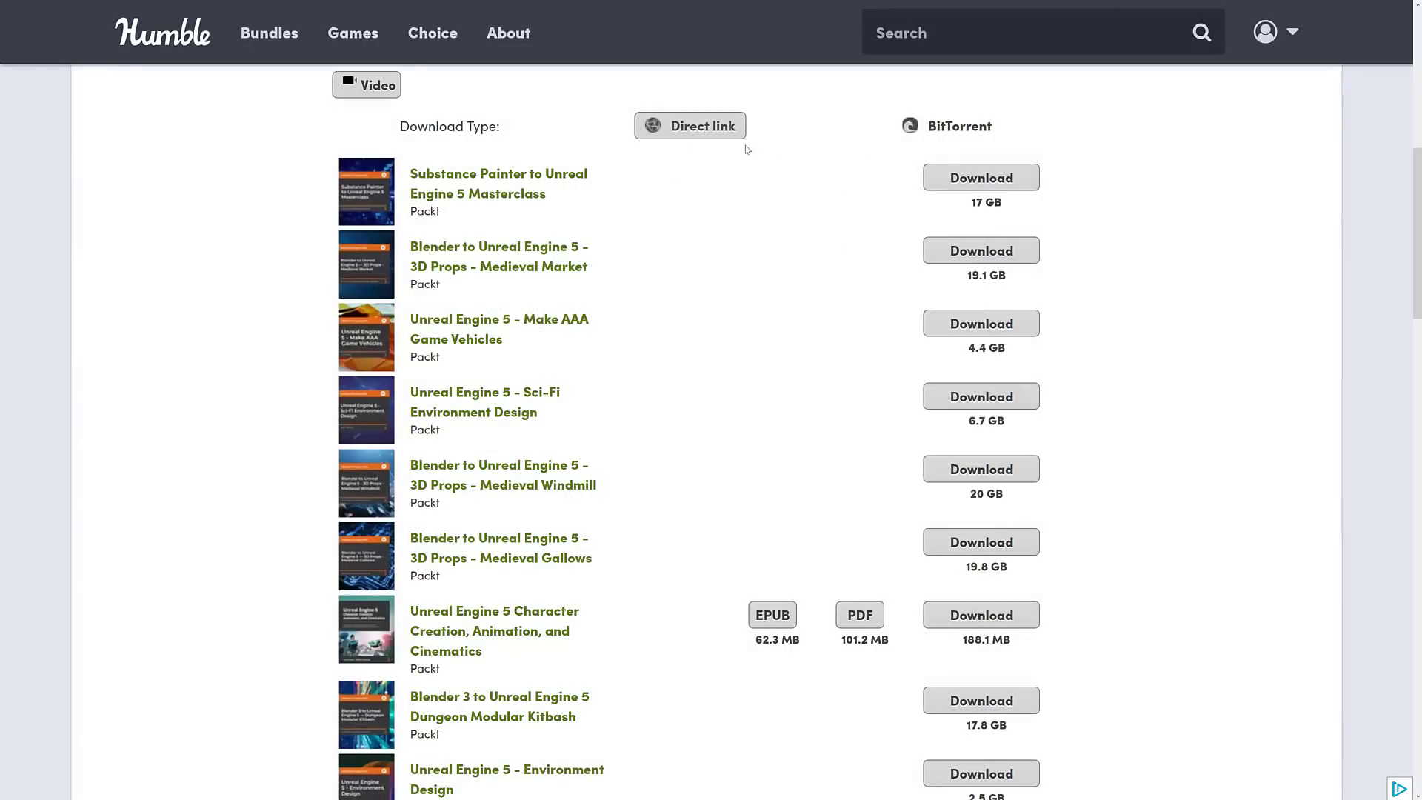
mouse_move(745, 237)
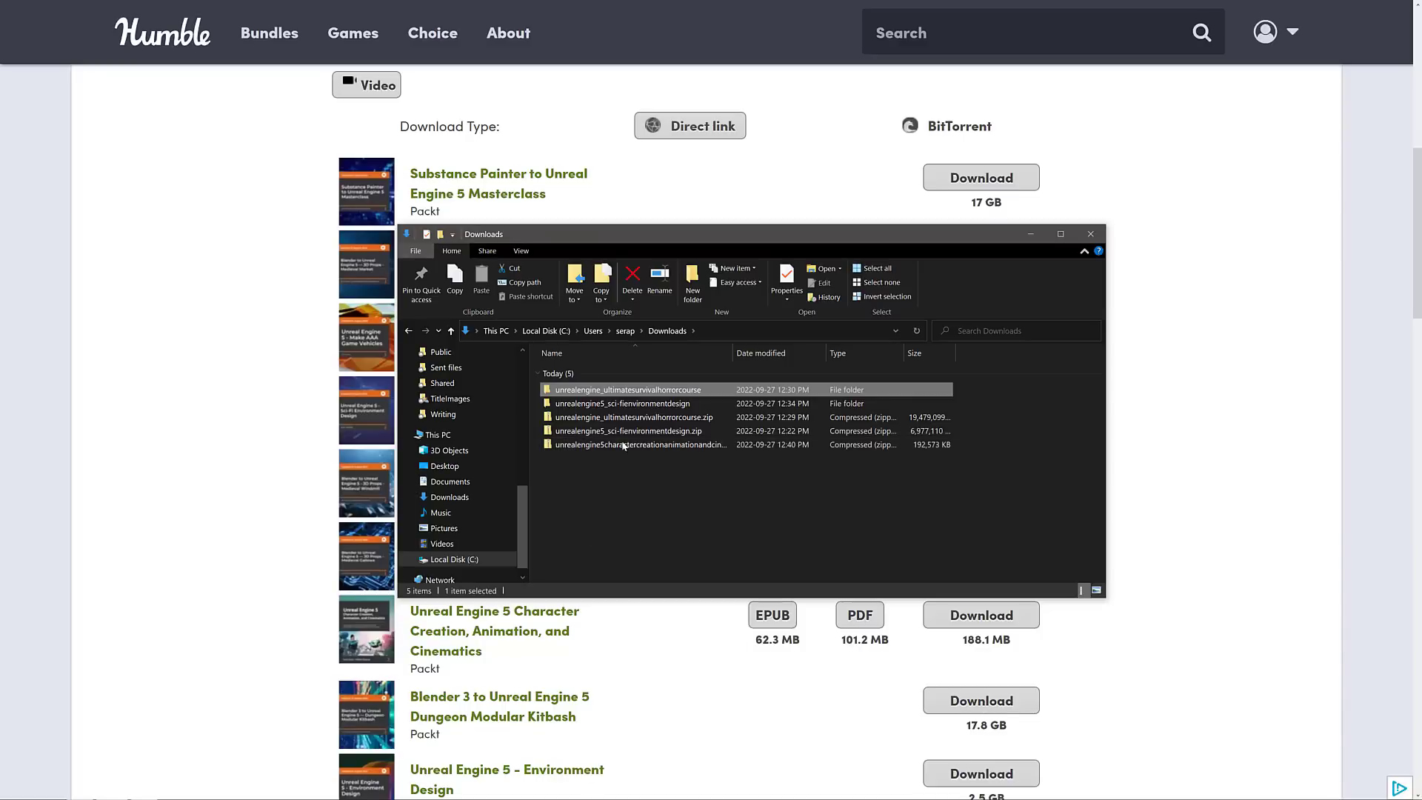
mouse_move(628, 417)
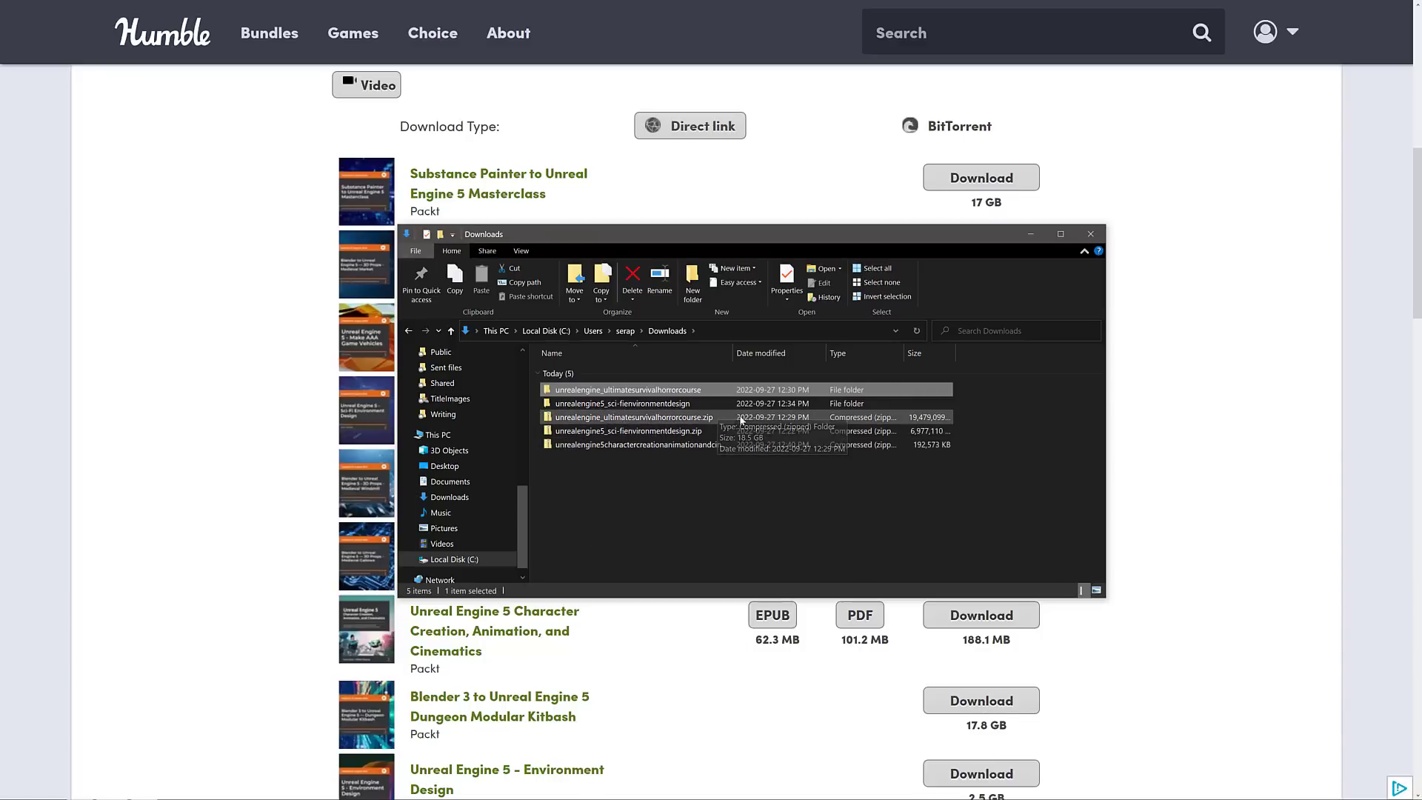
mouse_move(858, 422)
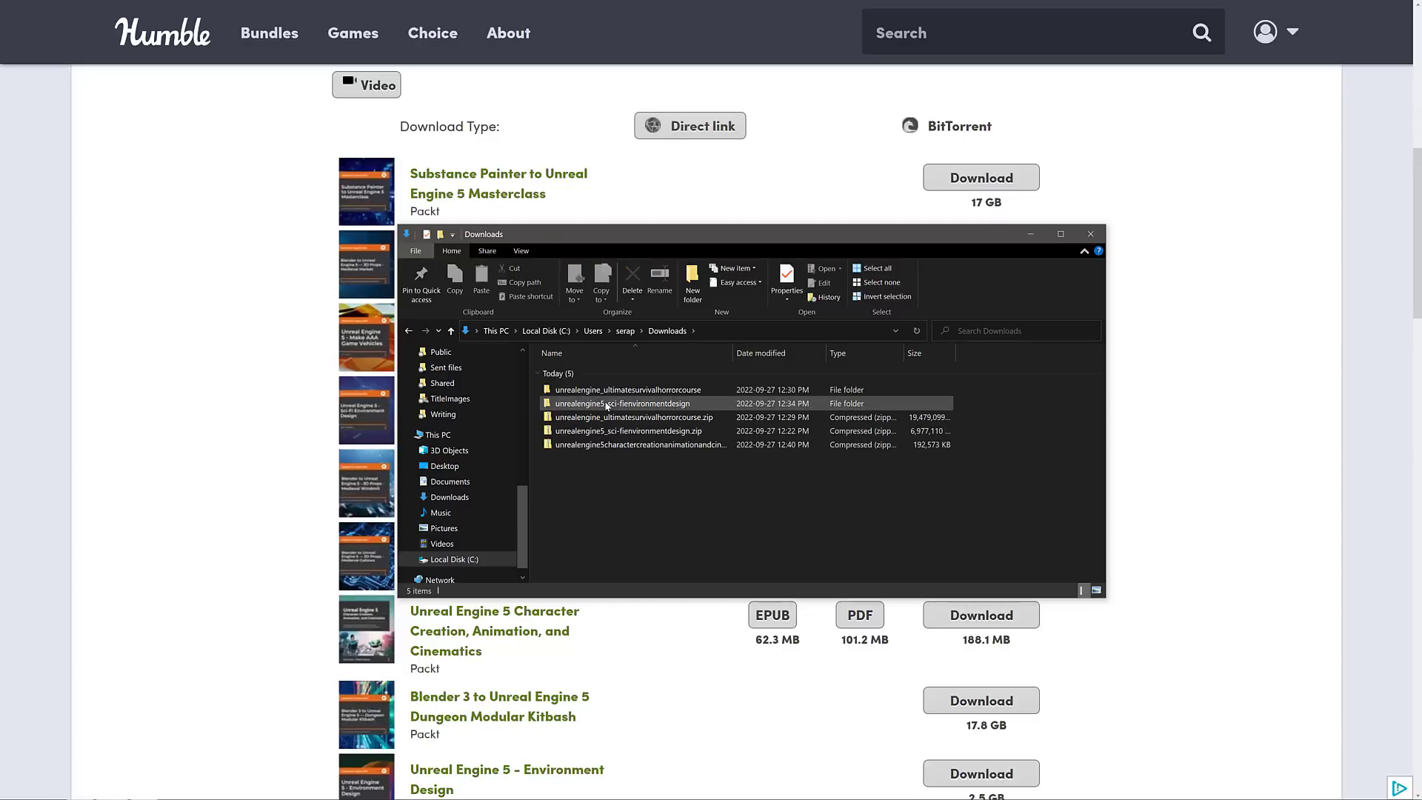
Step: Go into unrealengine5_sci-fienvironmentdesign, then V19376, and select V19376.docx
double_click(622, 403)
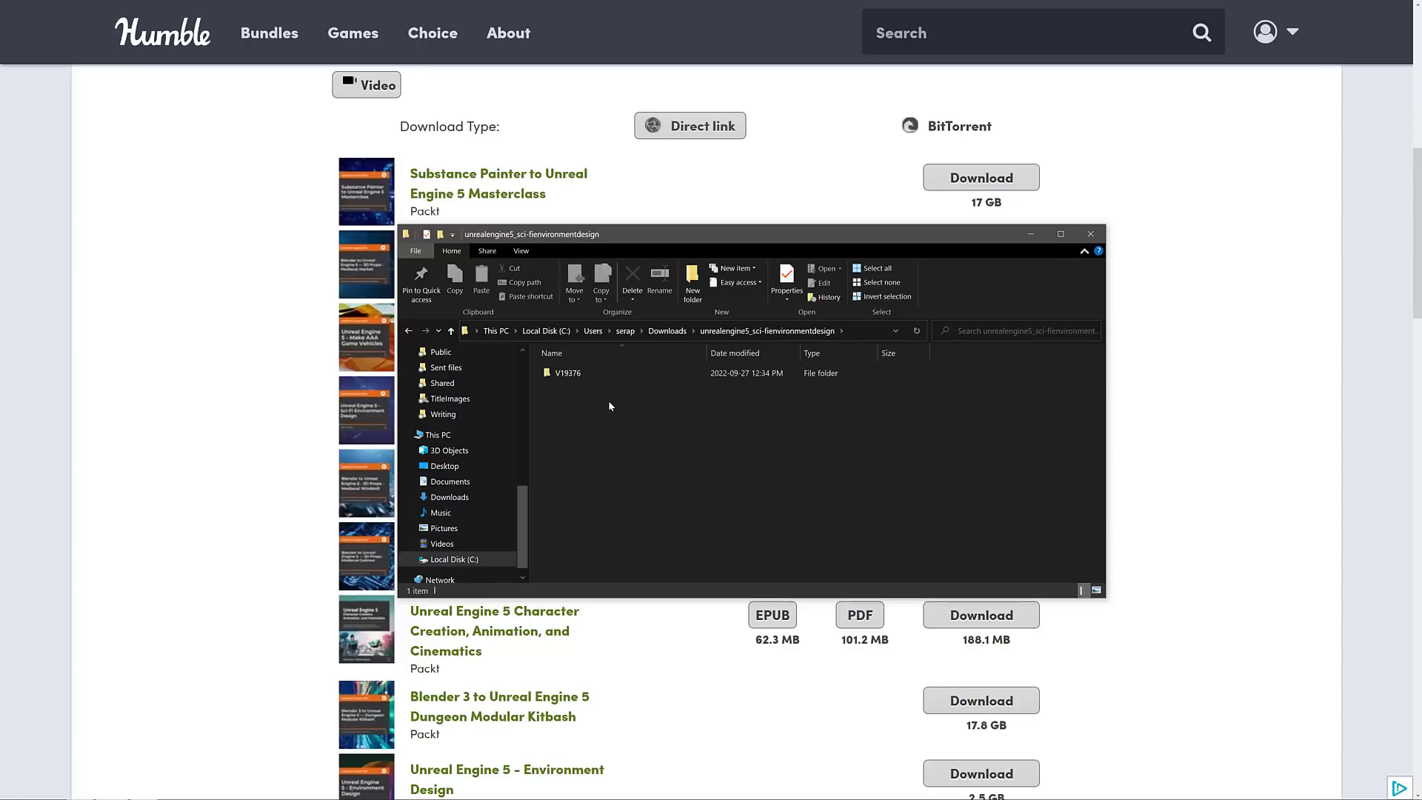
double_click(564, 372)
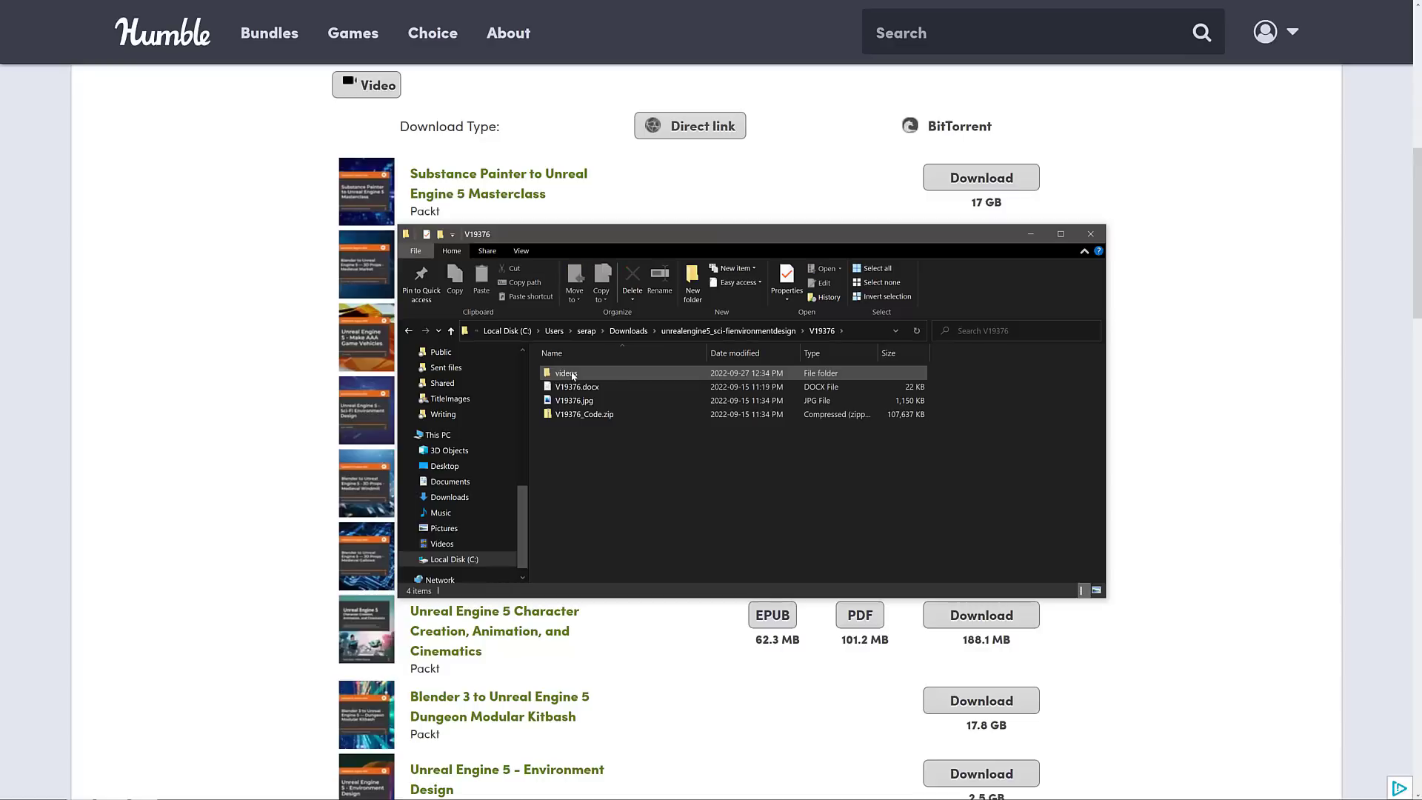
click(578, 387)
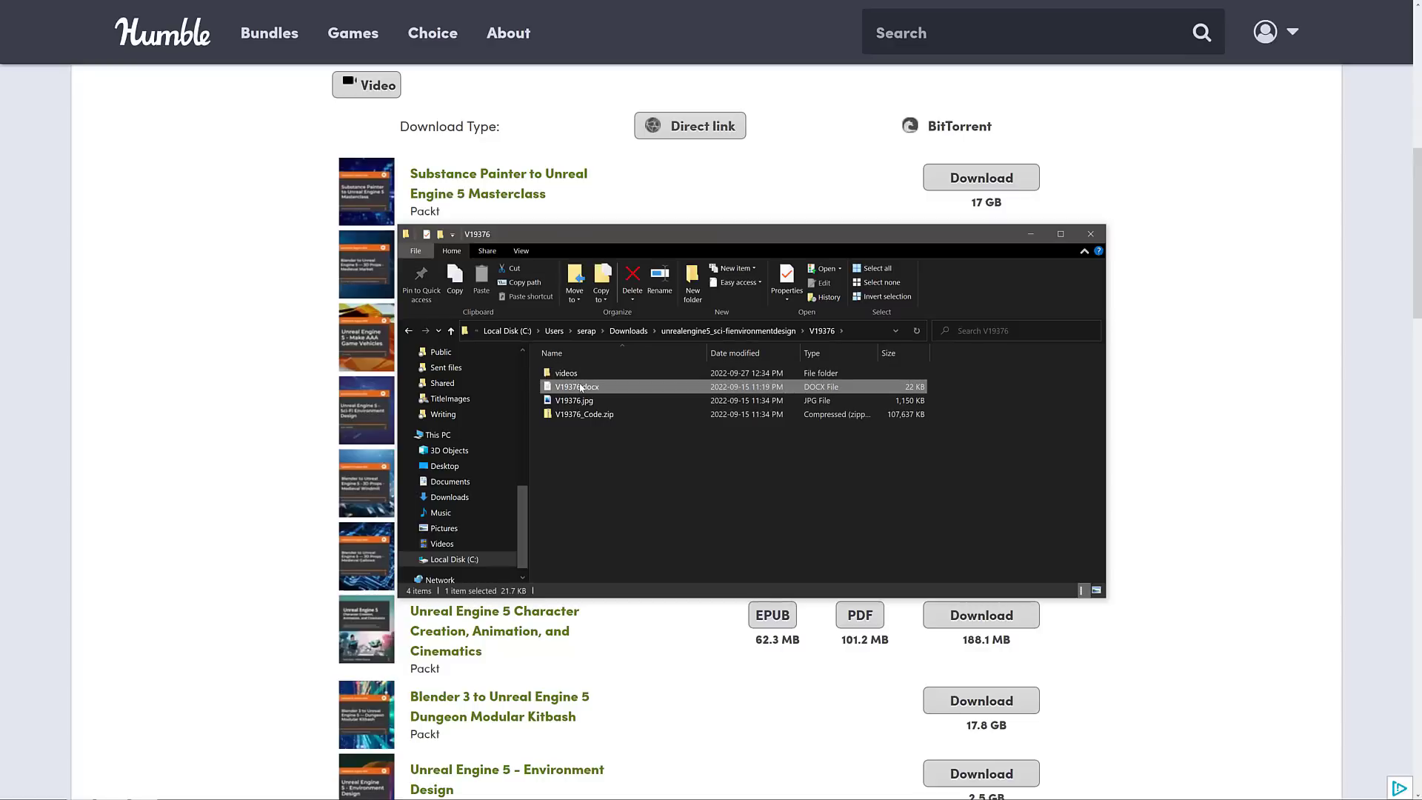
Step: Open V19376.docx with WordPad via the Open with dialog's More apps list
double_click(578, 385)
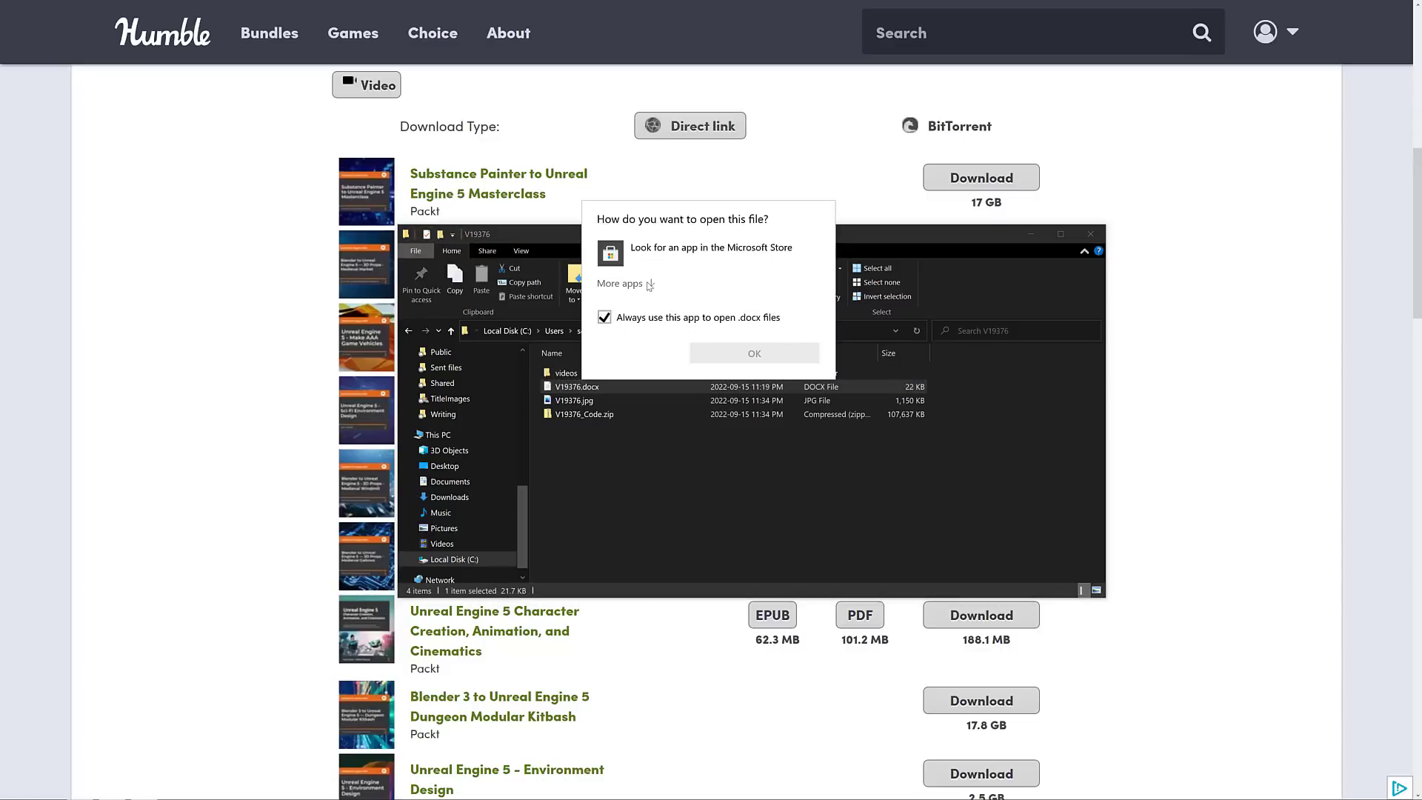
click(621, 283)
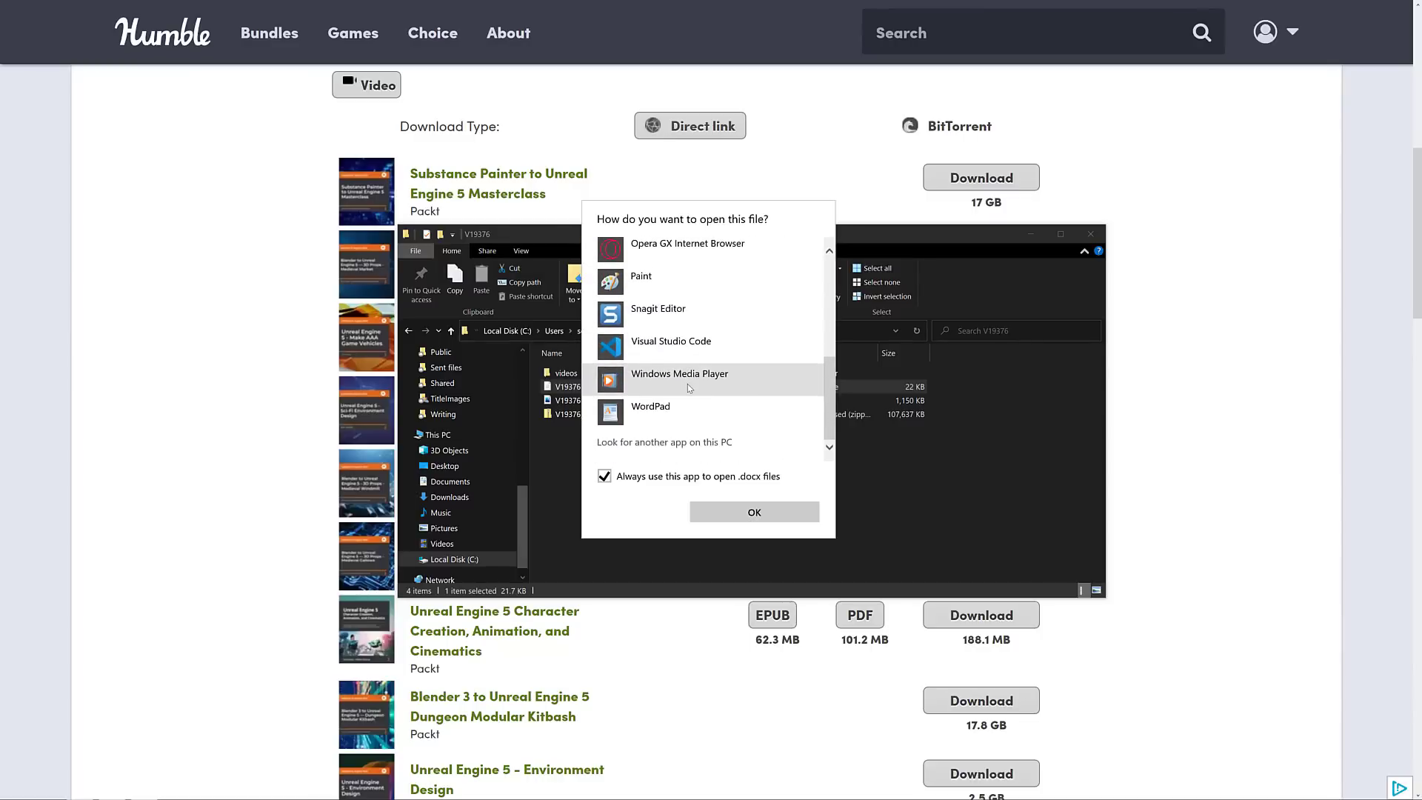
click(754, 511)
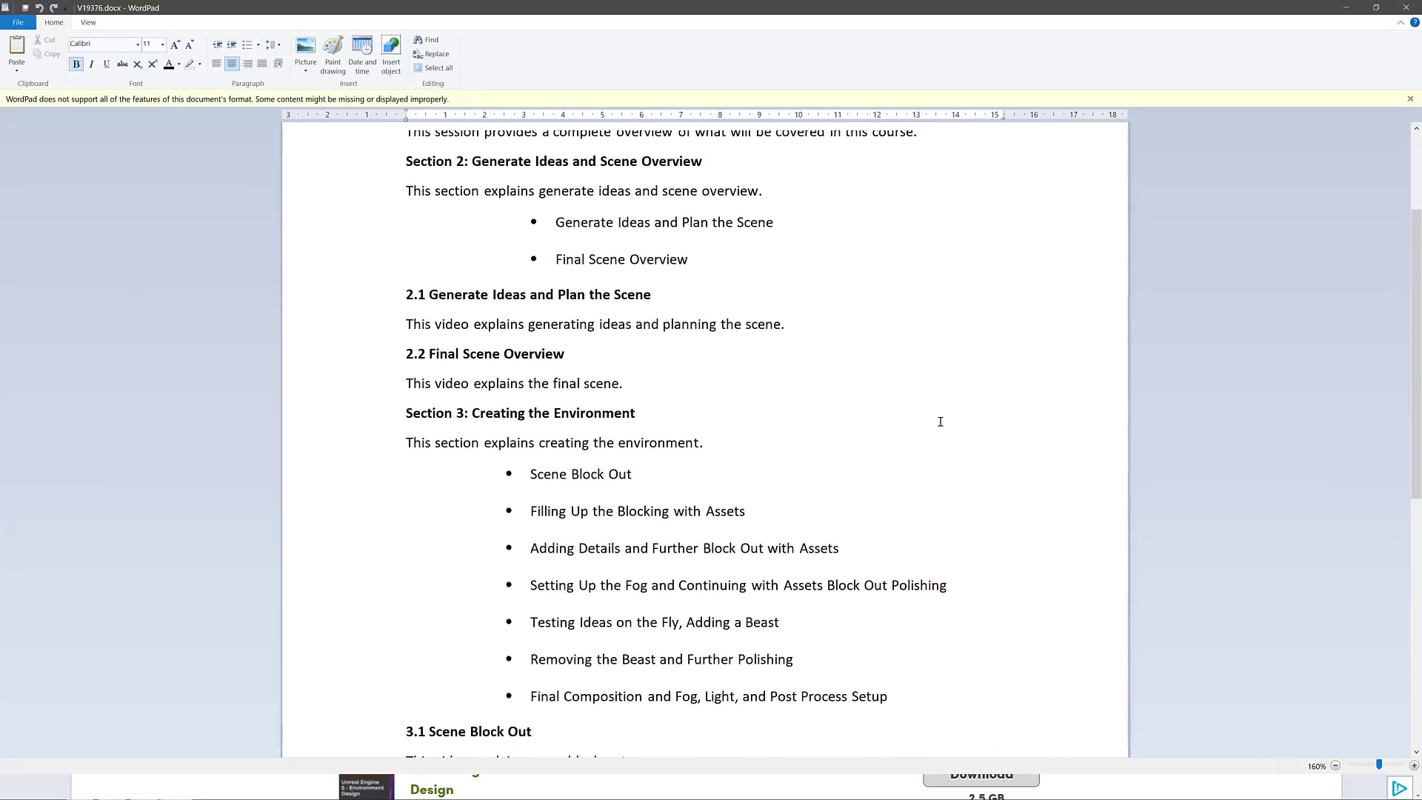
Step: Scroll the course outline down to Section 4: Final Words and back up
scroll(down, 3)
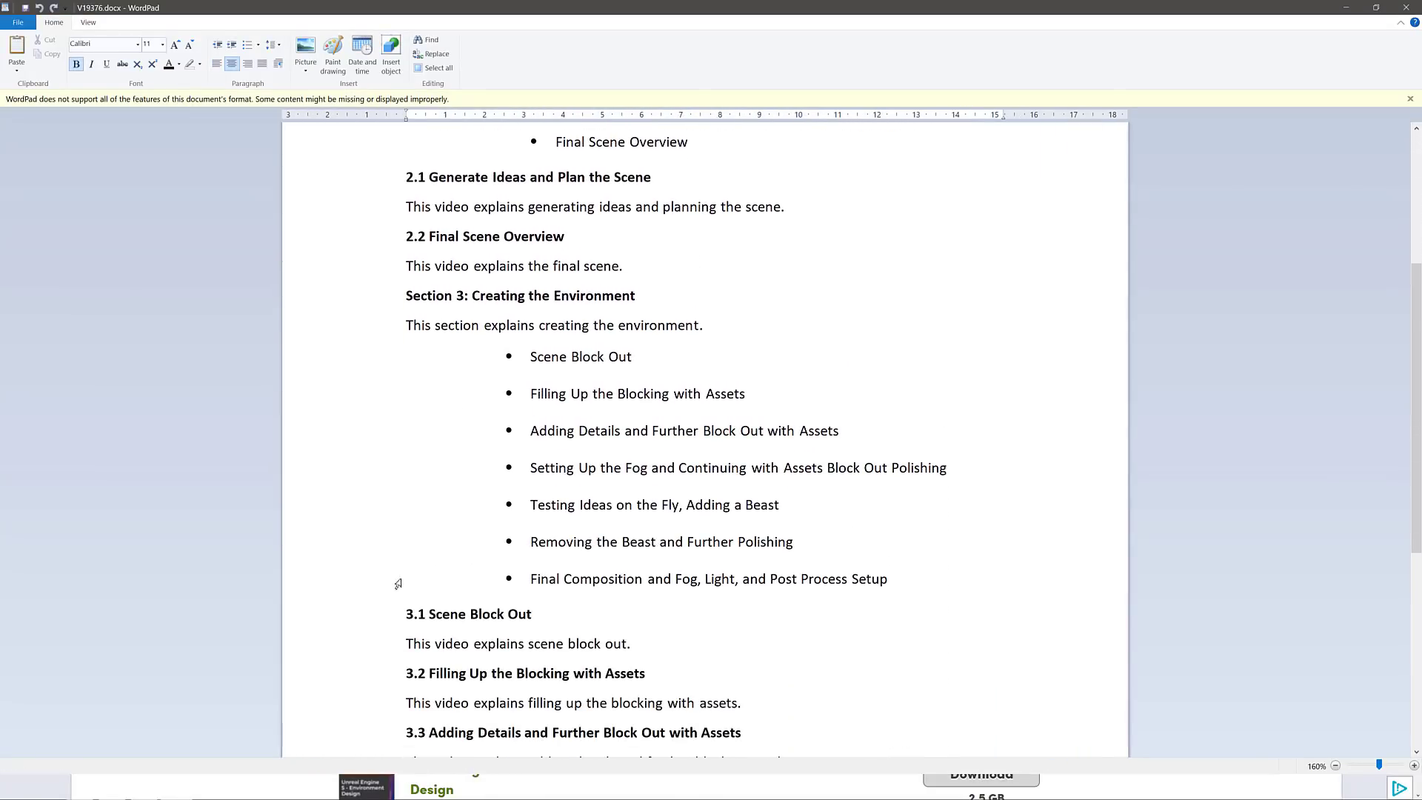
scroll(down, 3)
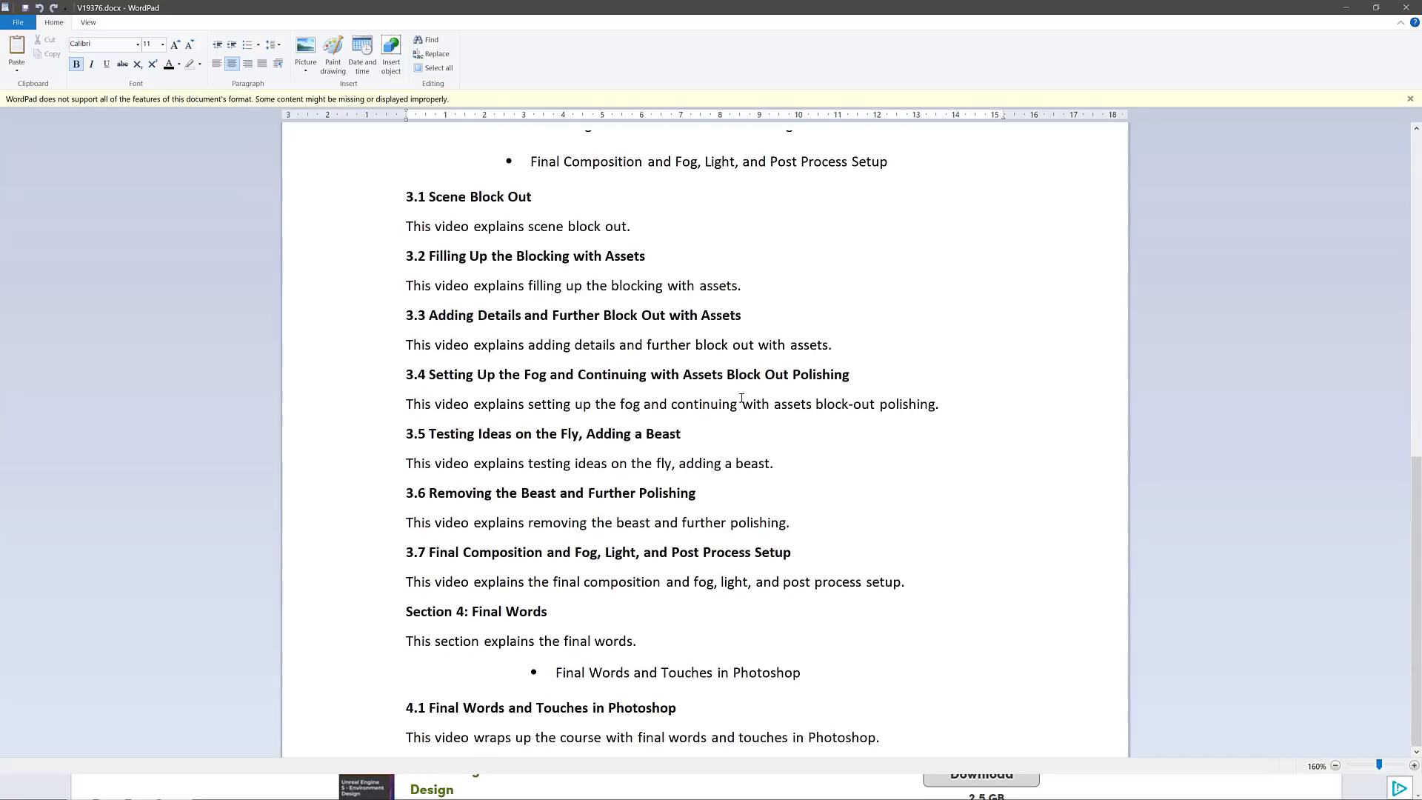
scroll(up, 3)
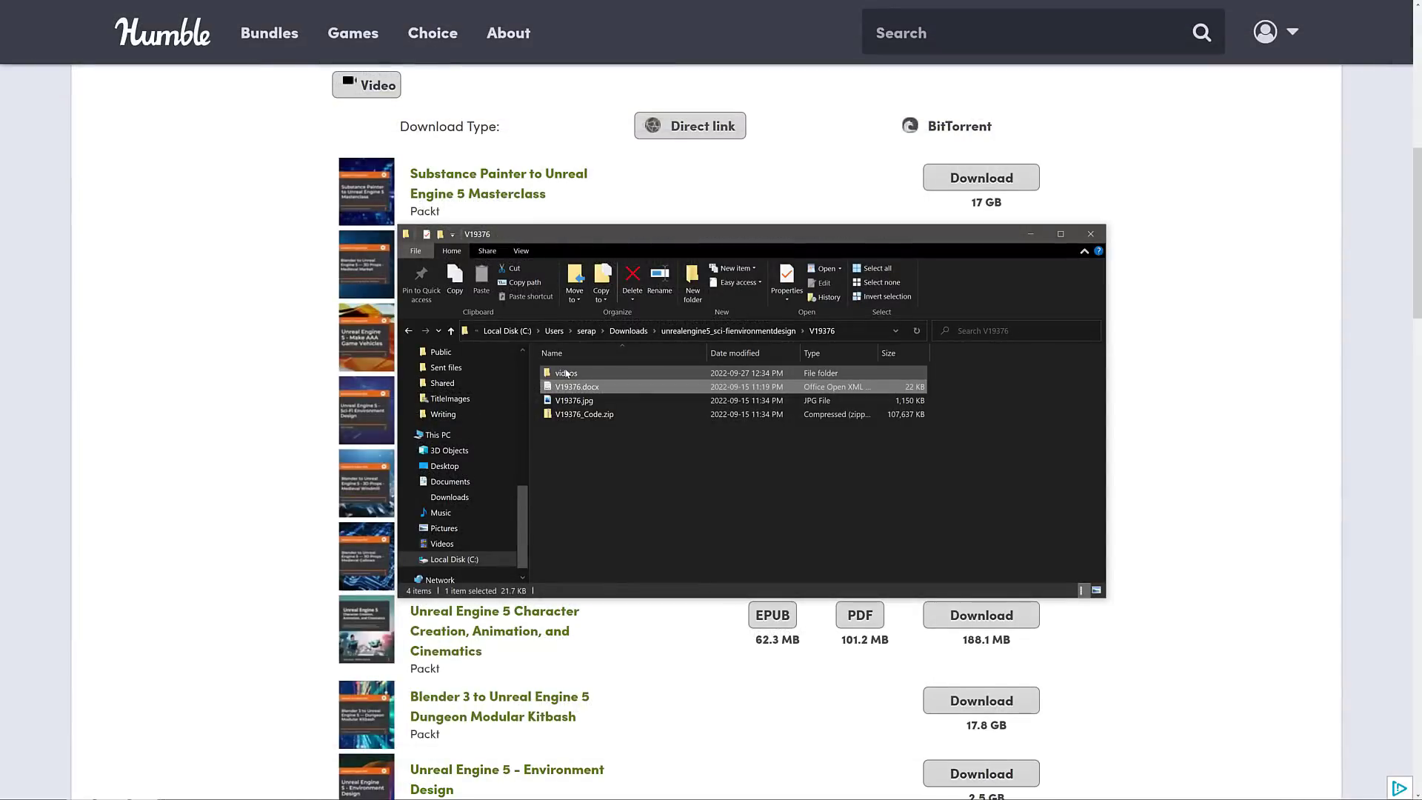
Step: Open the videos folder and play the first lesson video1_1.mp4
double_click(568, 373)
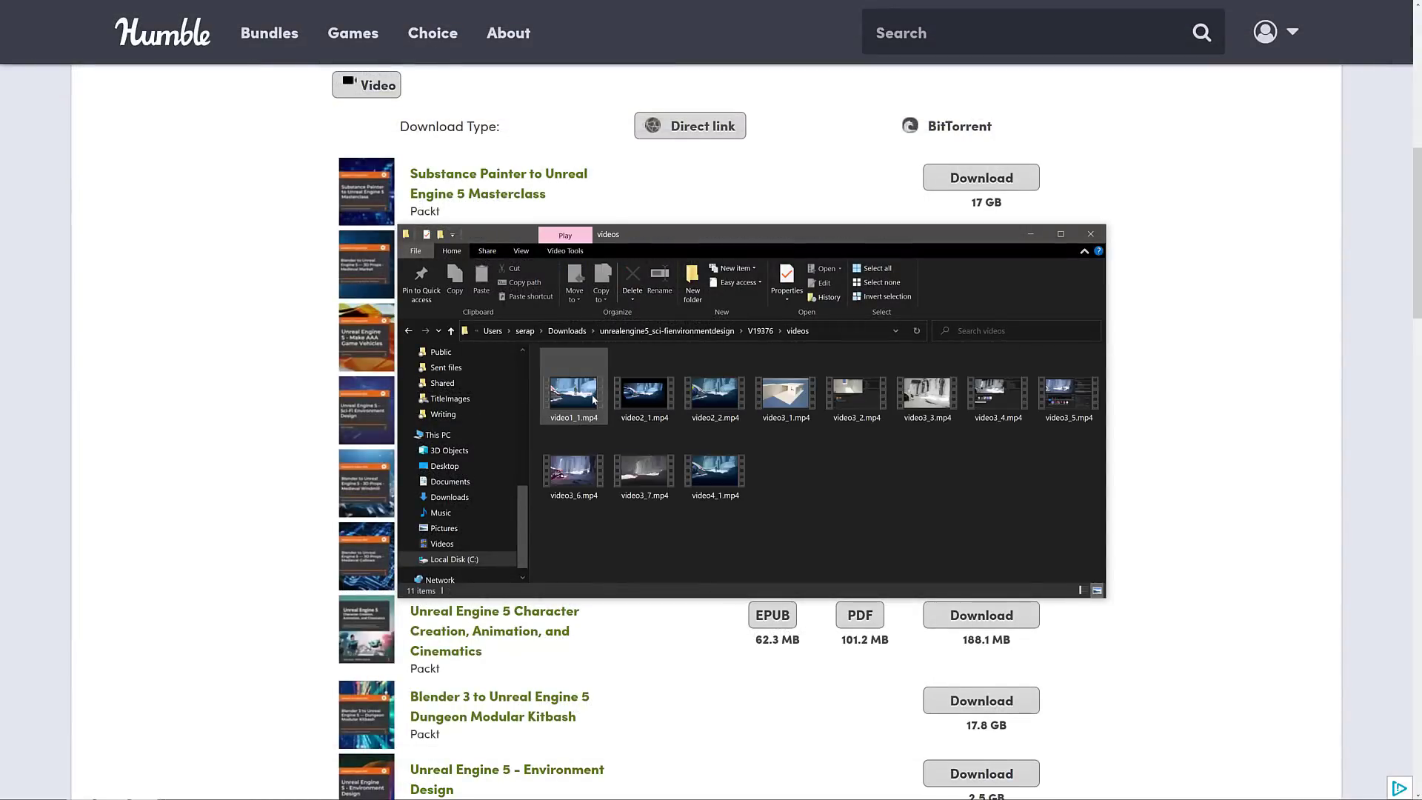
click(643, 467)
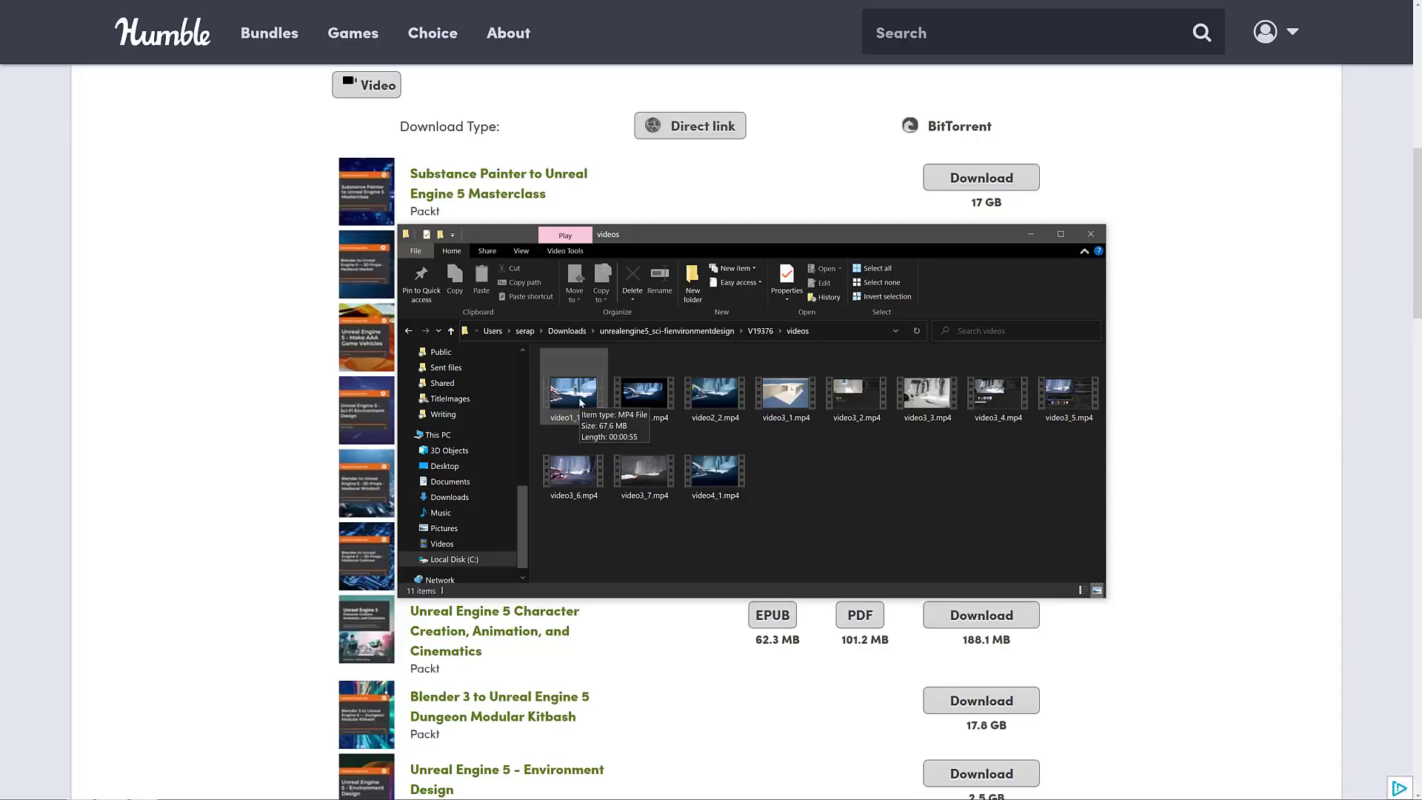
double_click(572, 394)
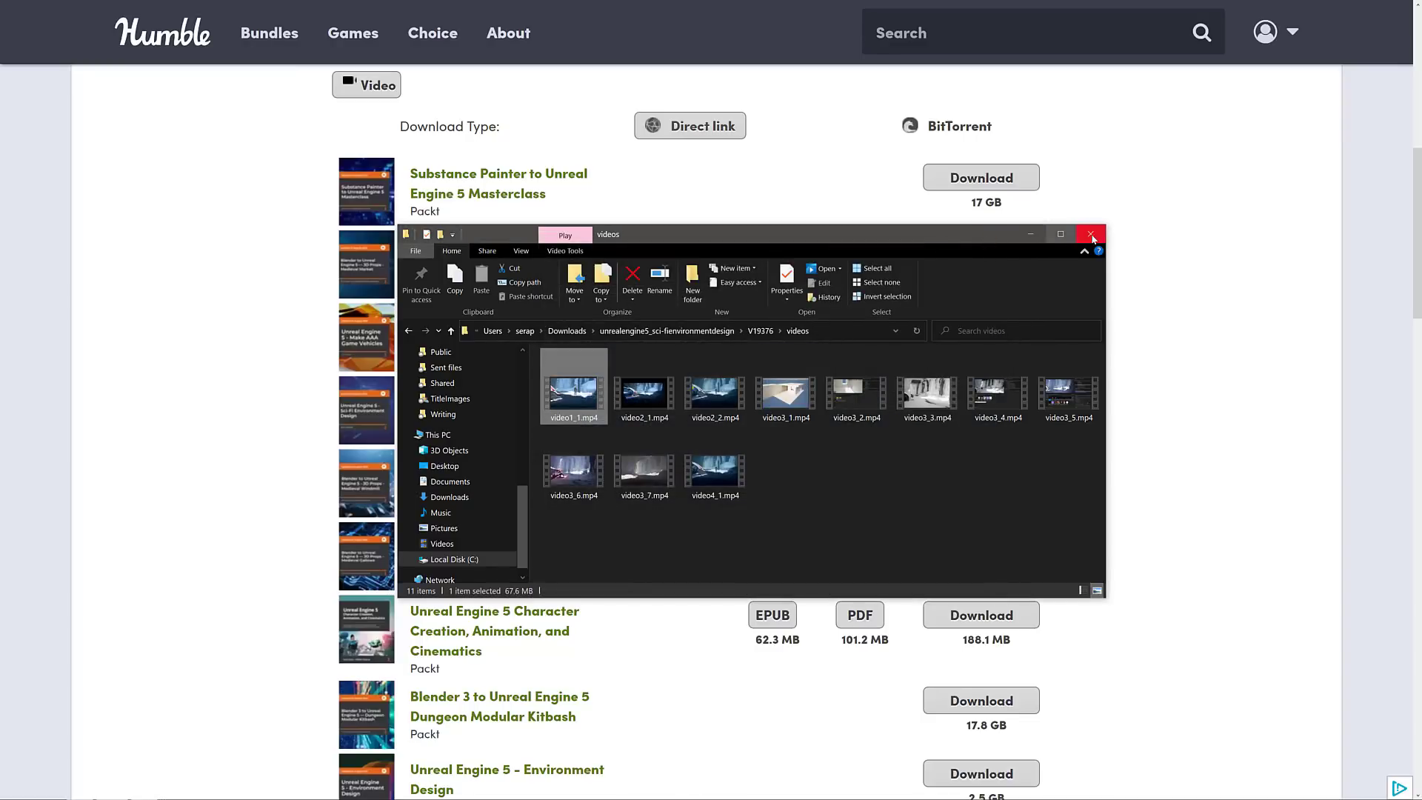
mouse_move(1092, 233)
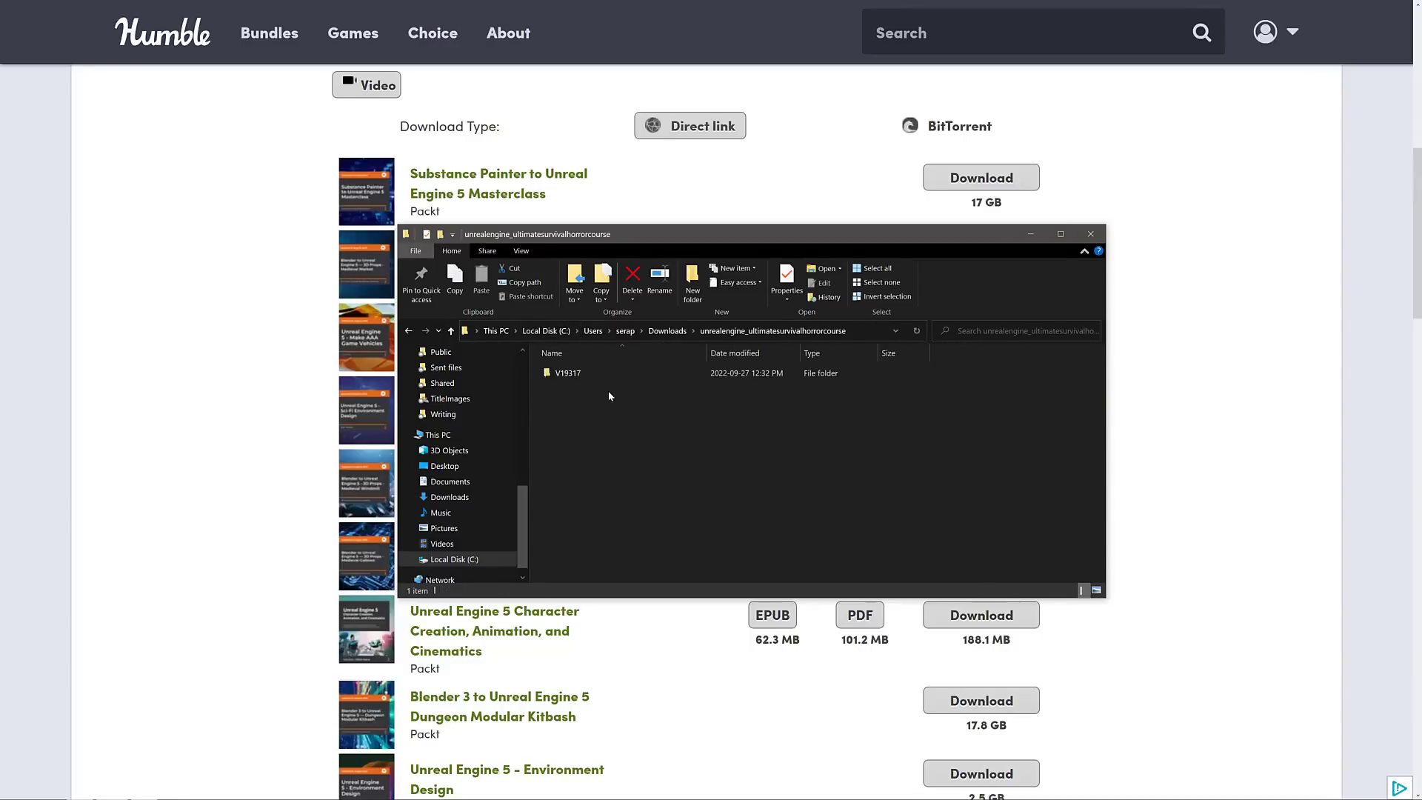
Step: Go into the course folder and extract V19376_Code.zip here with Extract Here
double_click(566, 372)
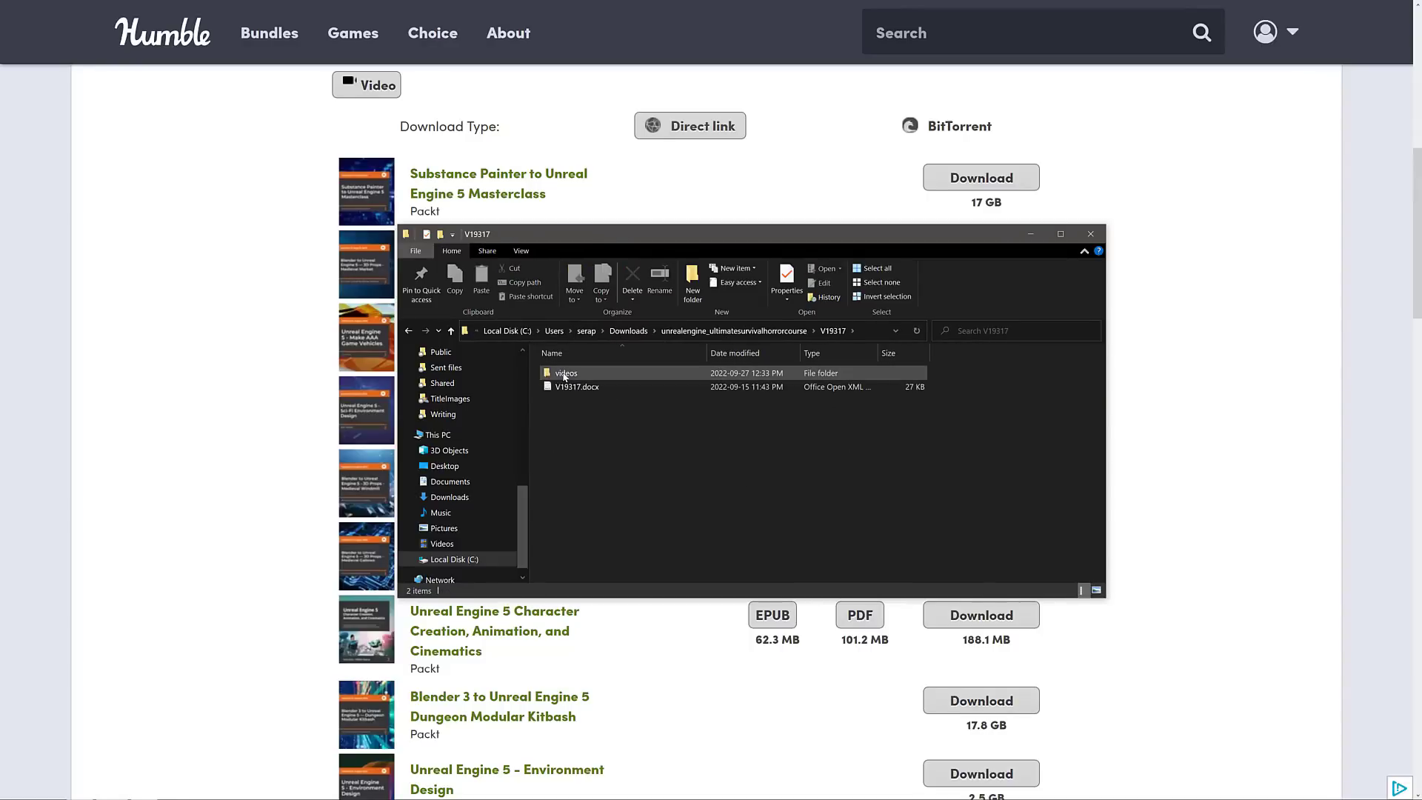
double_click(564, 373)
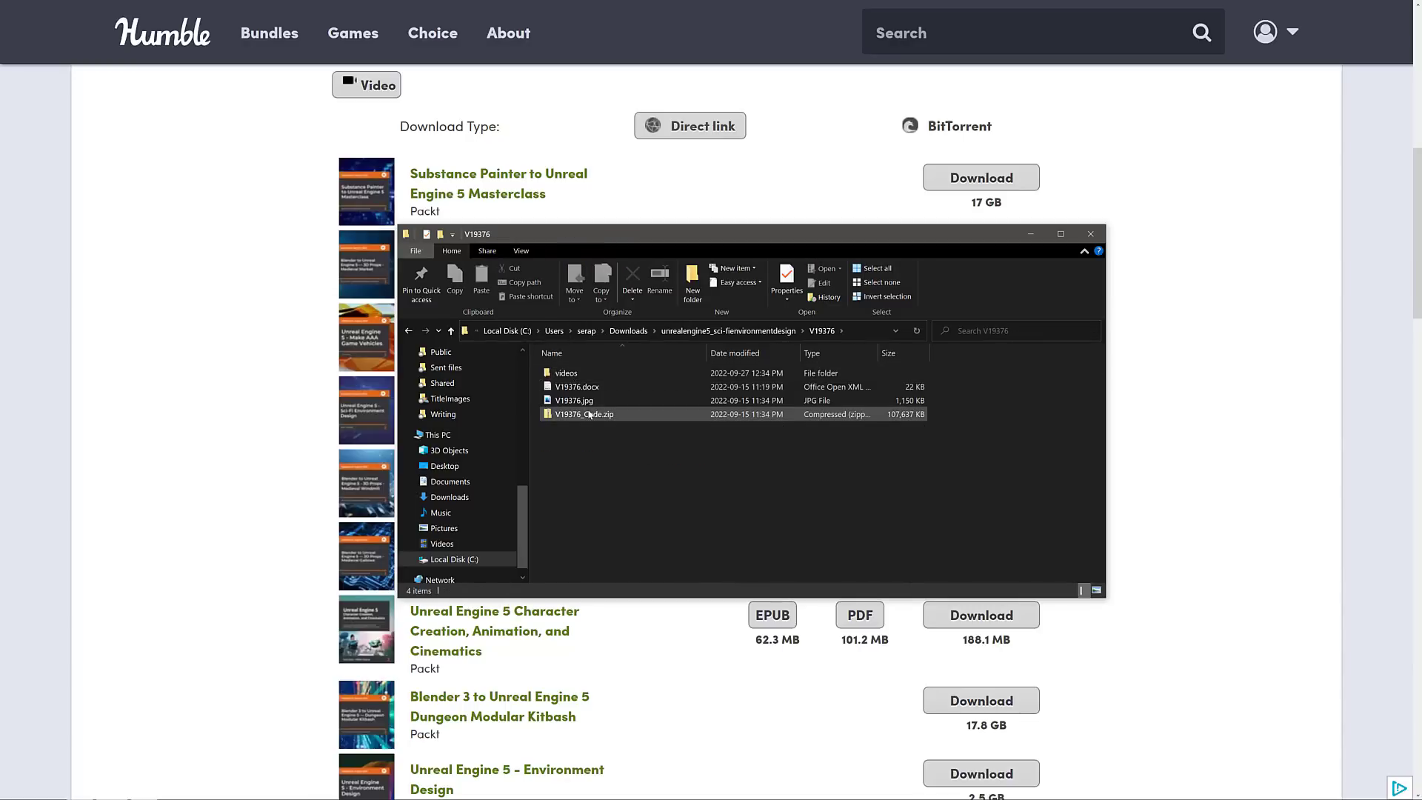
right_click(584, 413)
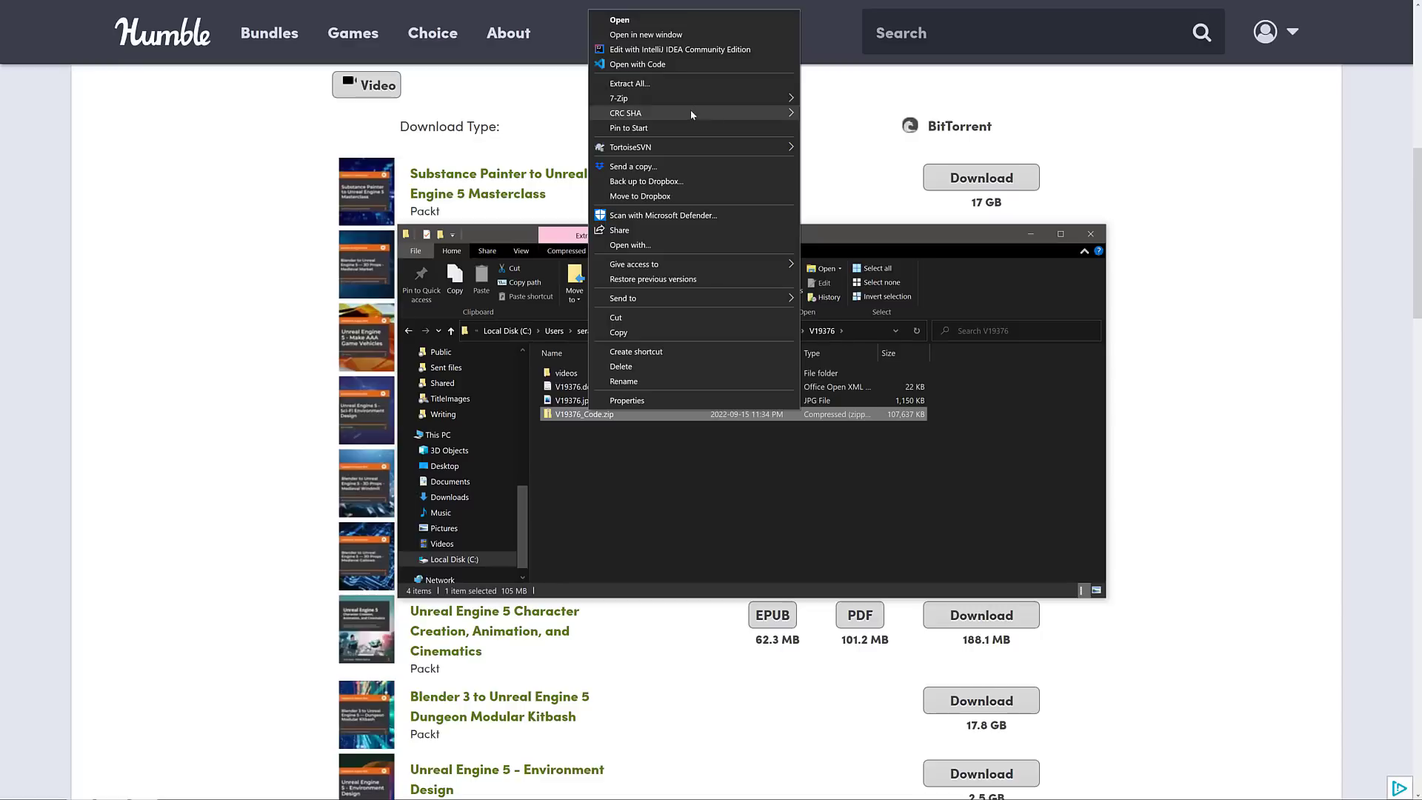
click(629, 82)
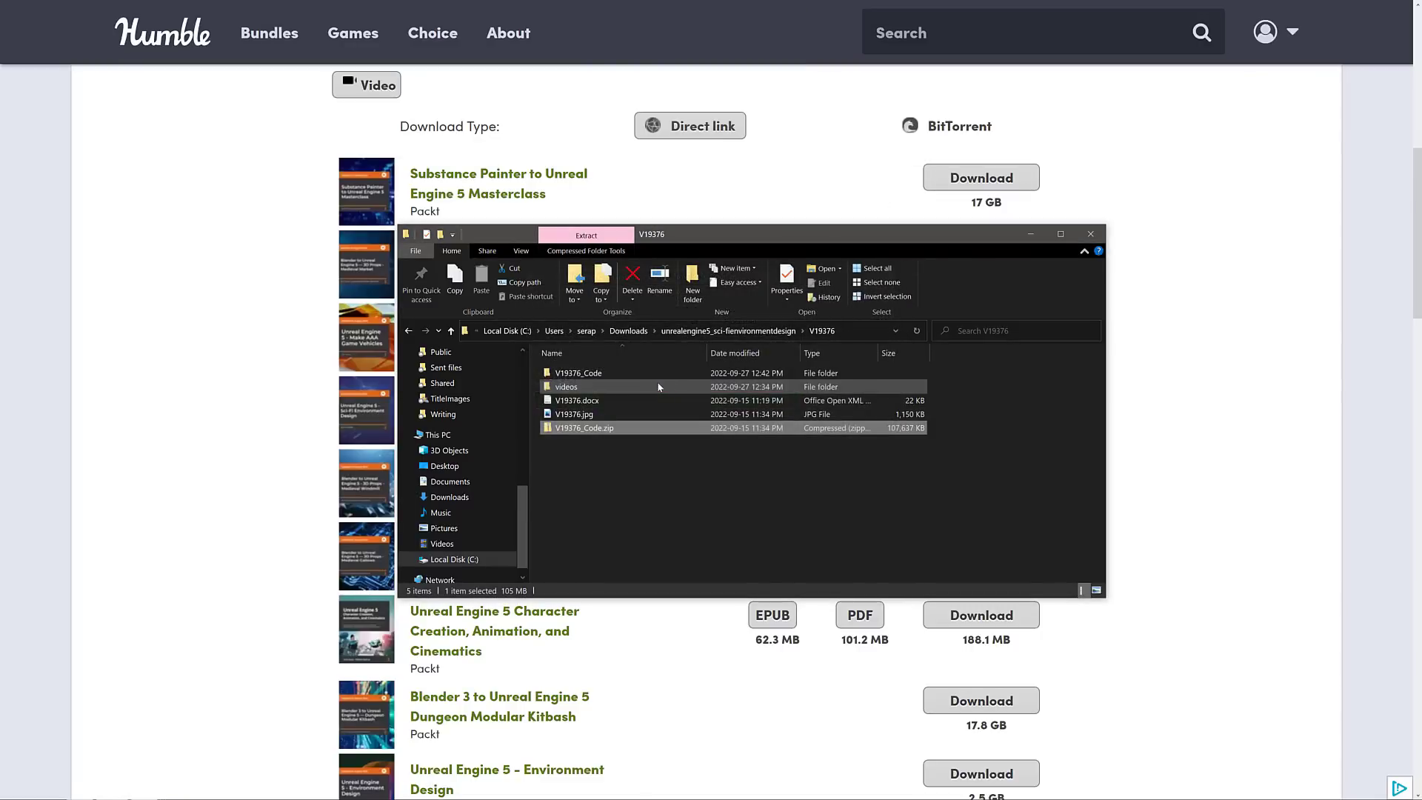
Step: Browse V19376_Code into the alien folder and open the Alien.fbx model file
double_click(576, 374)
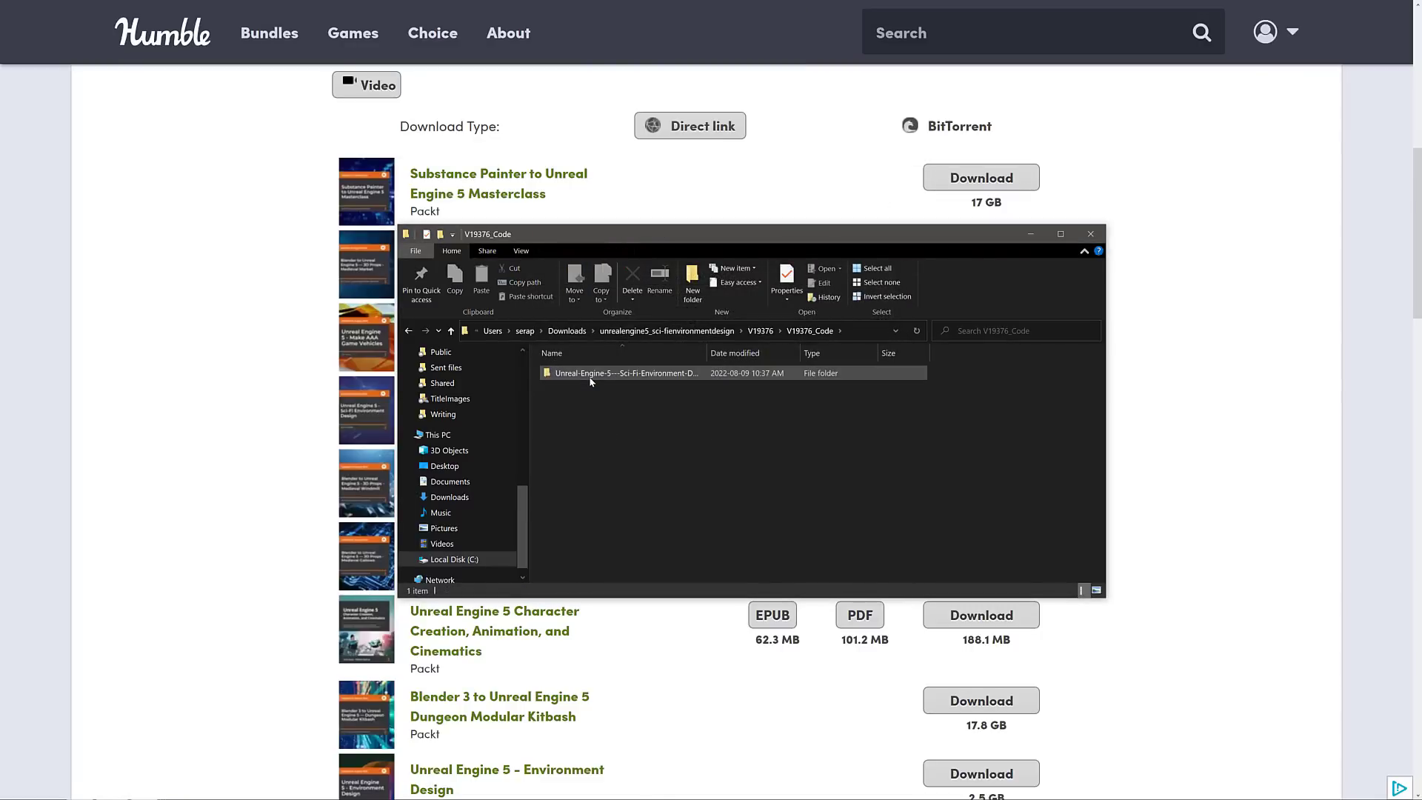
double_click(623, 373)
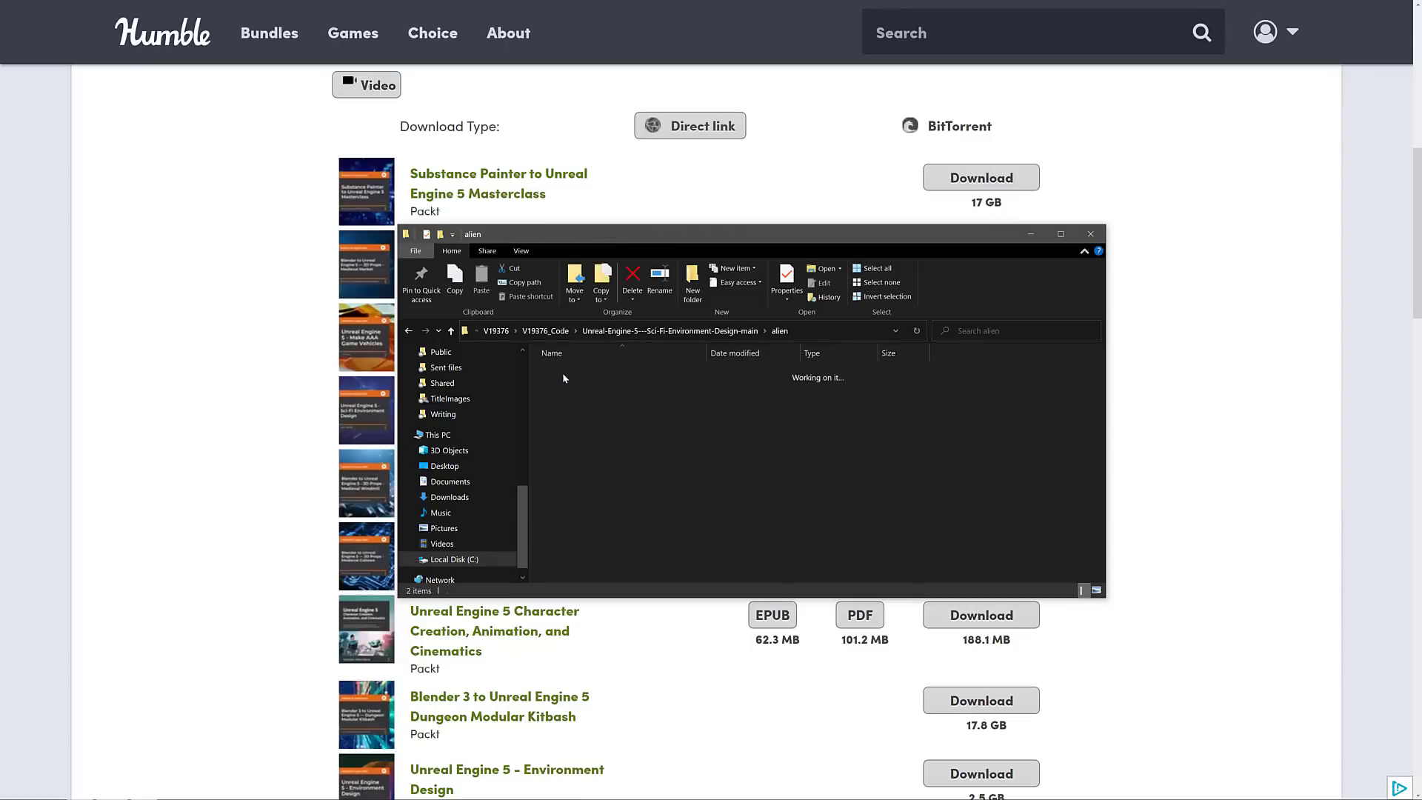
click(567, 387)
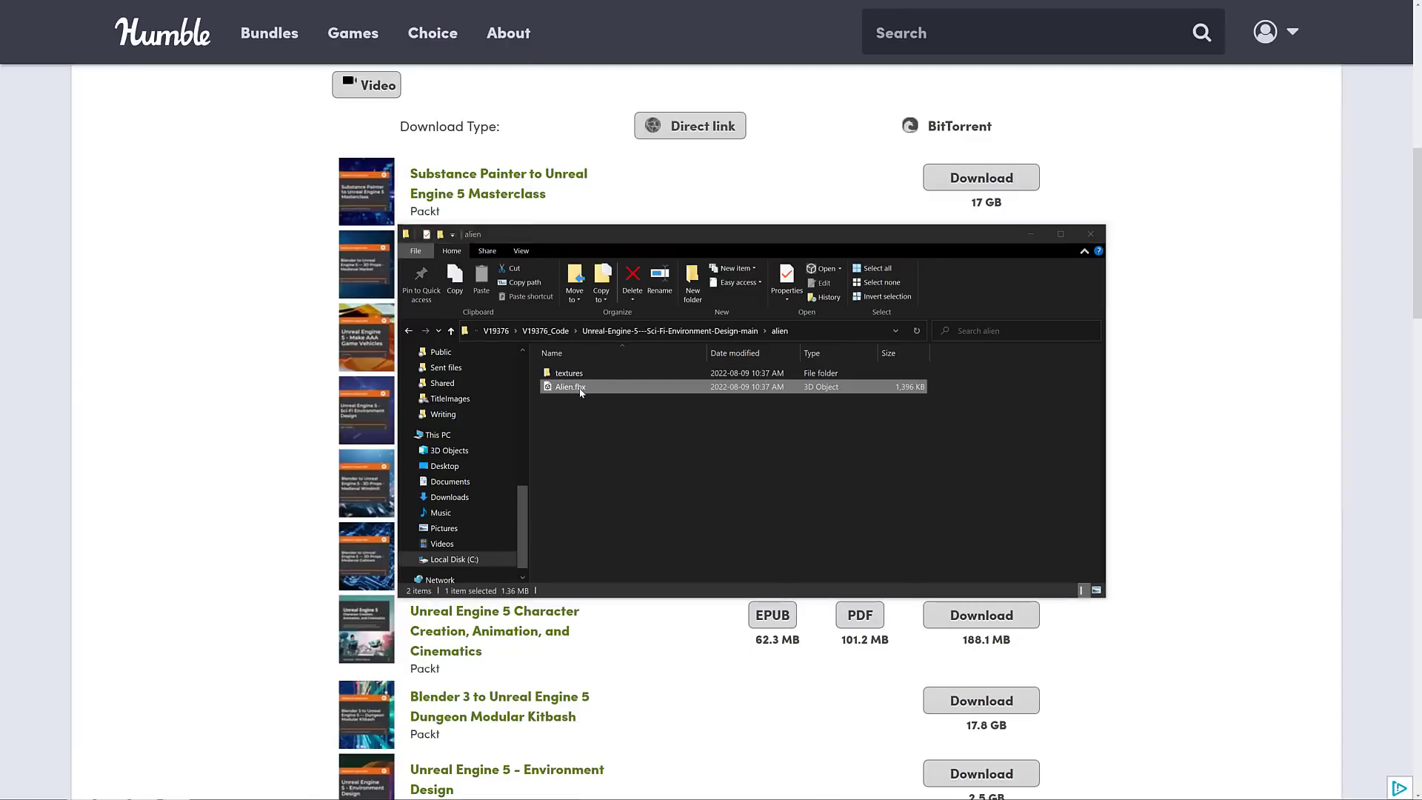
double_click(567, 386)
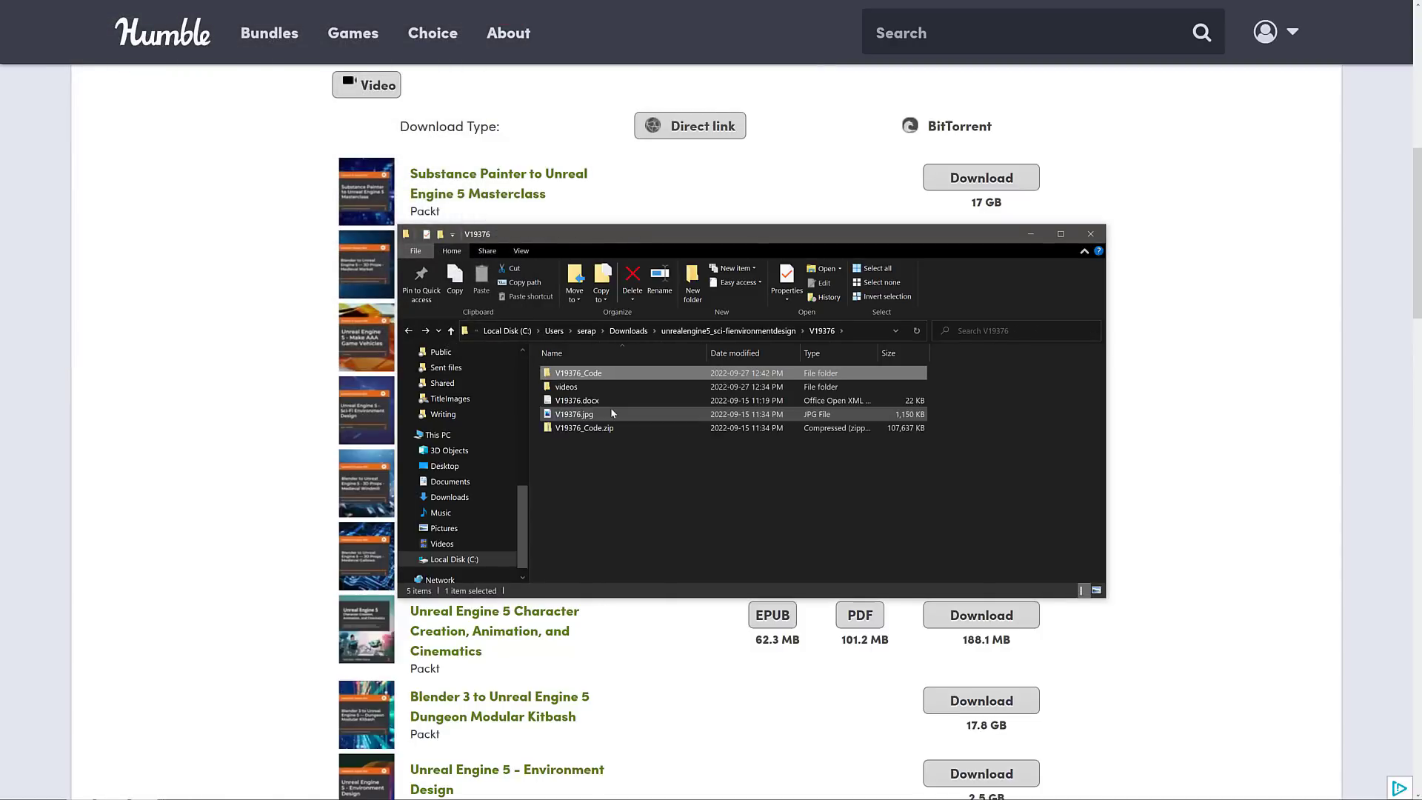
Step: Open the extracted V19376_Code project folder with its alien, astronaut, Settings and vehicle folders
click(577, 373)
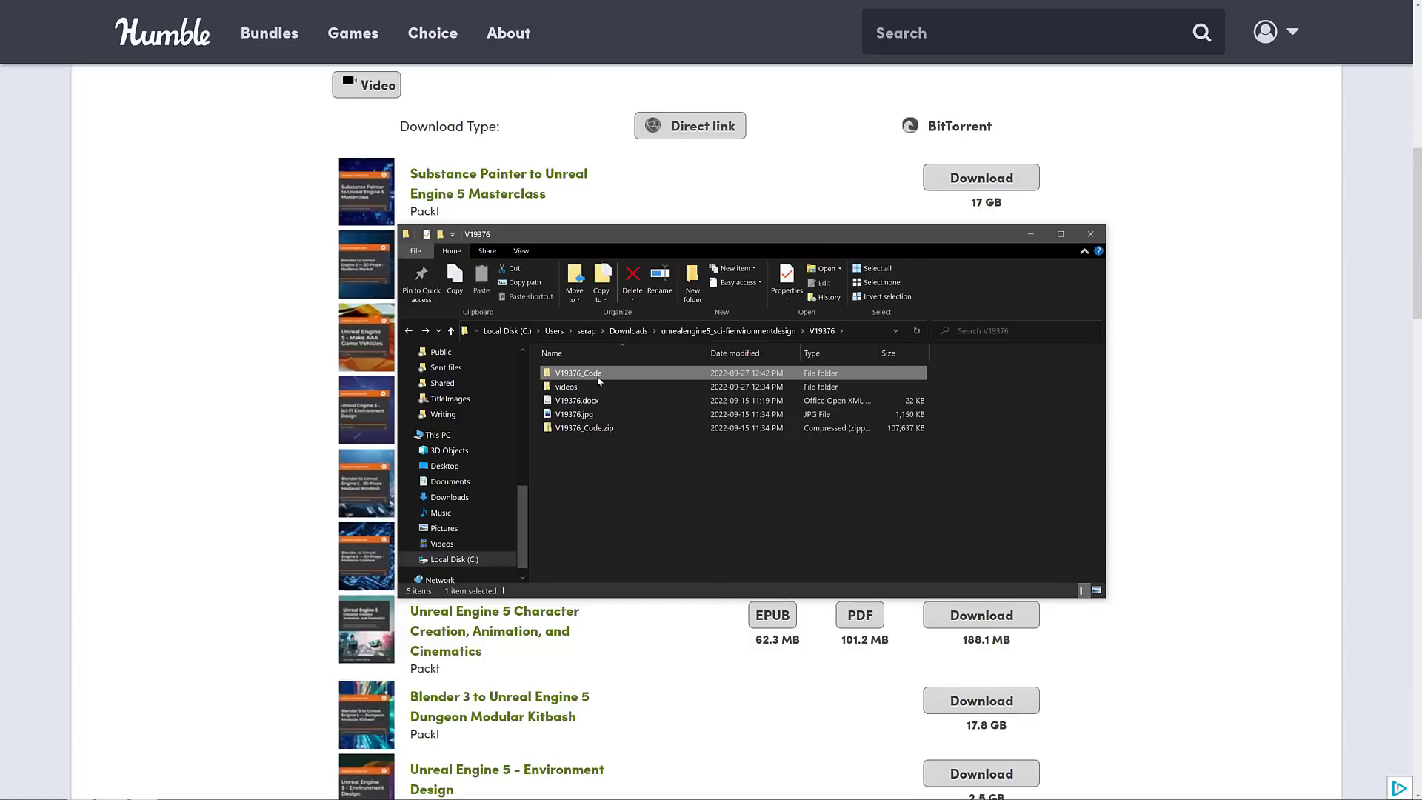
double_click(576, 372)
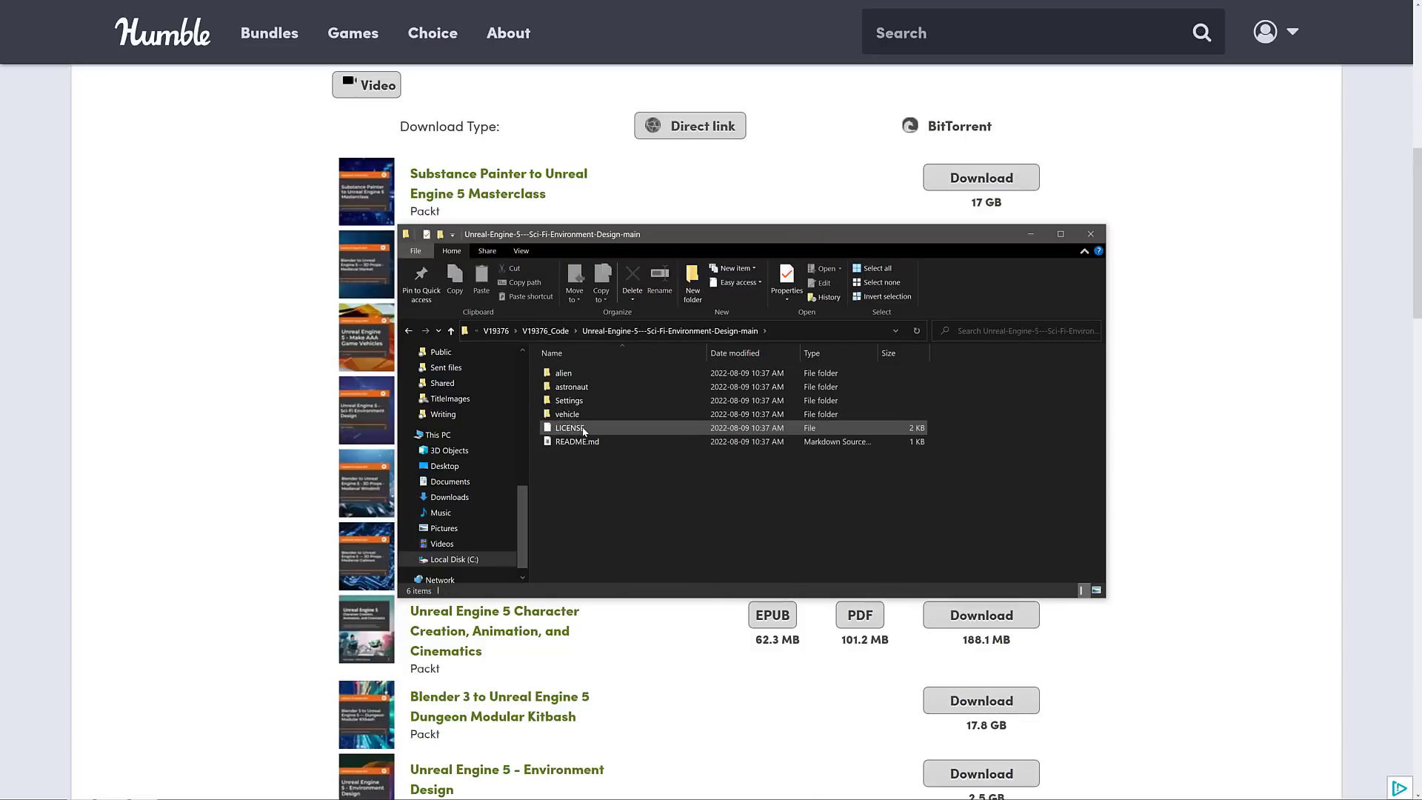
mouse_move(578, 441)
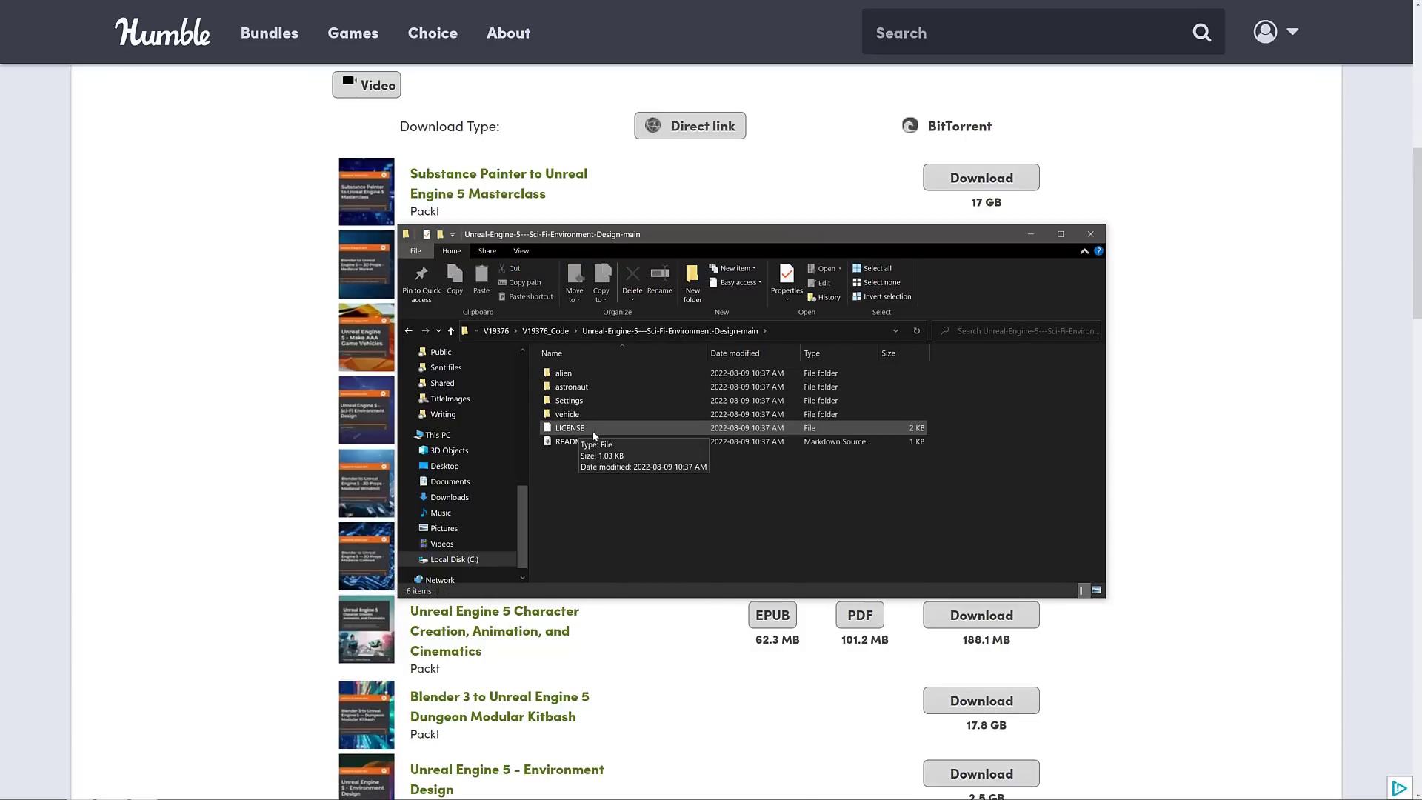
mouse_move(562, 427)
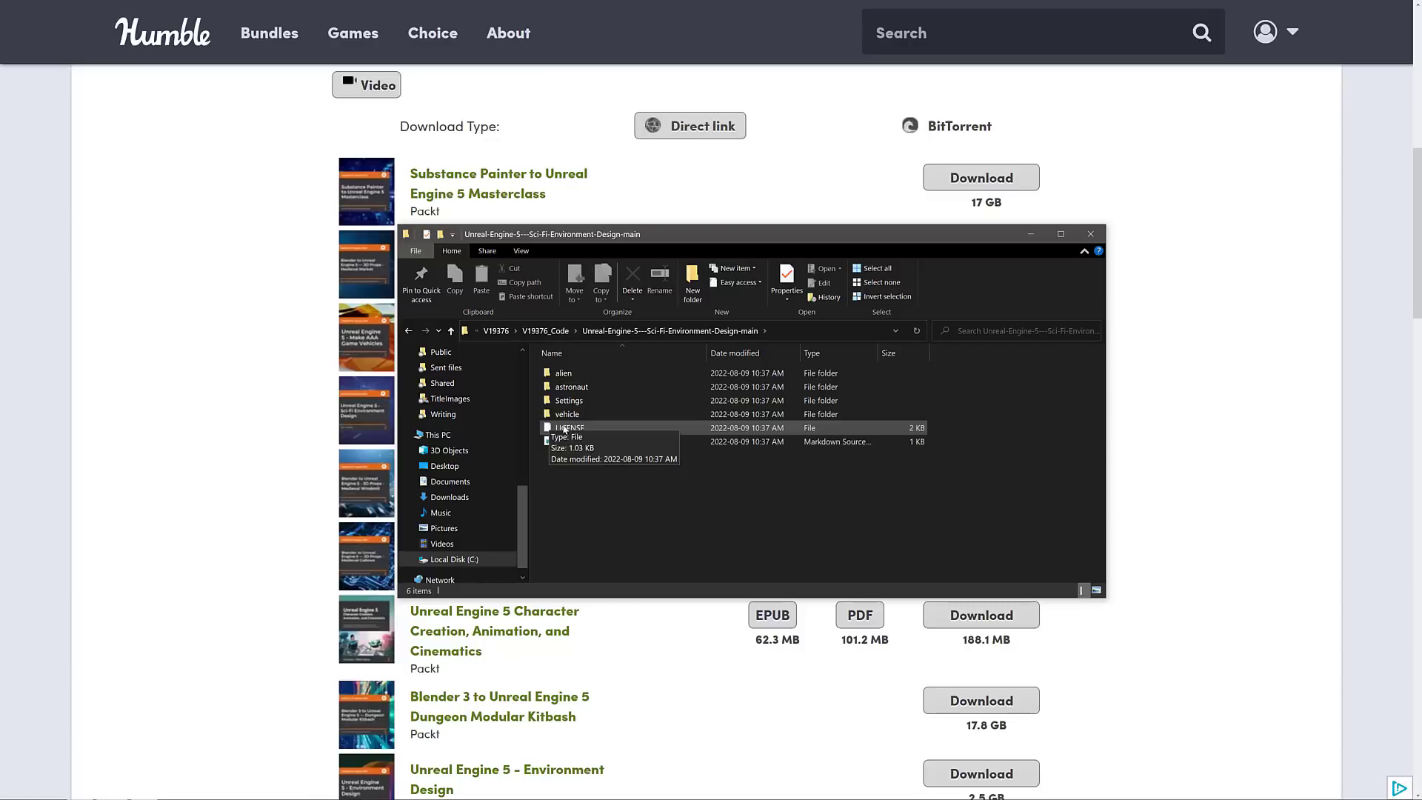
mouse_move(270, 399)
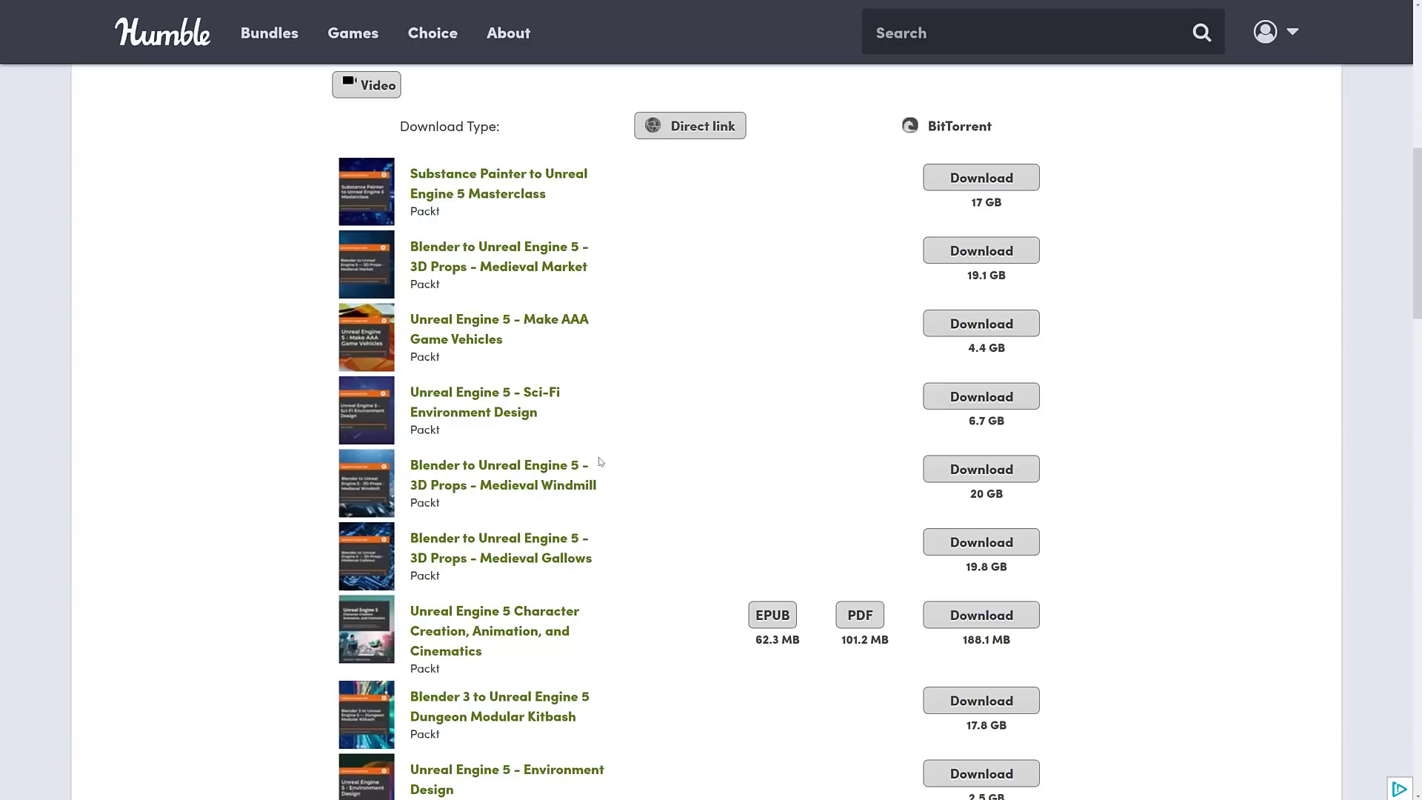
scroll(down, 3)
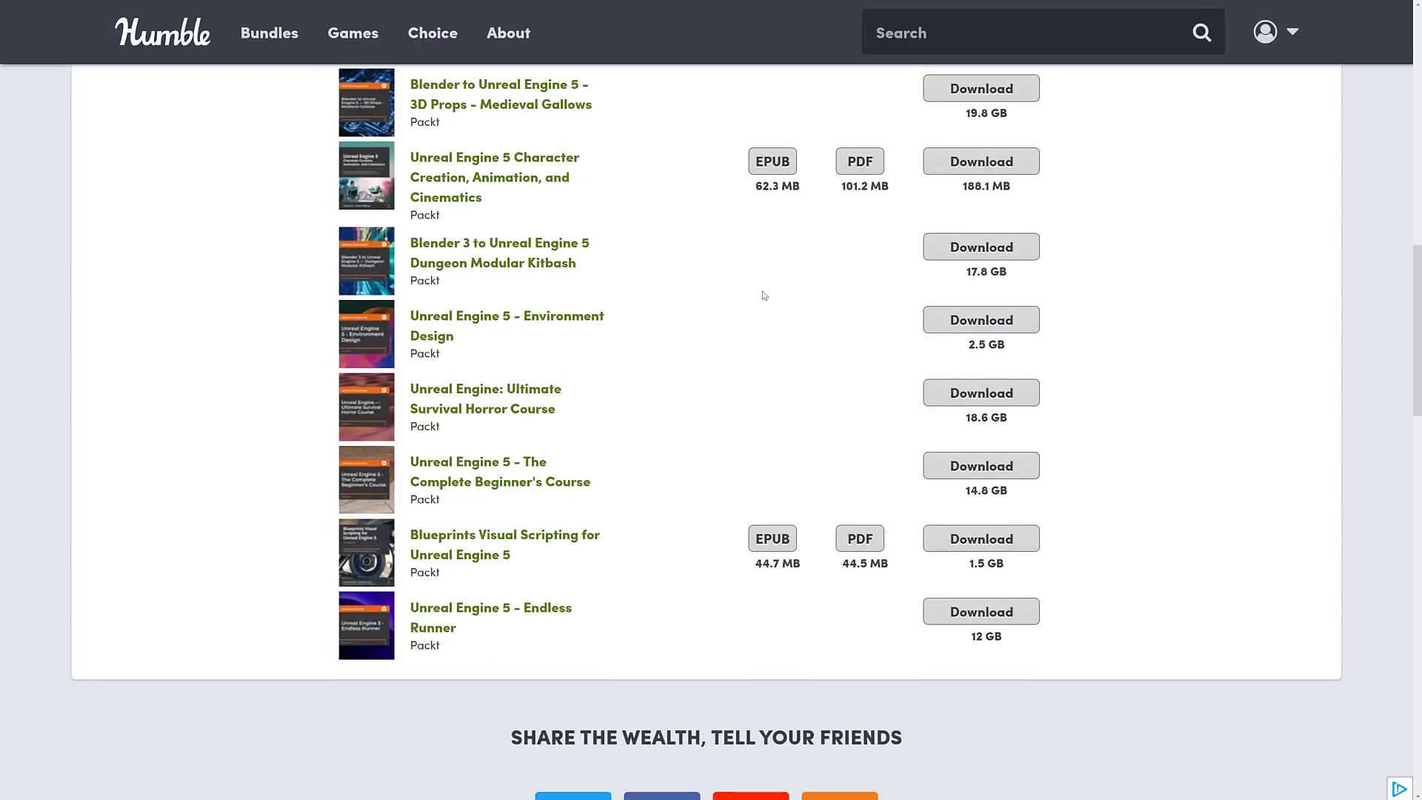
scroll(down, 3)
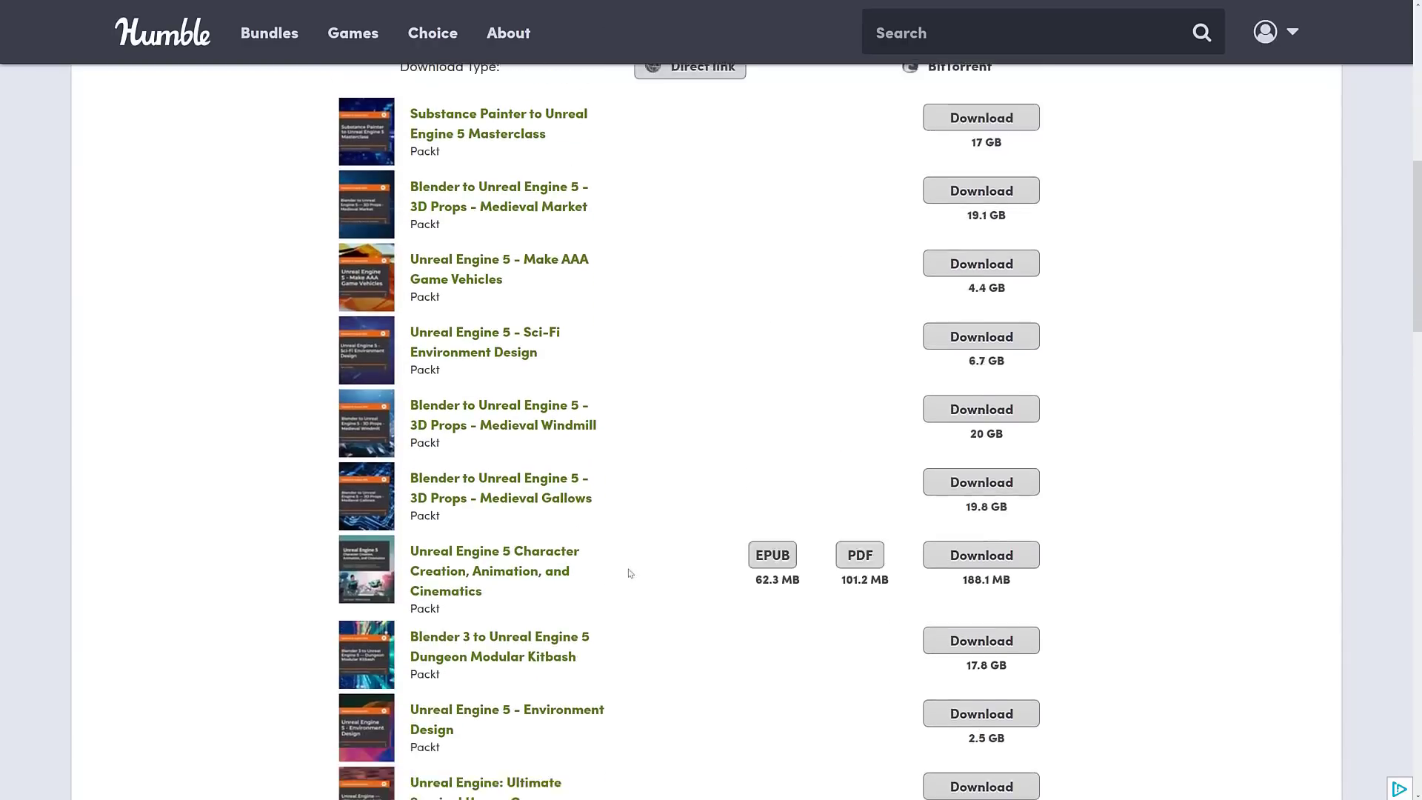
scroll(down, 3)
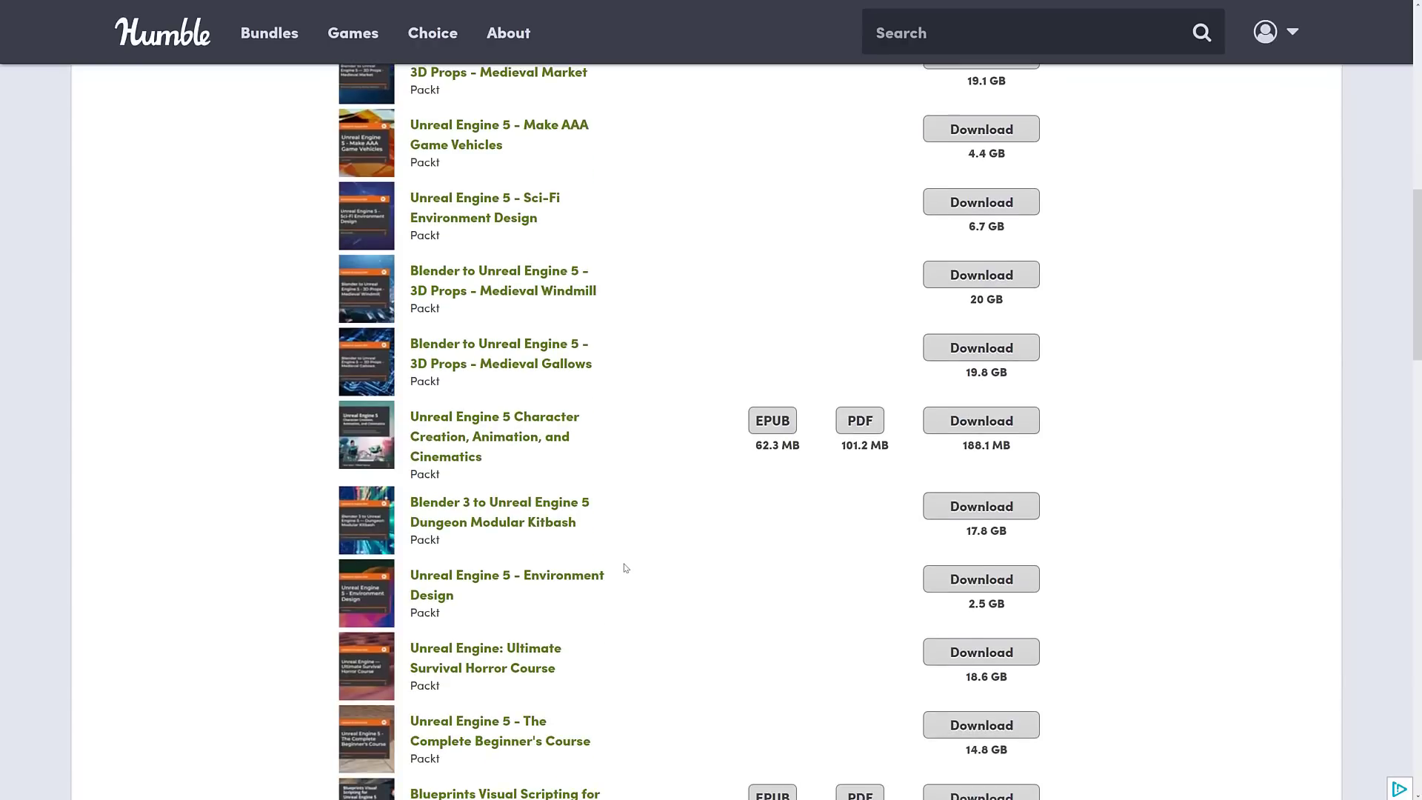
scroll(down, 3)
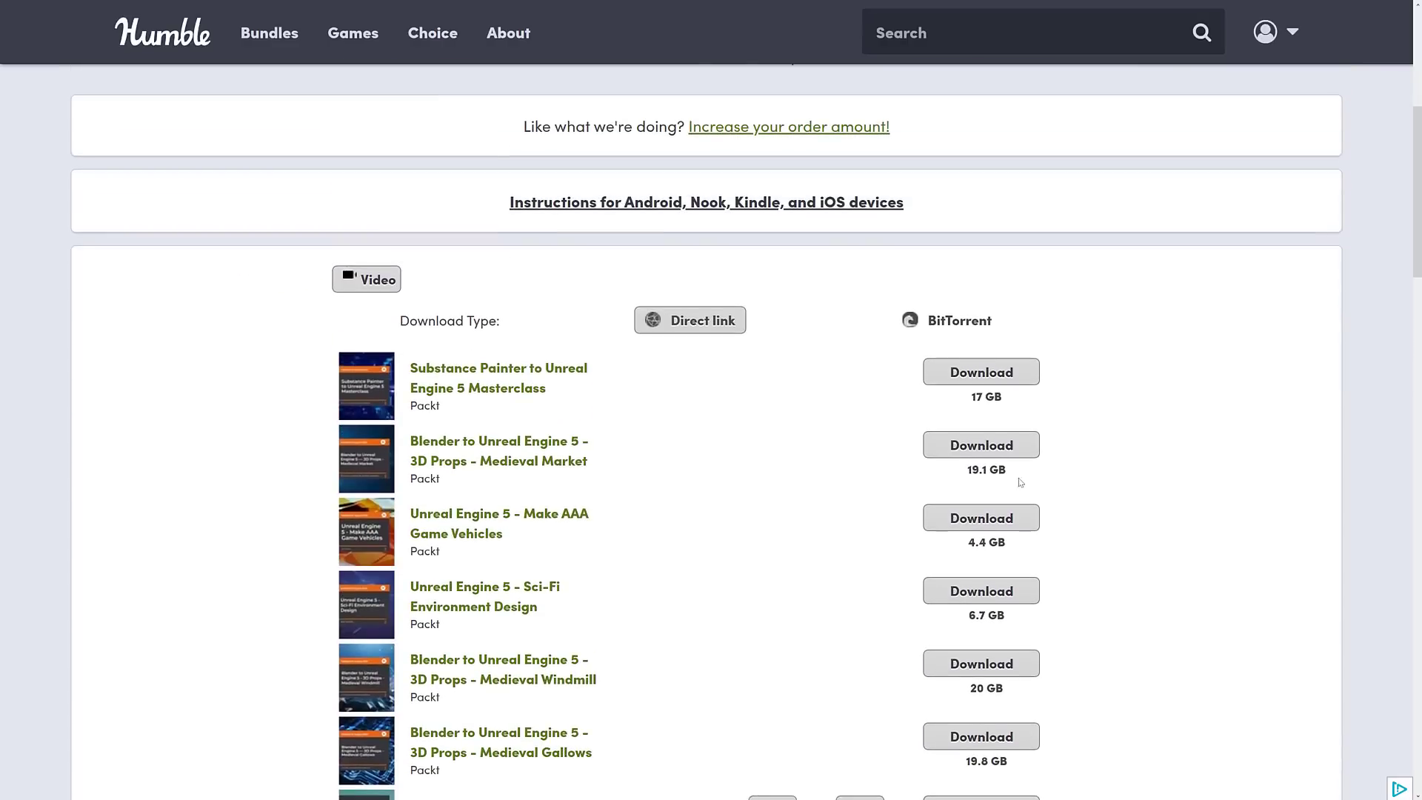
scroll(down, 3)
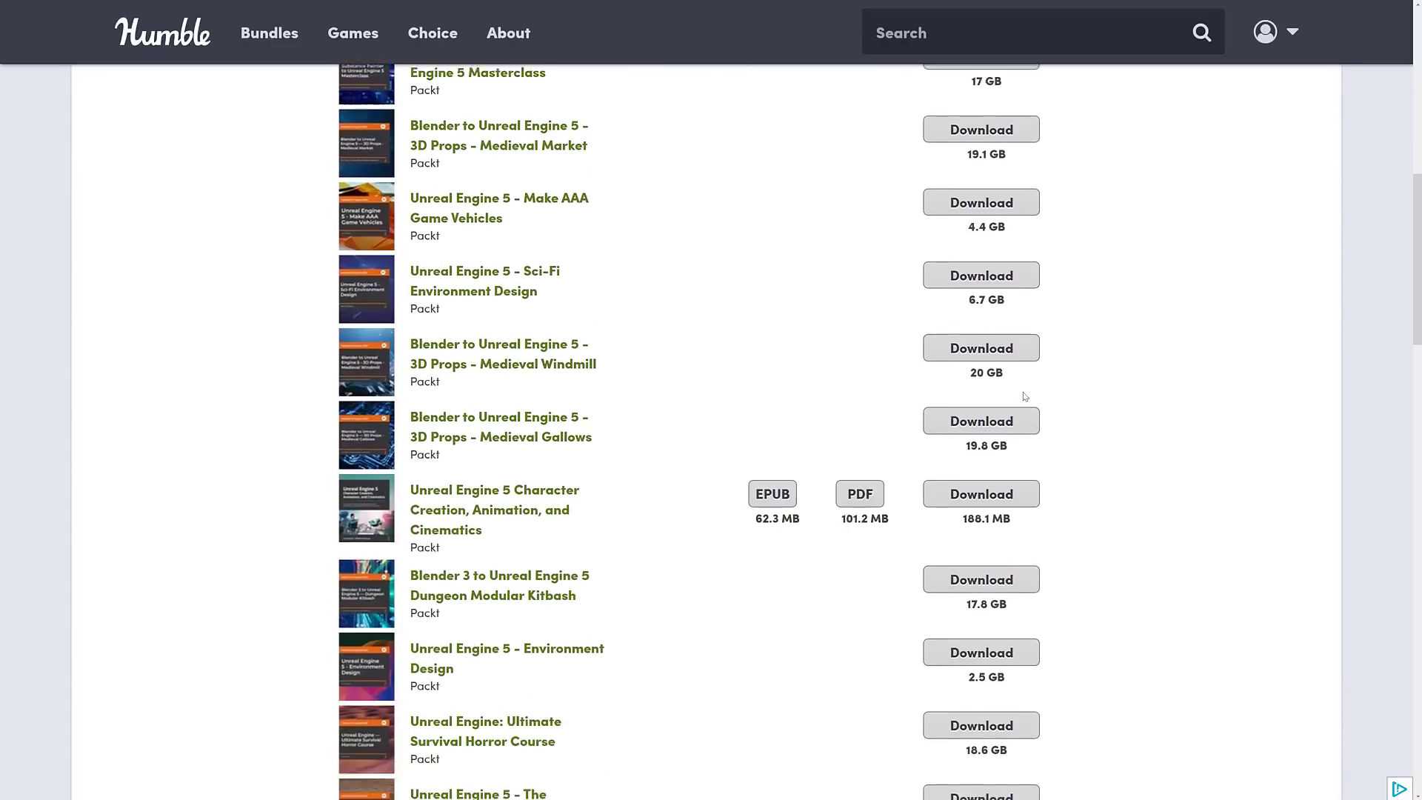
scroll(down, 3)
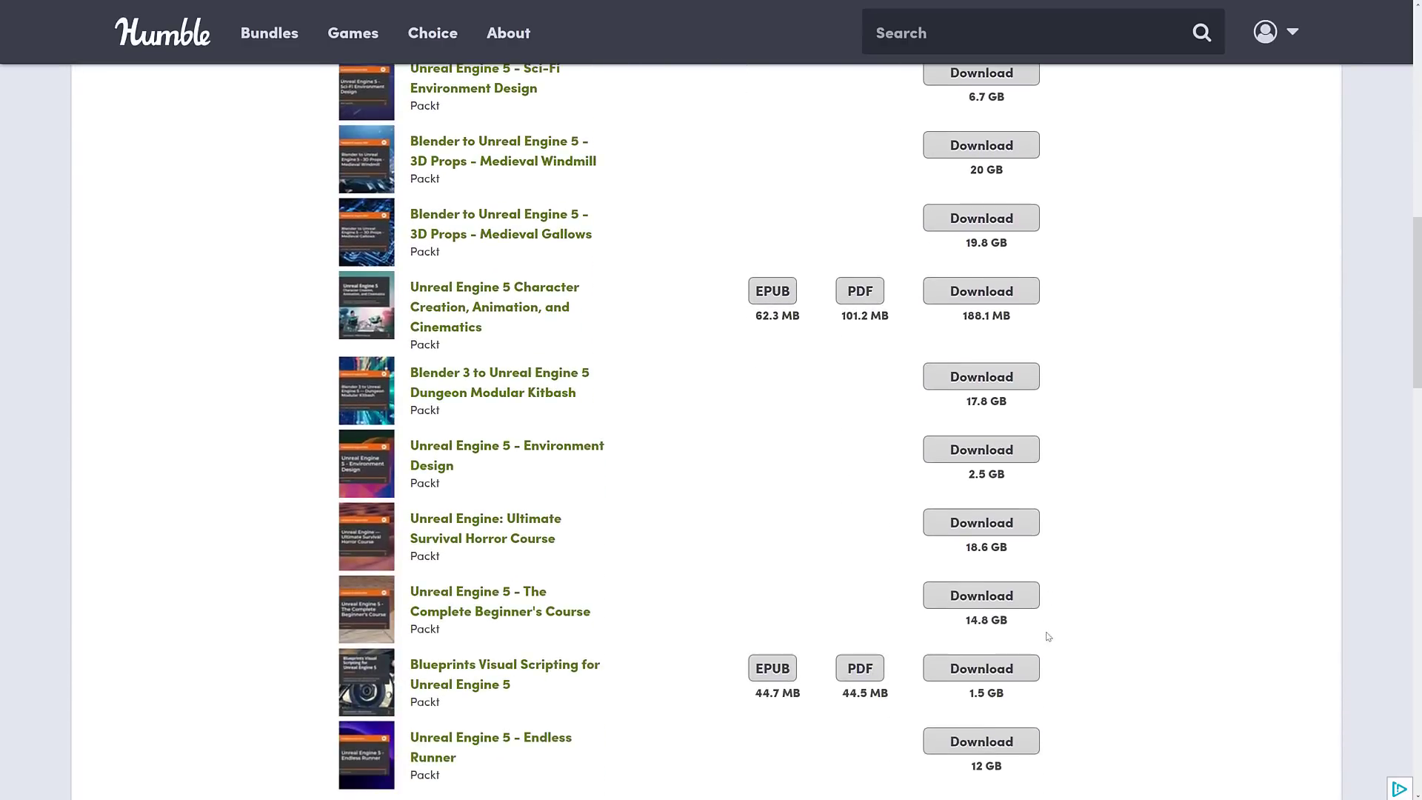
mouse_move(597, 401)
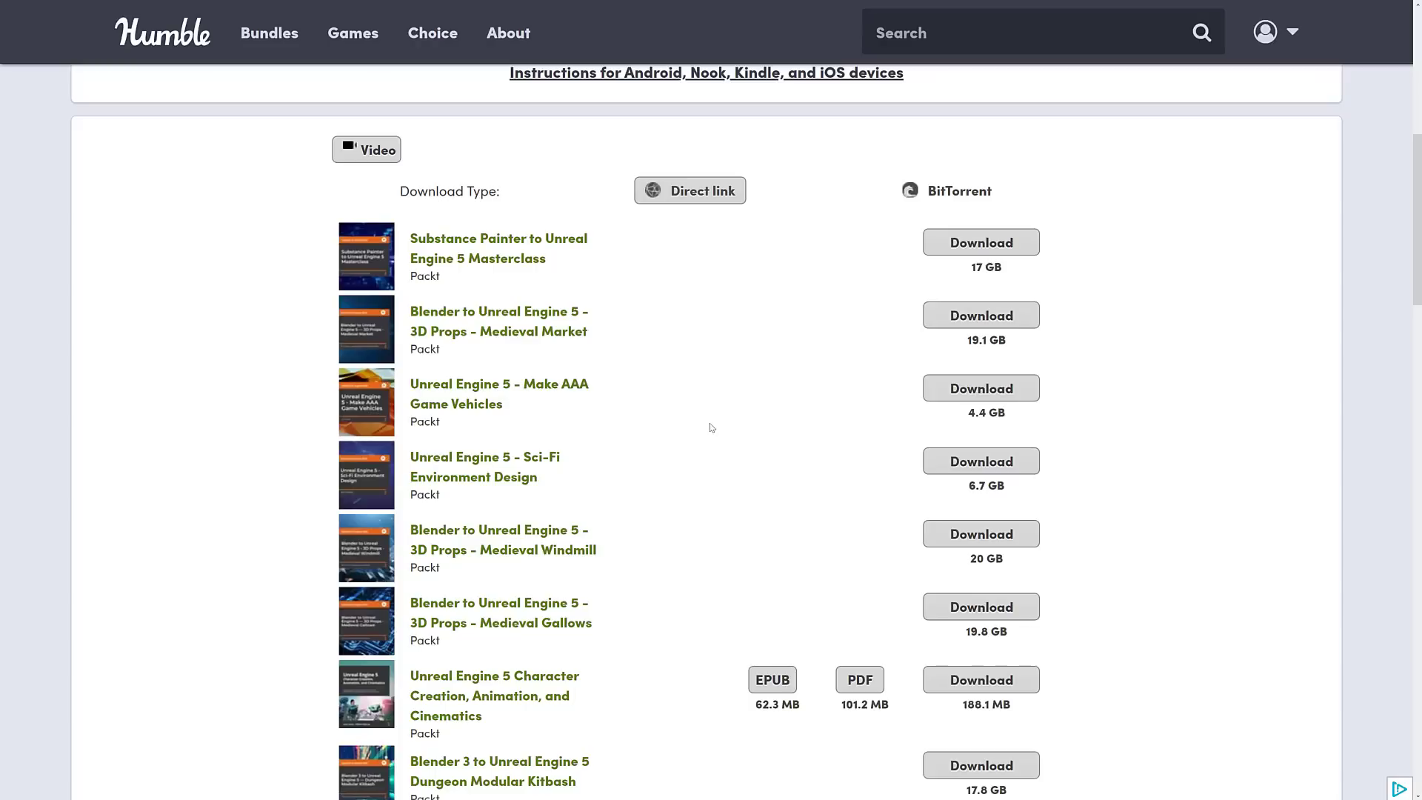
Step: Scroll down the Library download list to the Character Creation item with EPUB, PDF and 188.1 MB download
scroll(down, 3)
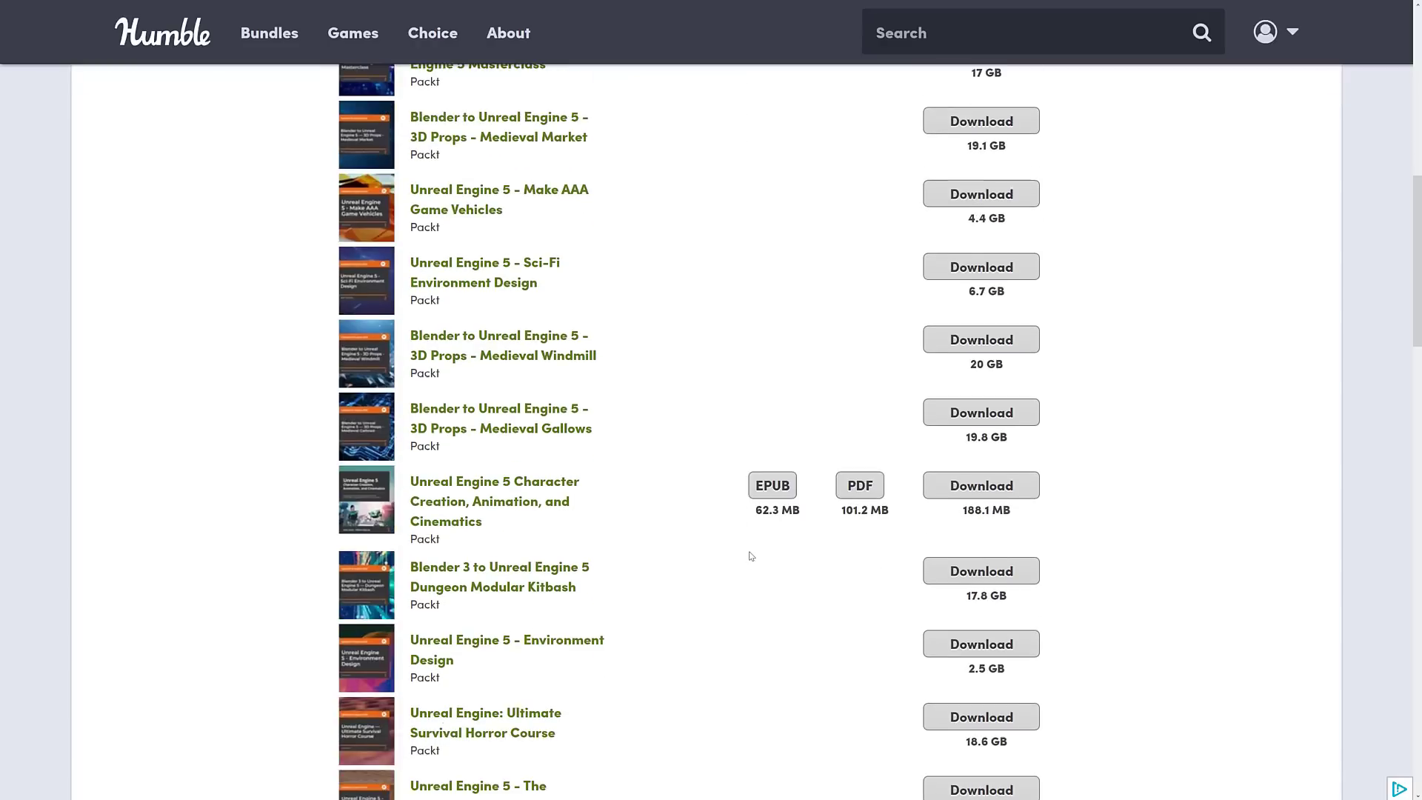
mouse_move(458, 511)
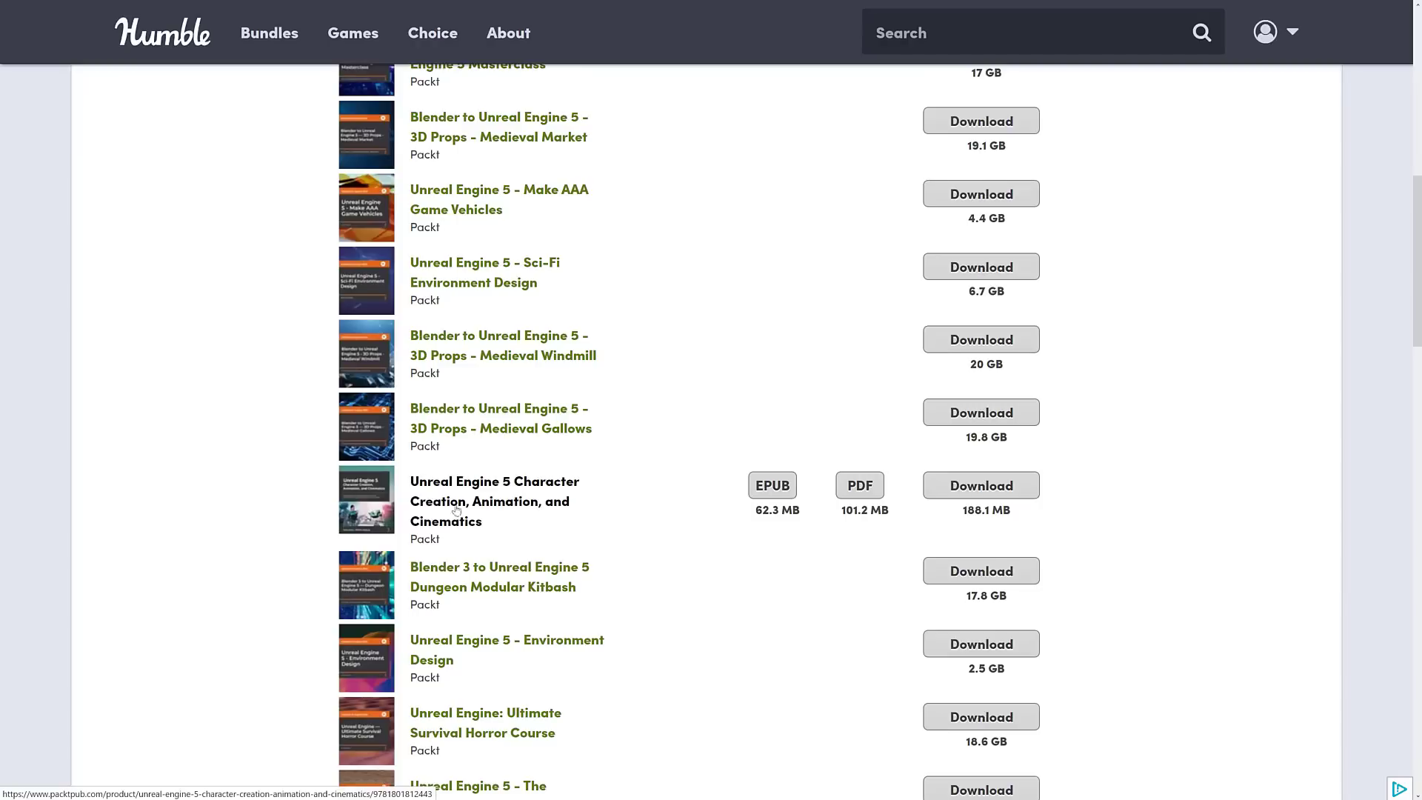
scroll(down, 3)
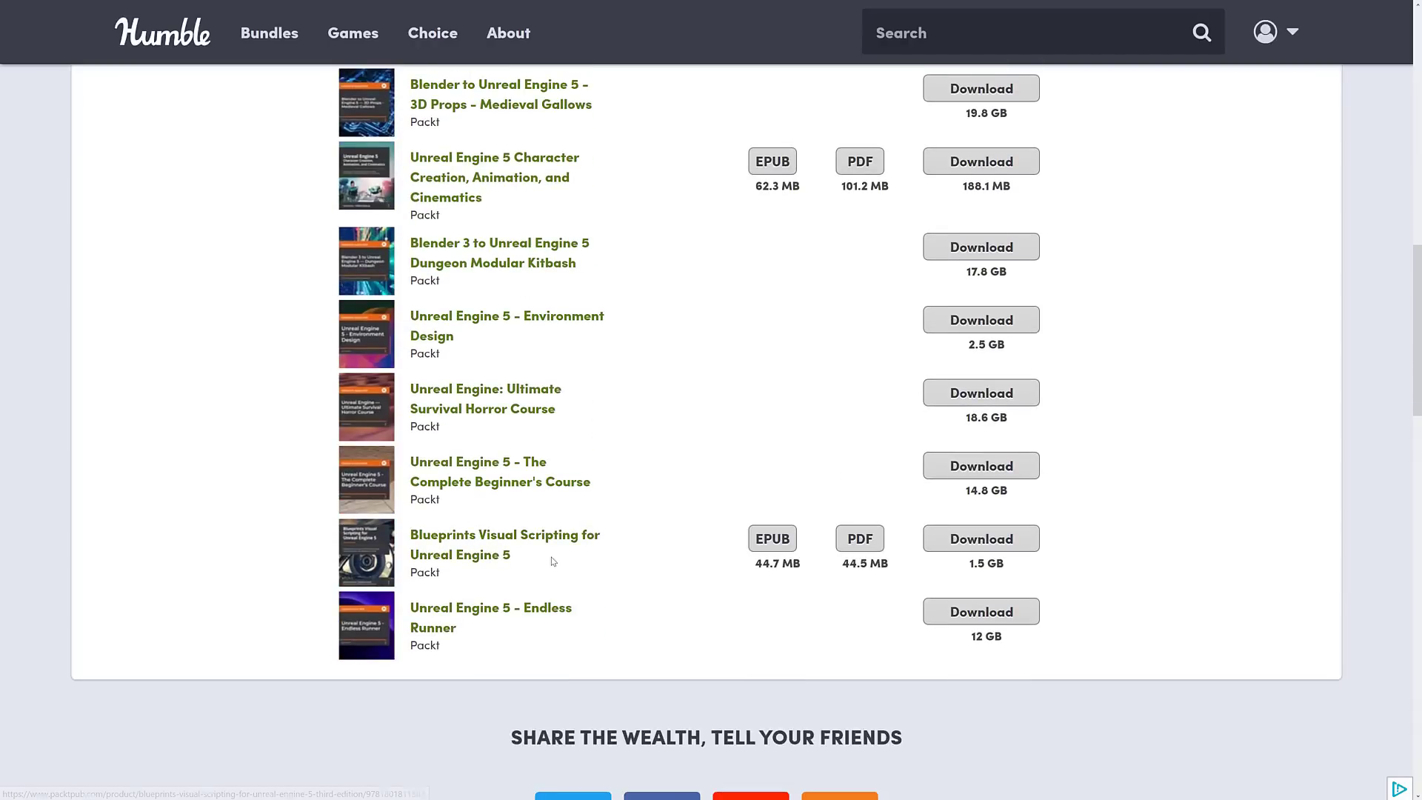
mouse_move(652, 528)
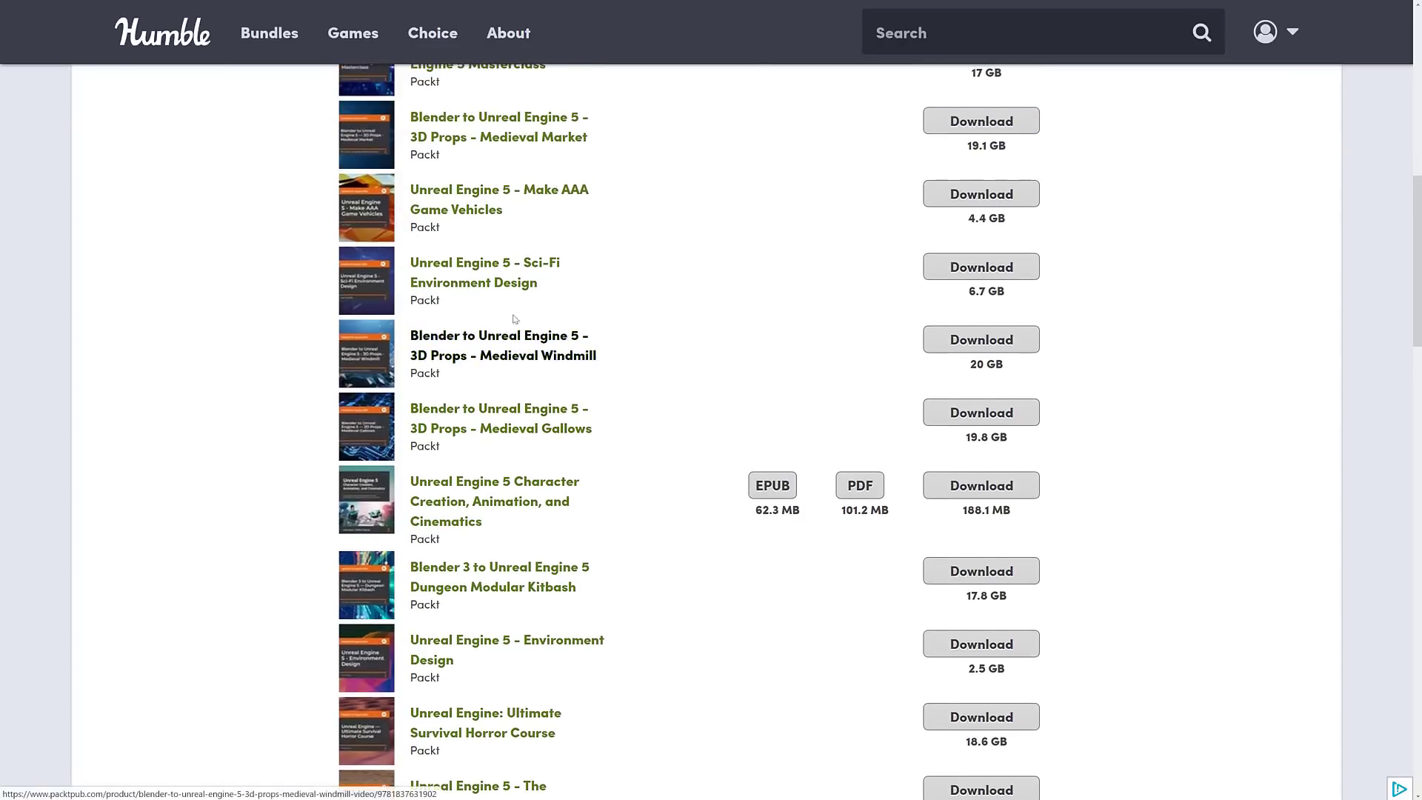
scroll(down, 3)
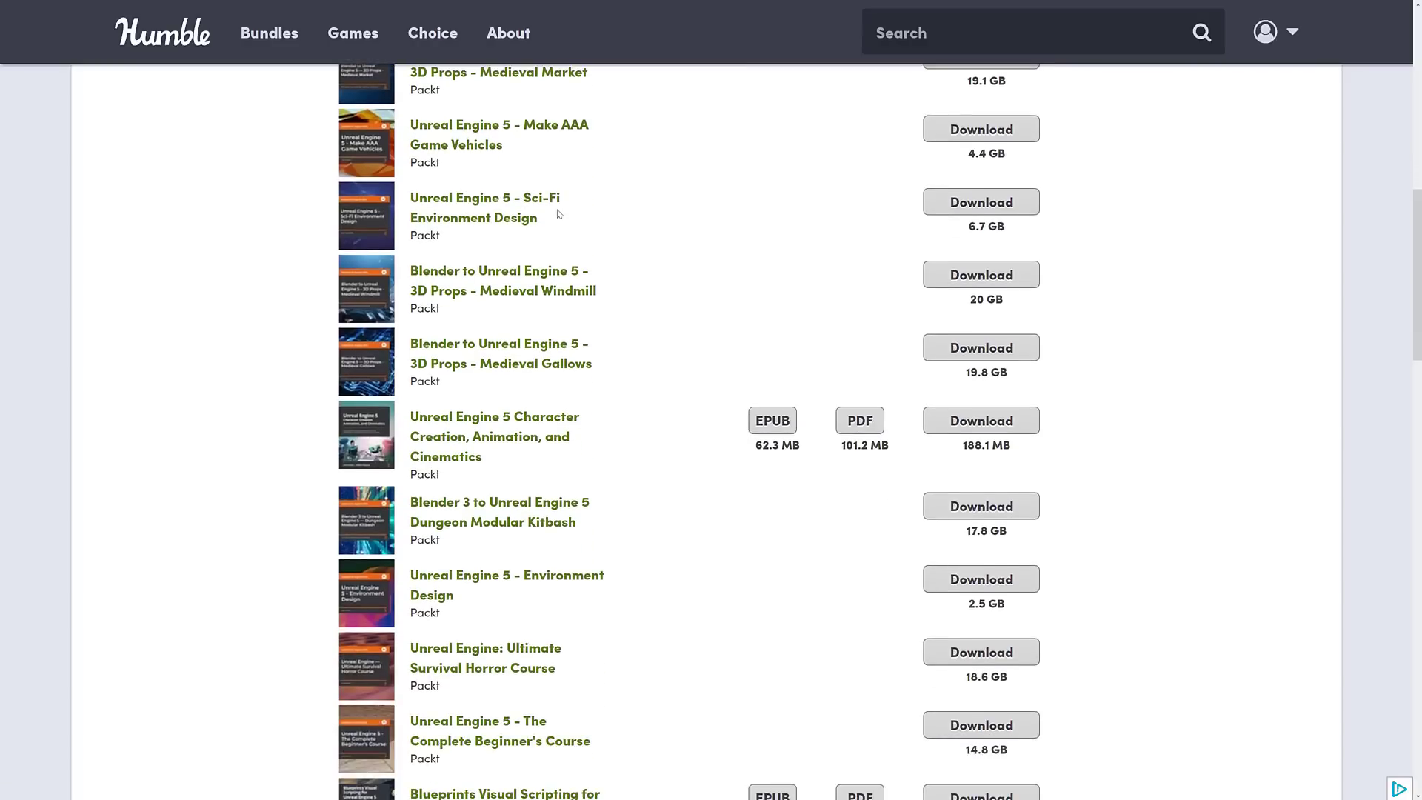
scroll(down, 3)
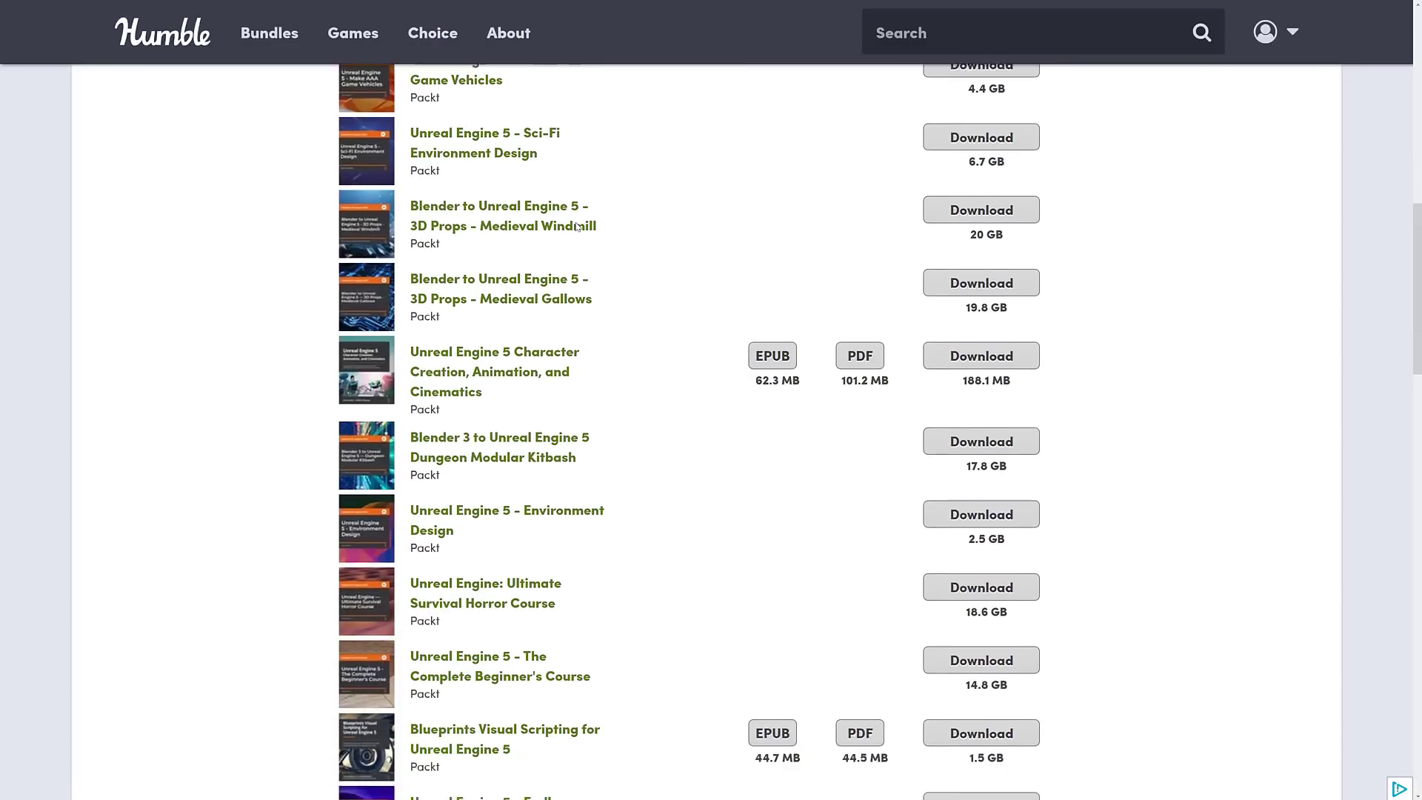
scroll(down, 3)
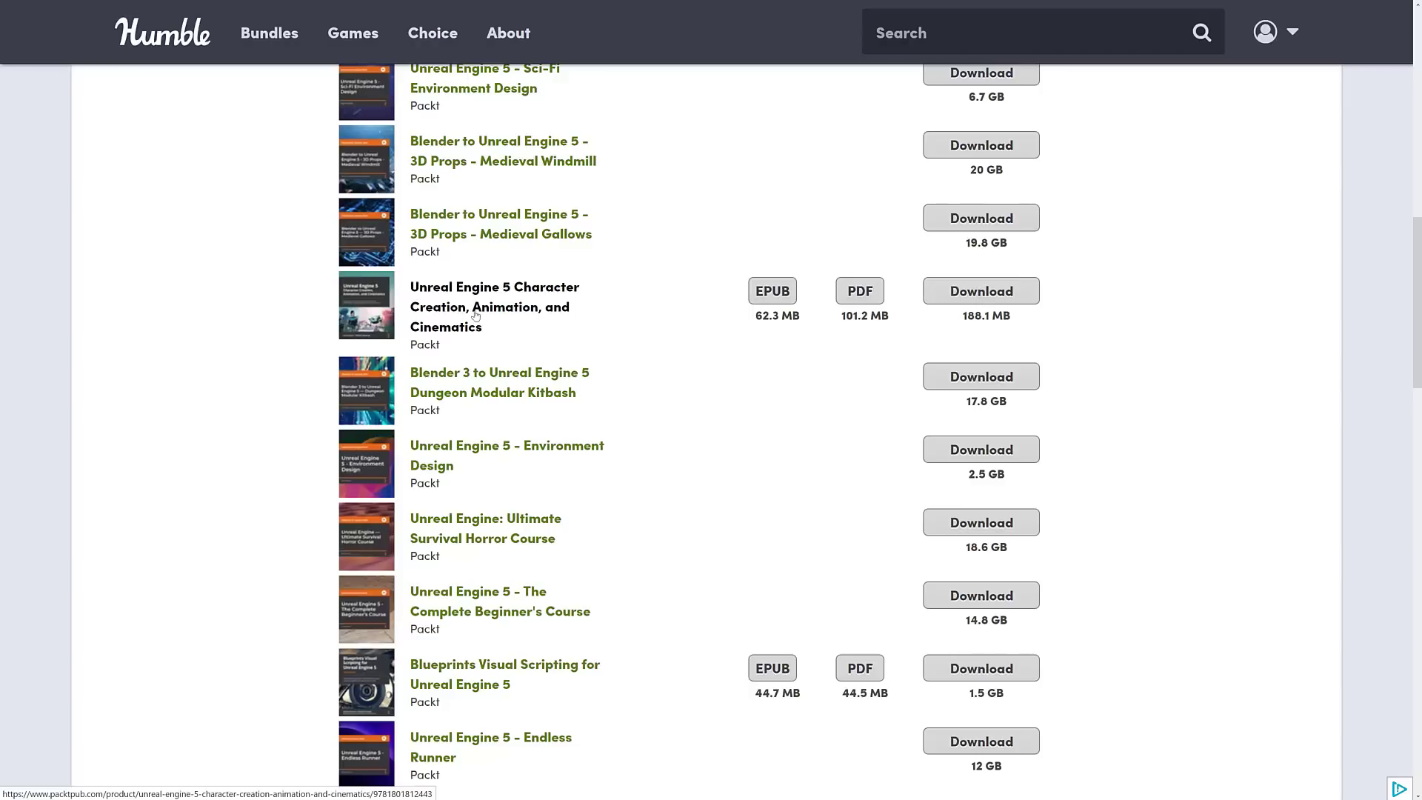
mouse_move(772, 445)
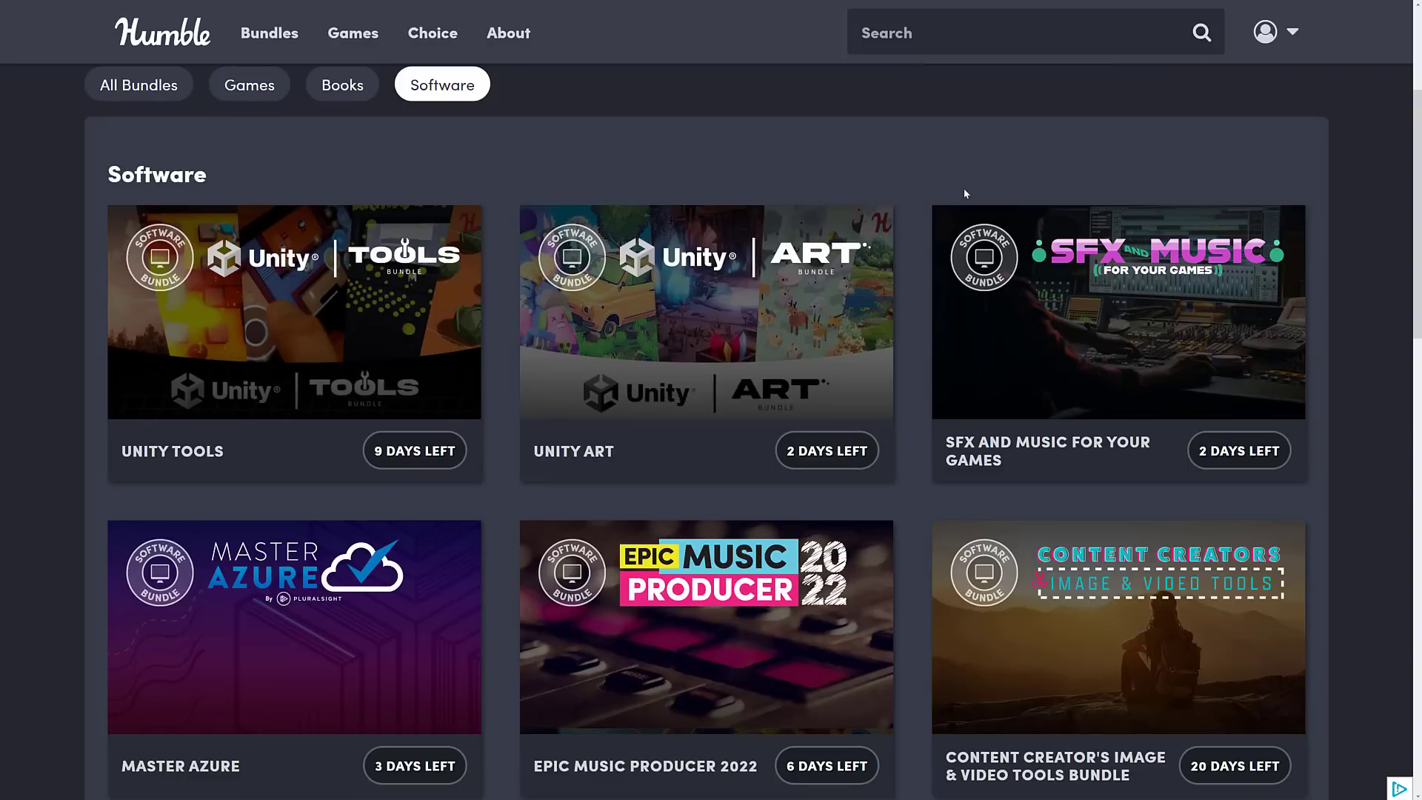
scroll(down, 3)
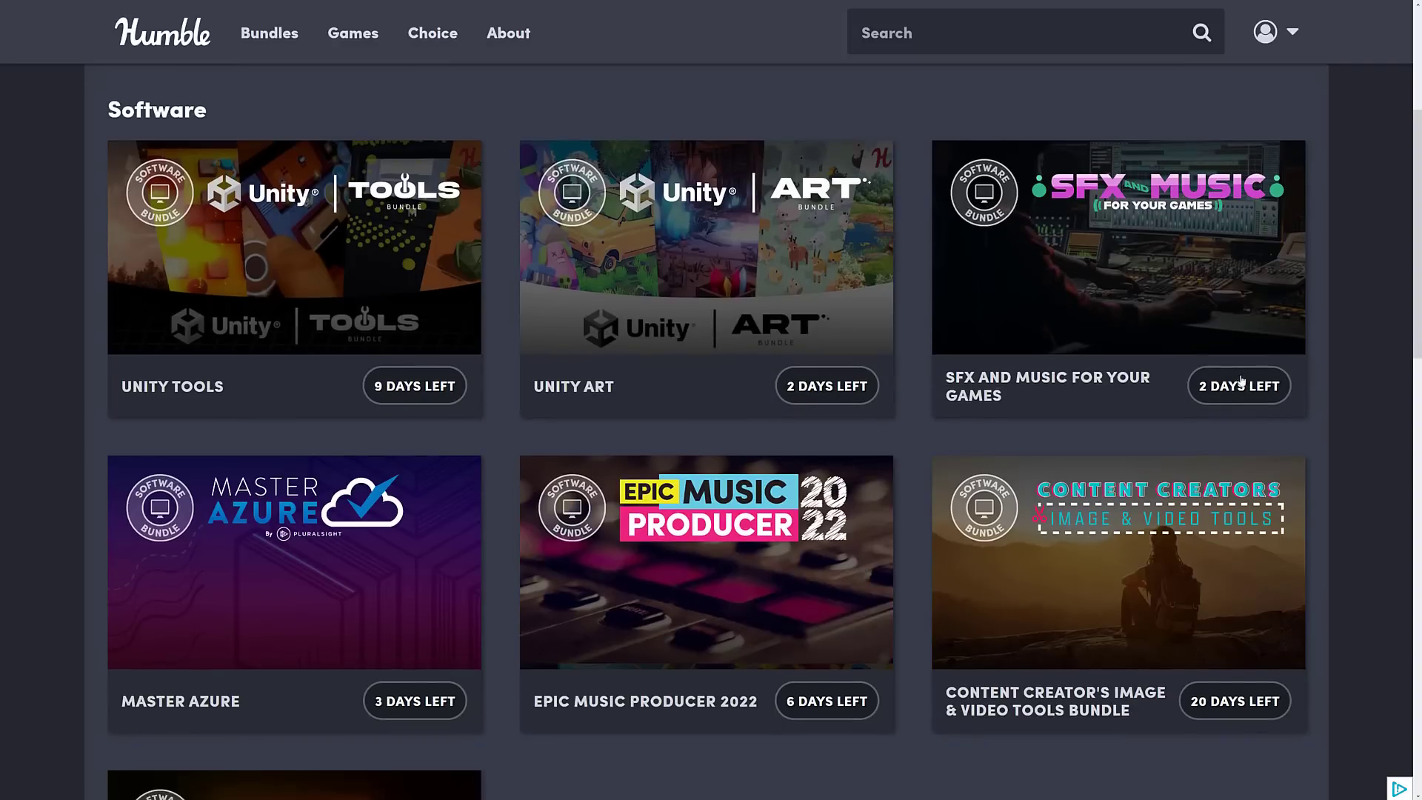
scroll(down, 3)
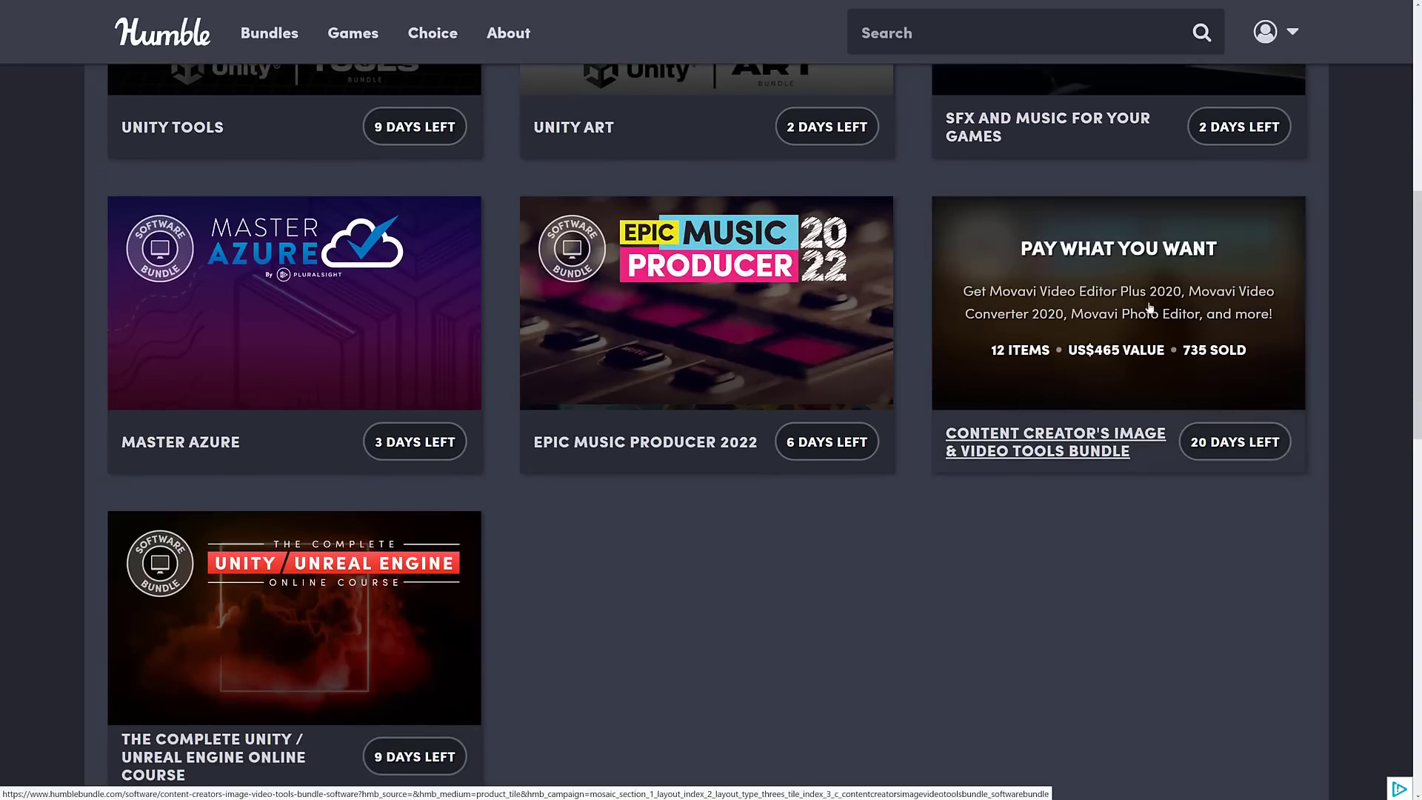
mouse_move(1188, 305)
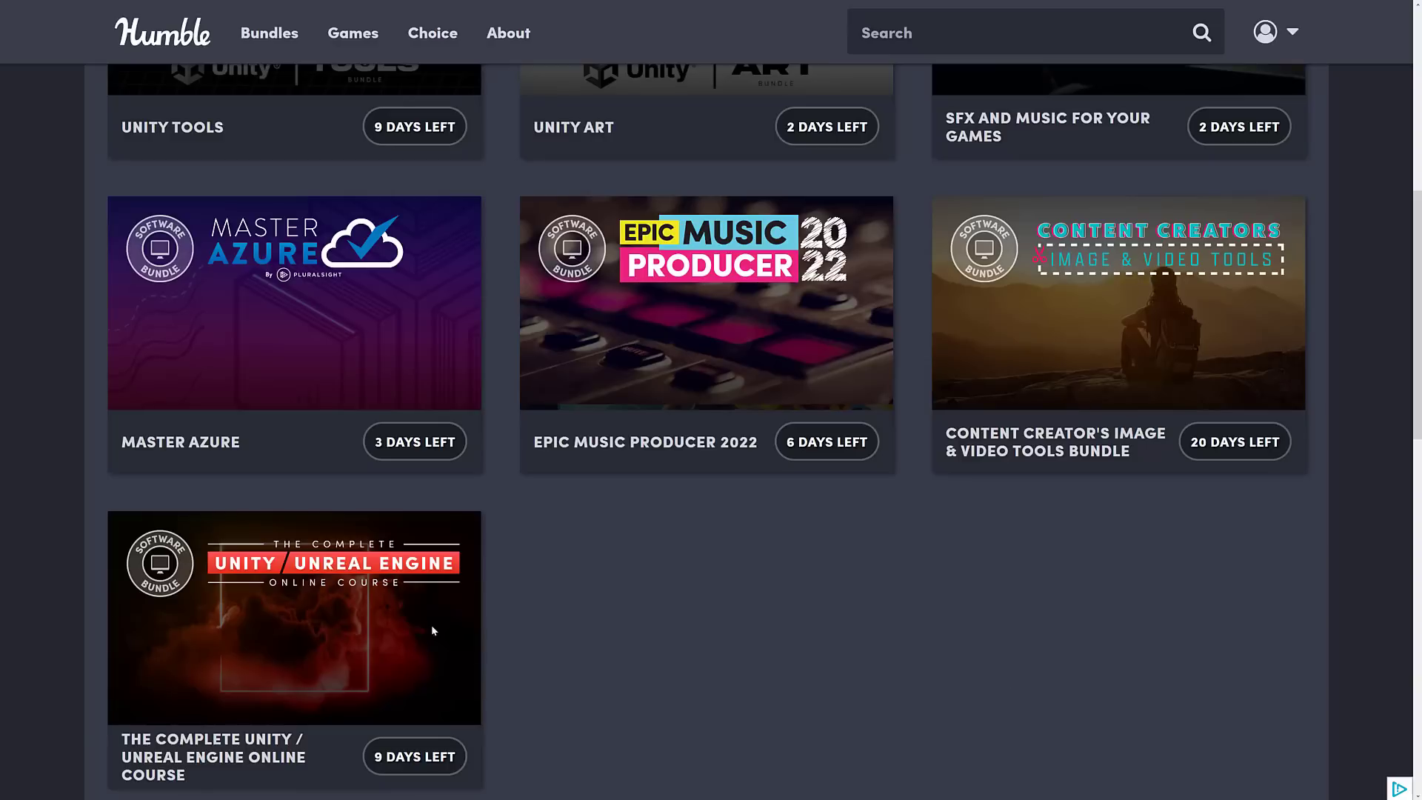
mouse_move(295, 616)
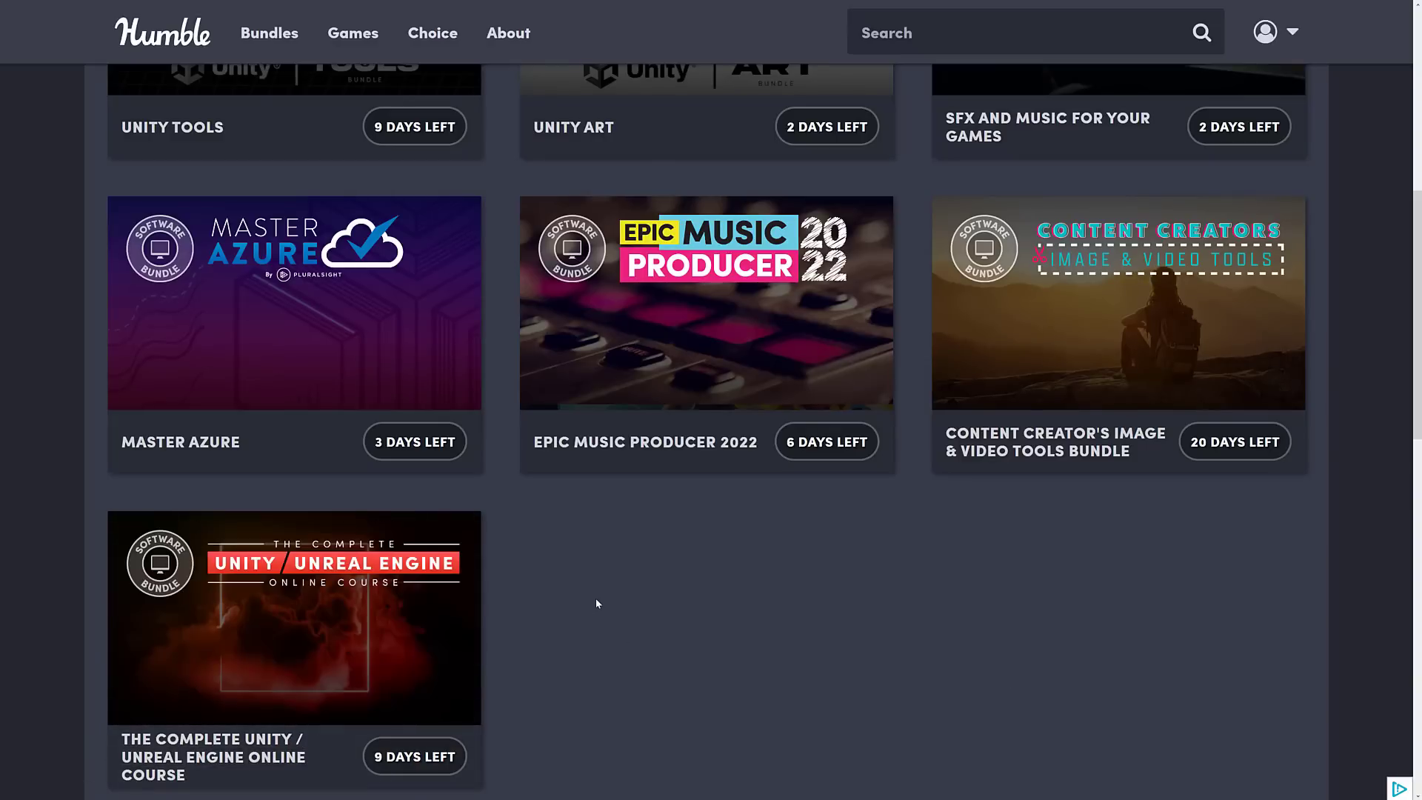
mouse_move(321, 558)
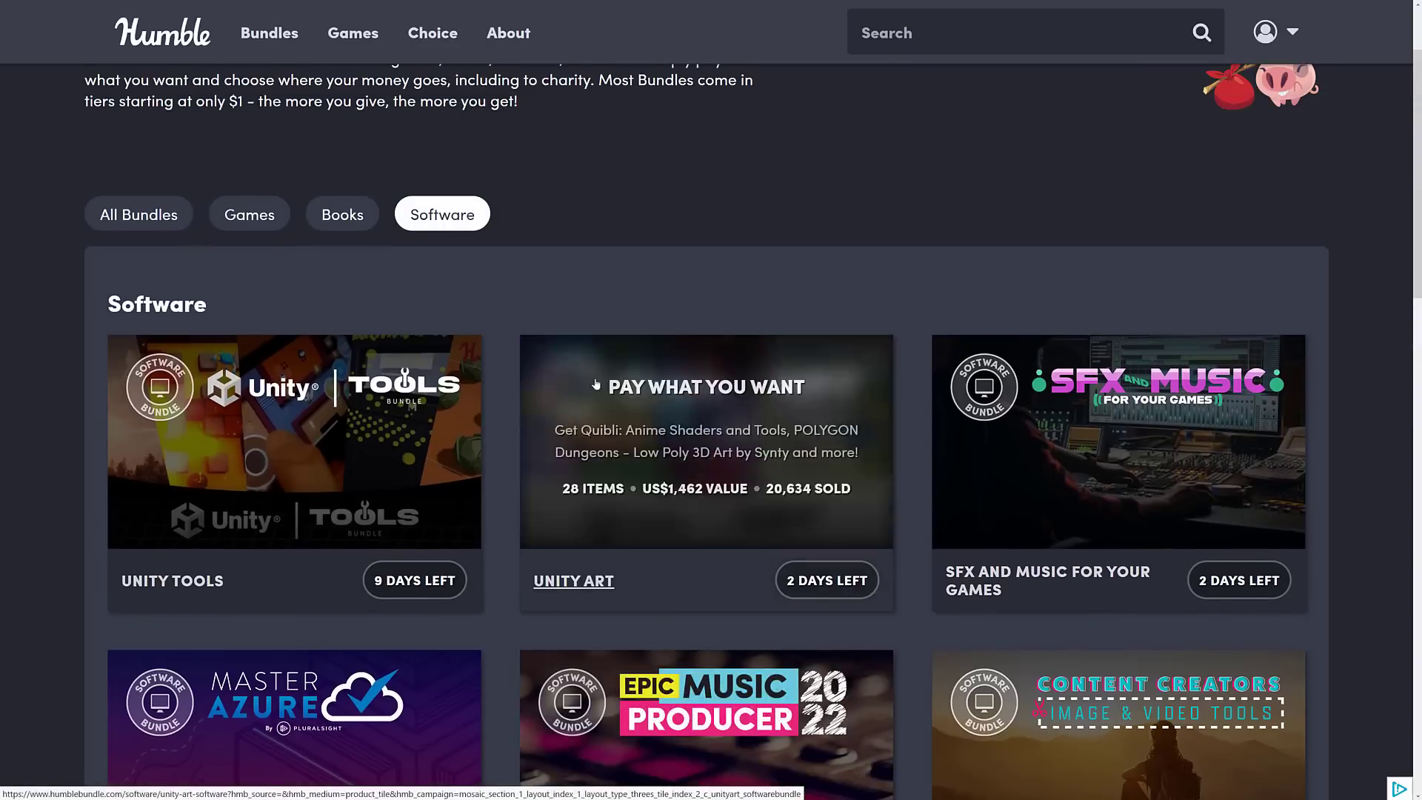
Step: Filter the Bundles page to Books and browse down to the Unreal Engine 5 bundle tile
click(343, 213)
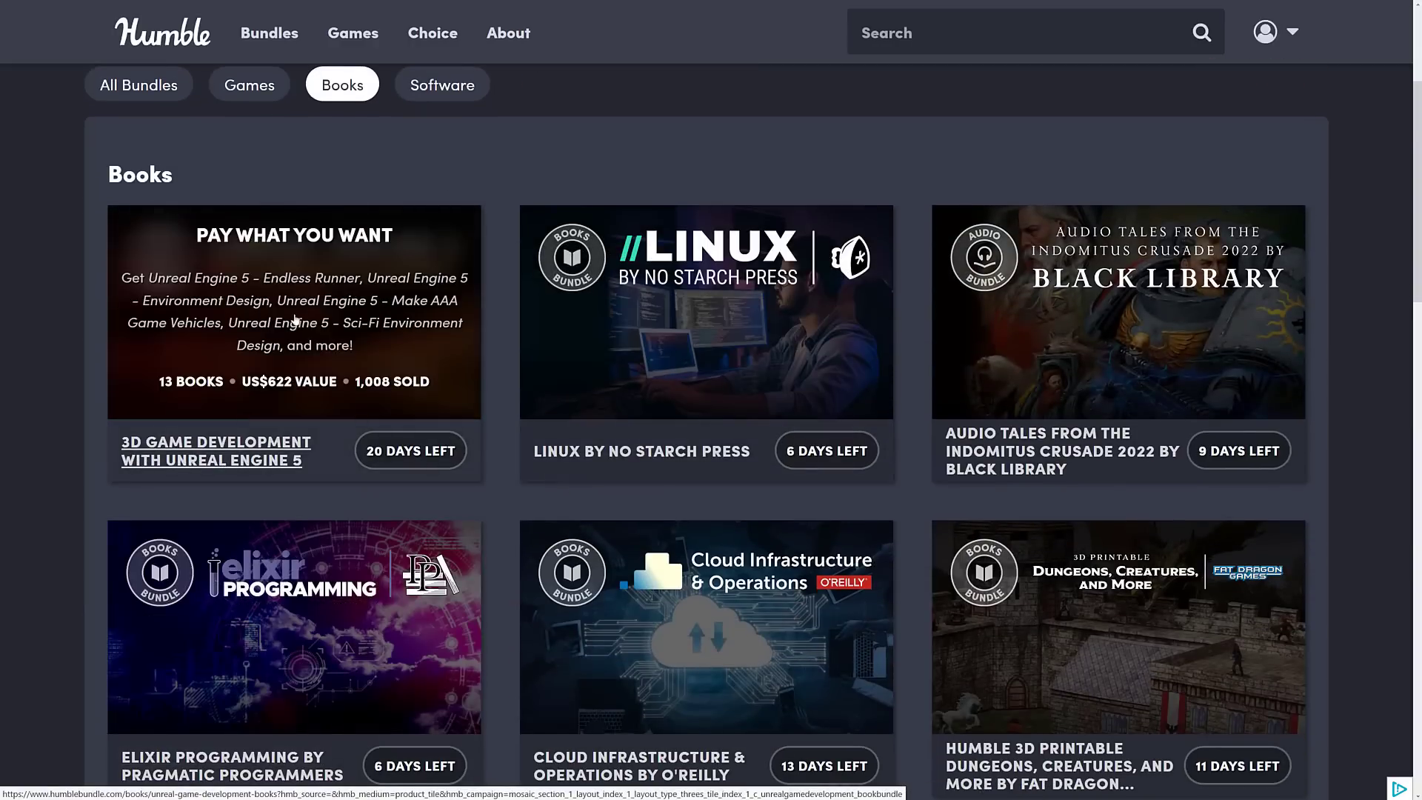
mouse_move(709, 164)
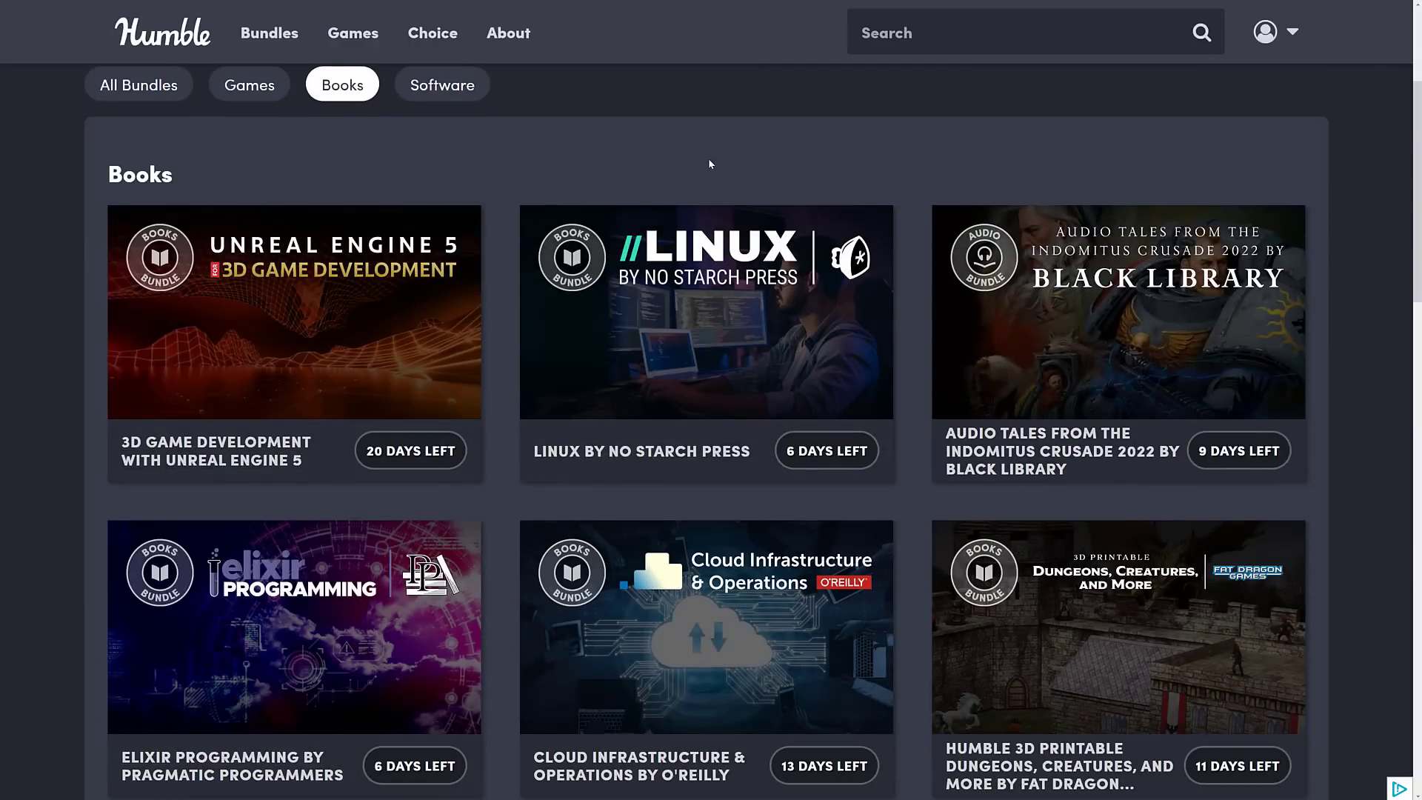
scroll(down, 3)
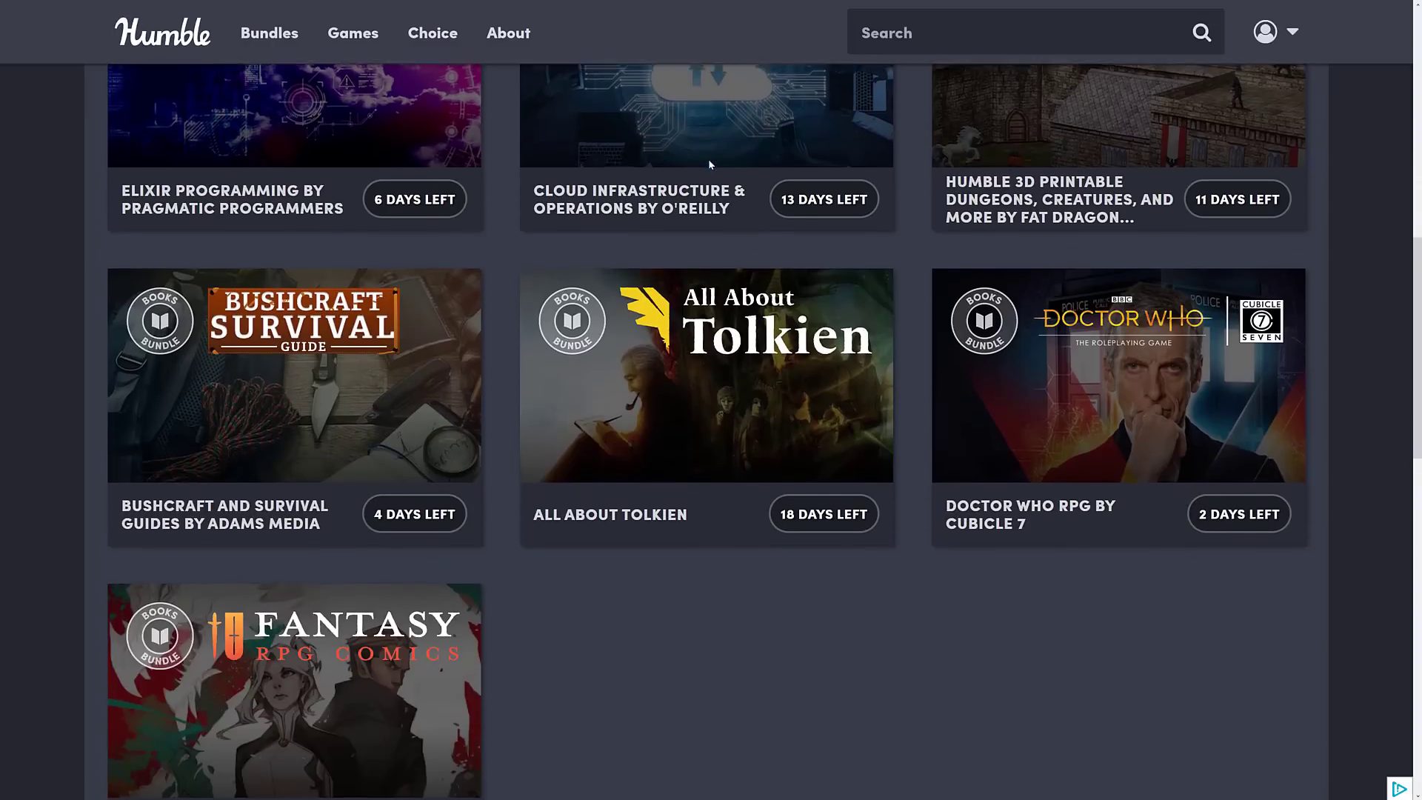
scroll(down, 3)
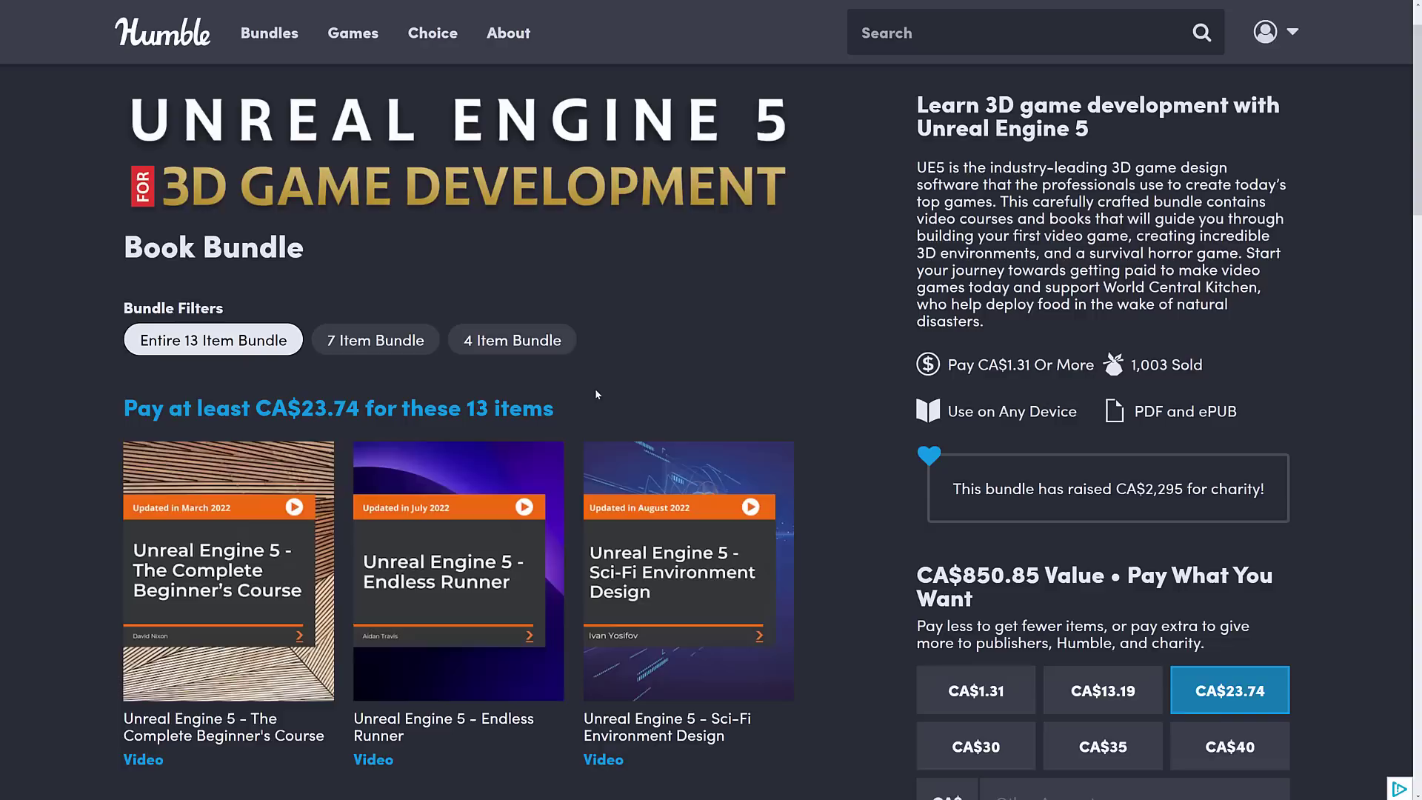
mouse_move(620, 108)
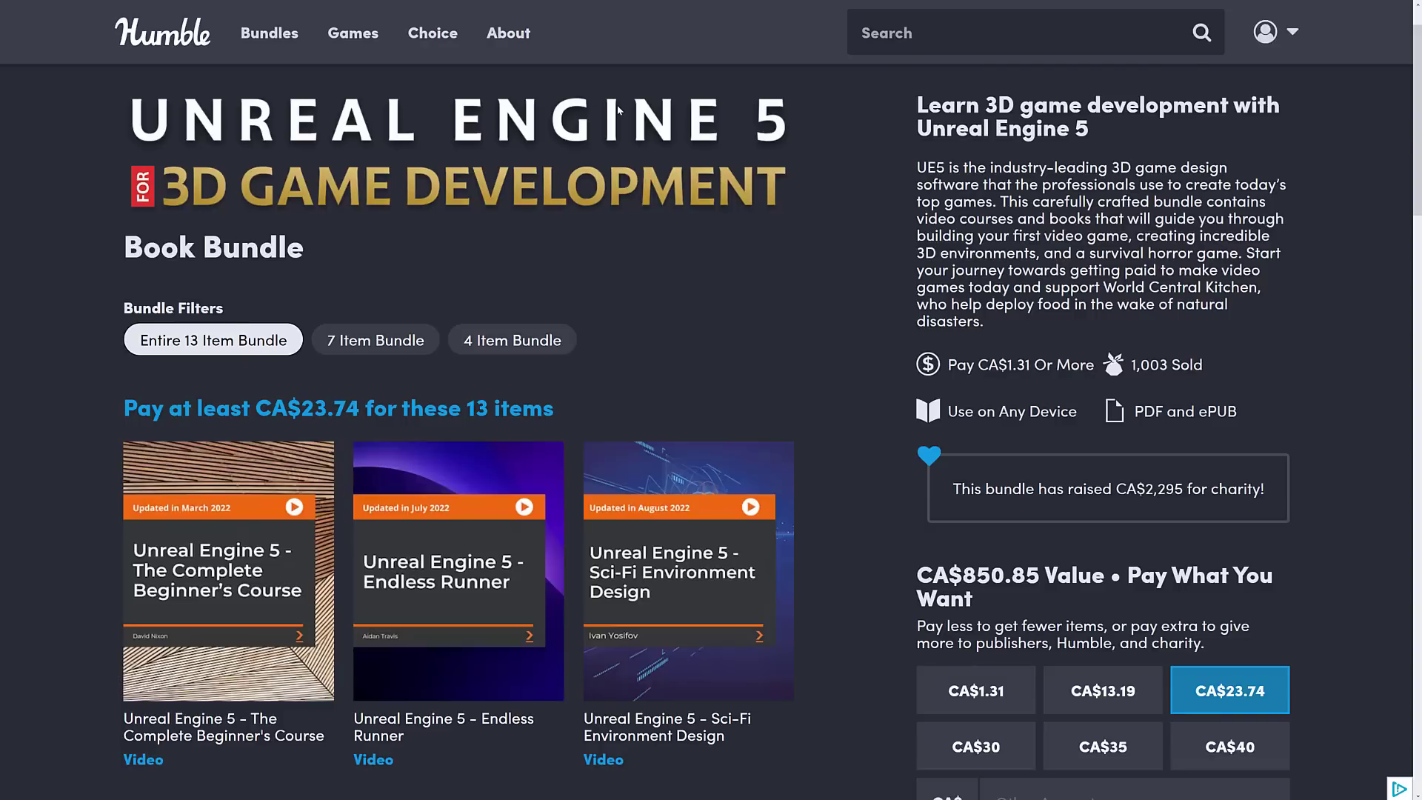
mouse_move(108, 240)
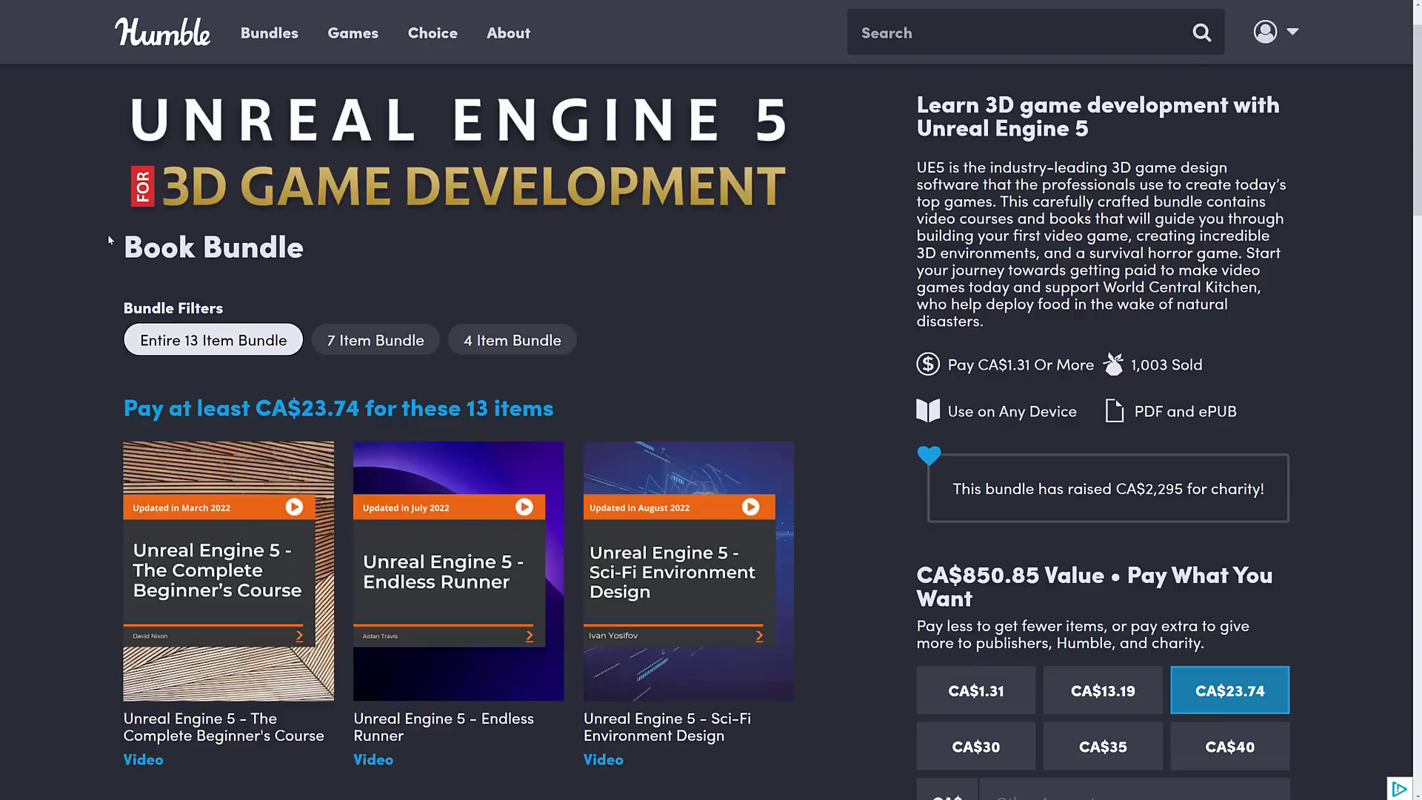
Step: Select the word 'Book' in the Unreal Engine 5 for 3D Game Development bundle heading
double_click(160, 248)
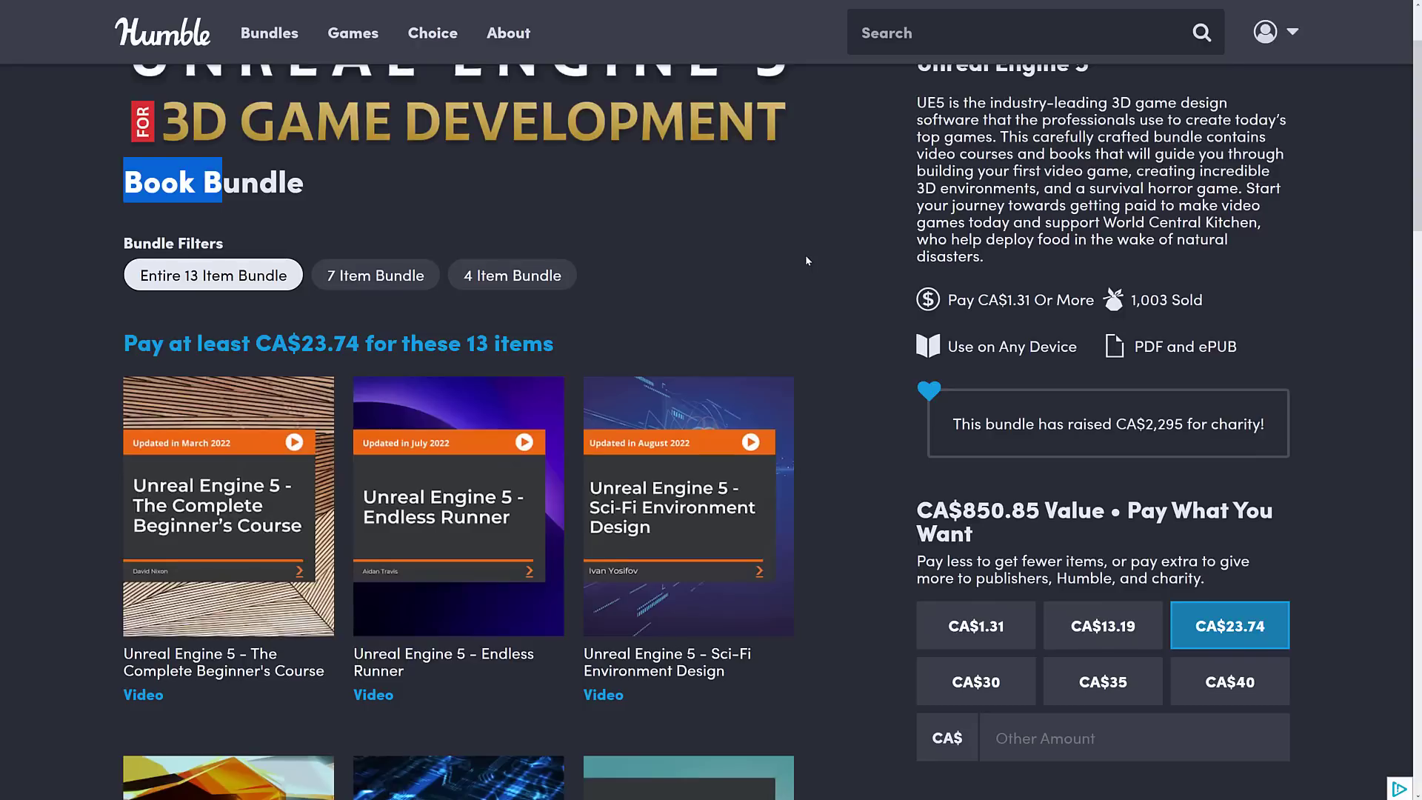
scroll(down, 3)
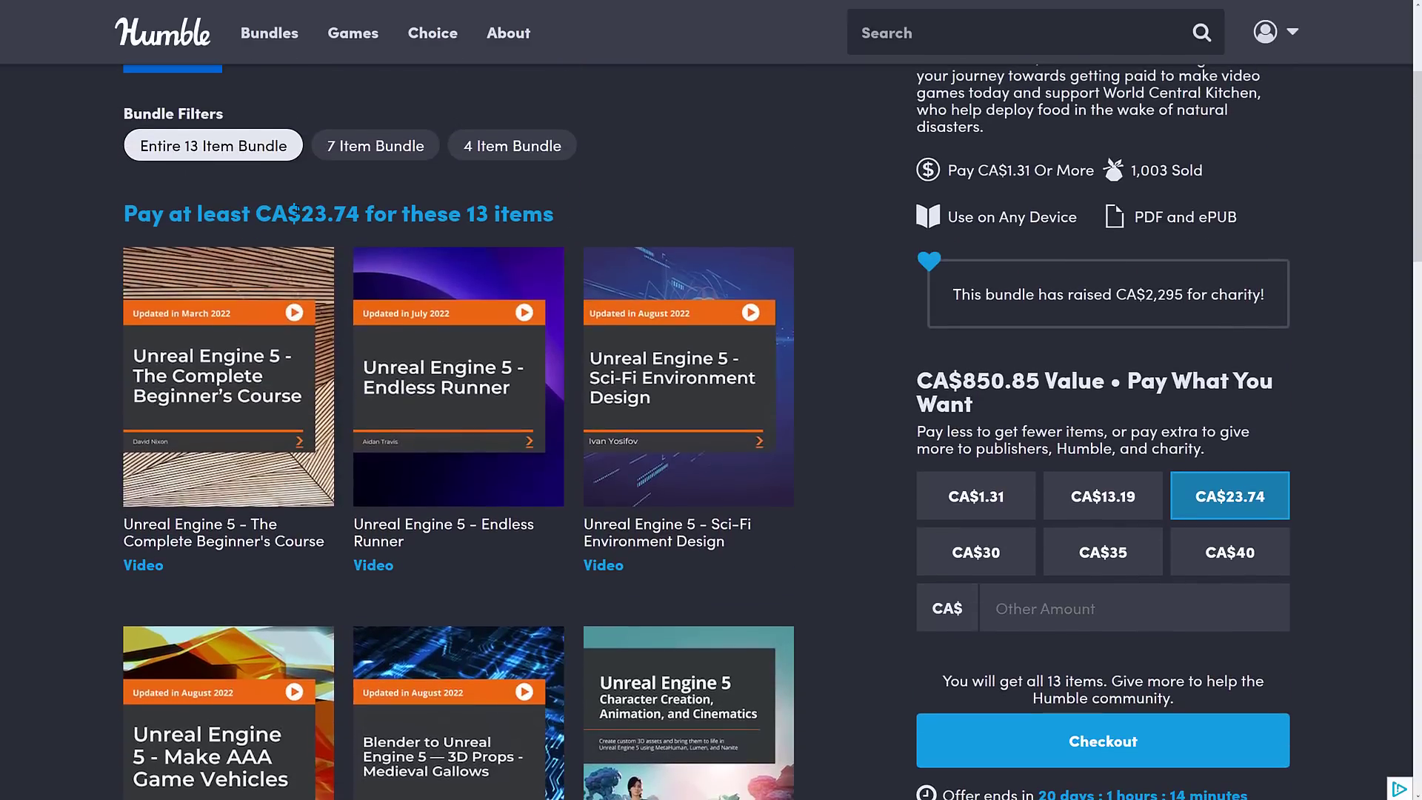
mouse_move(821, 354)
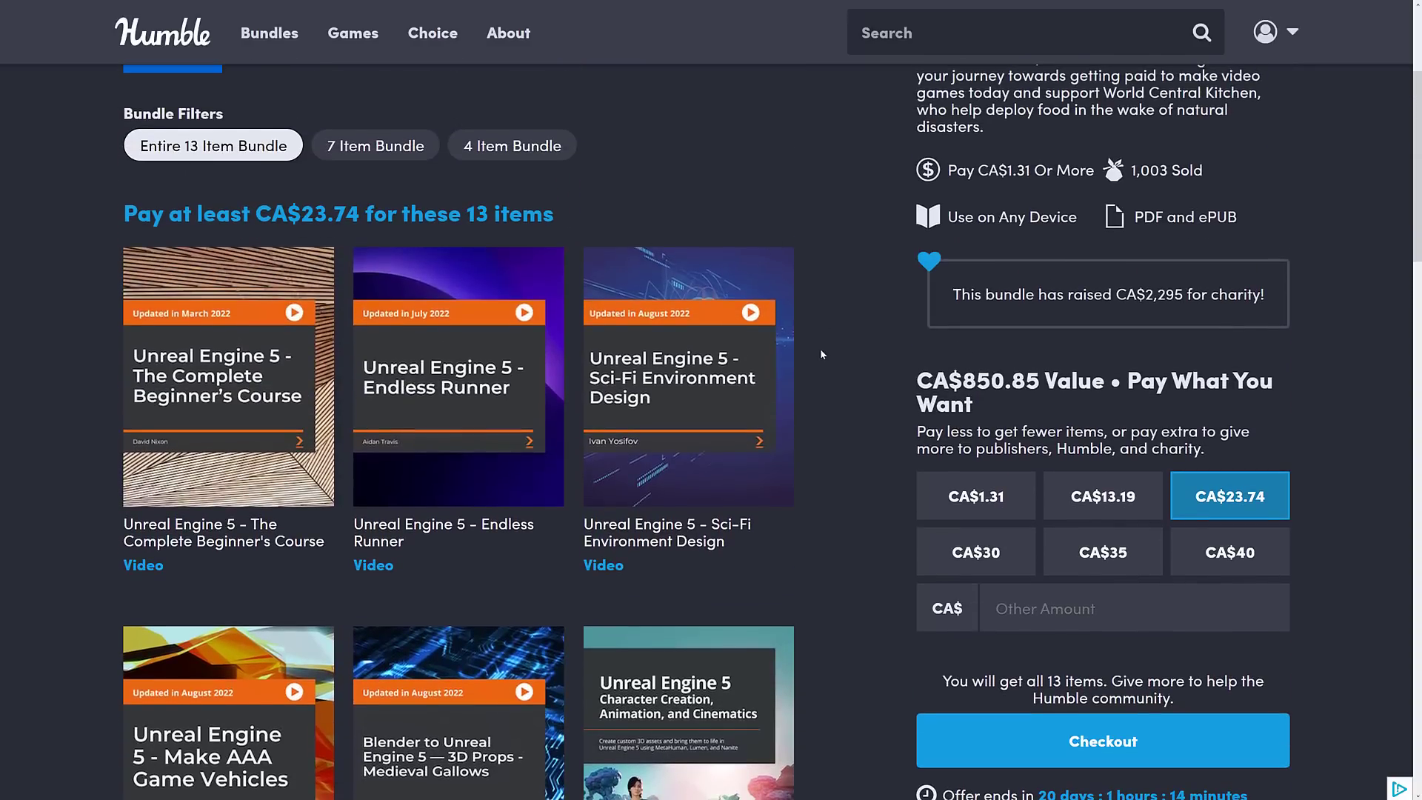
scroll(down, 3)
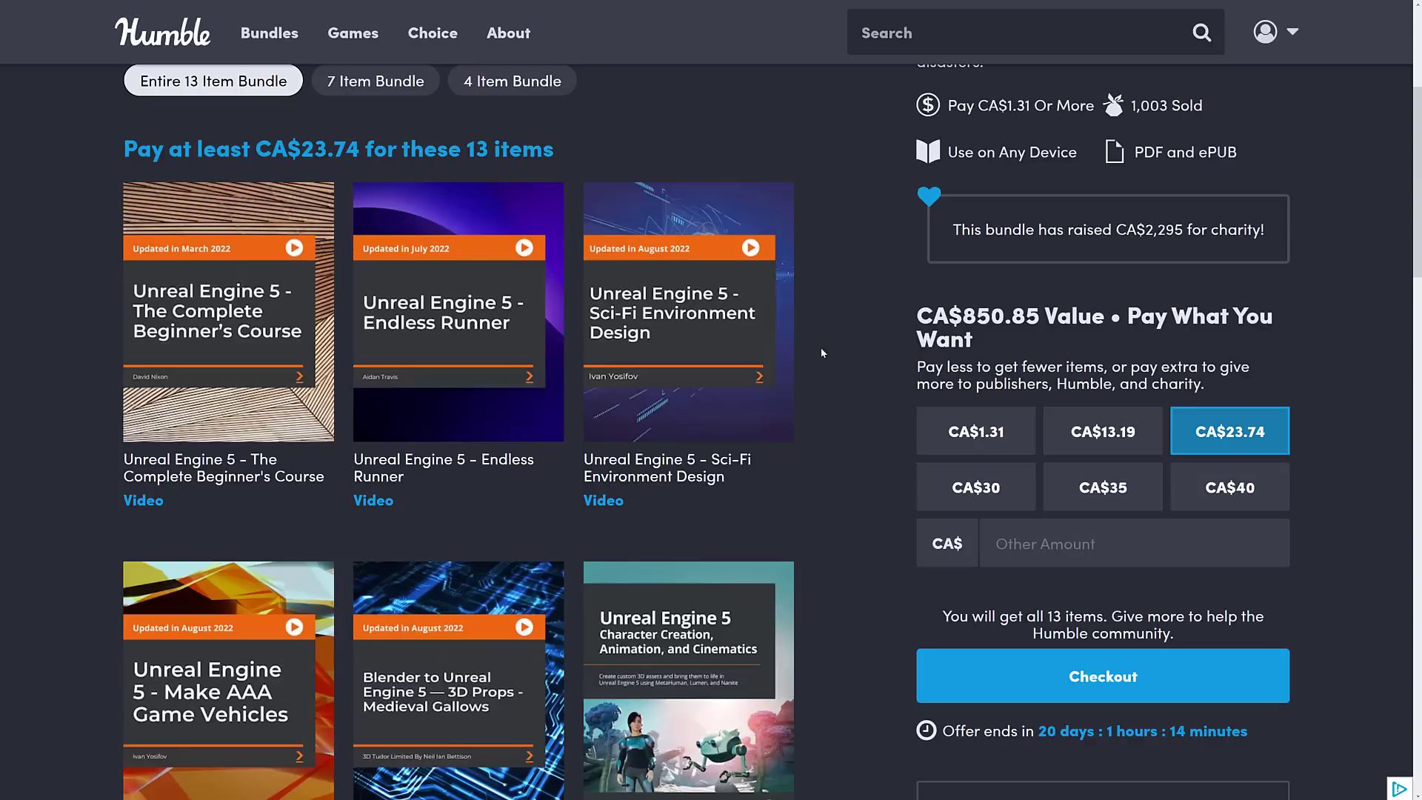
mouse_move(671, 258)
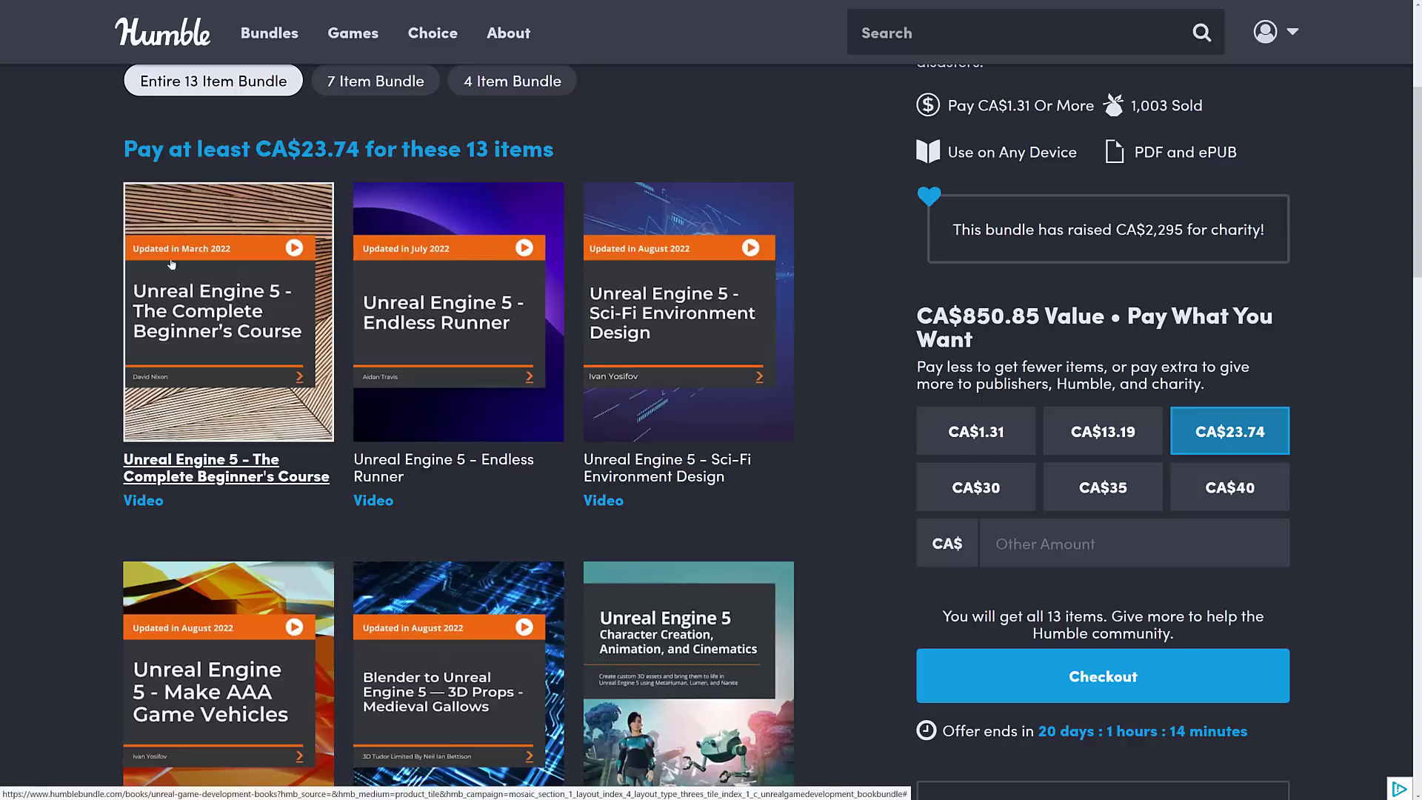
scroll(down, 3)
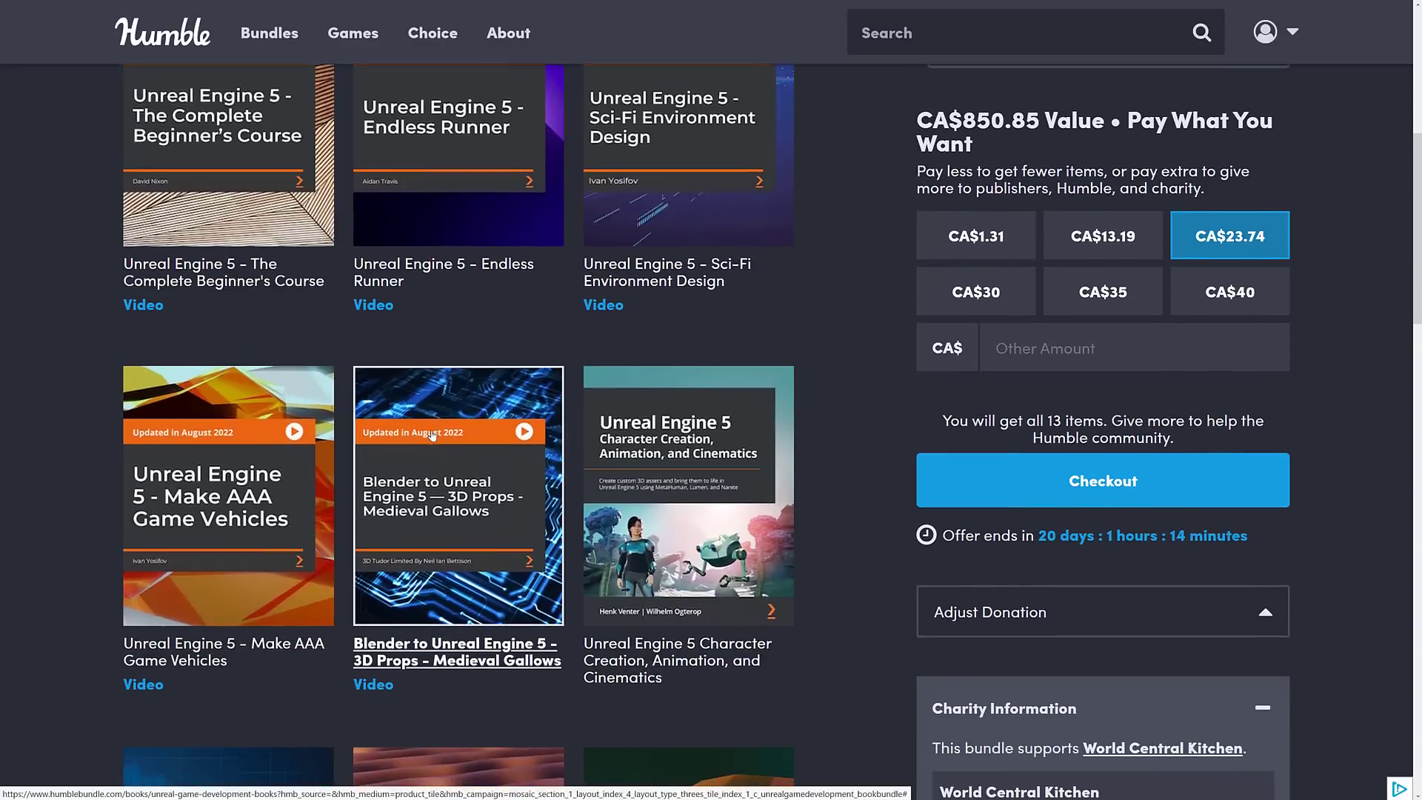
scroll(down, 3)
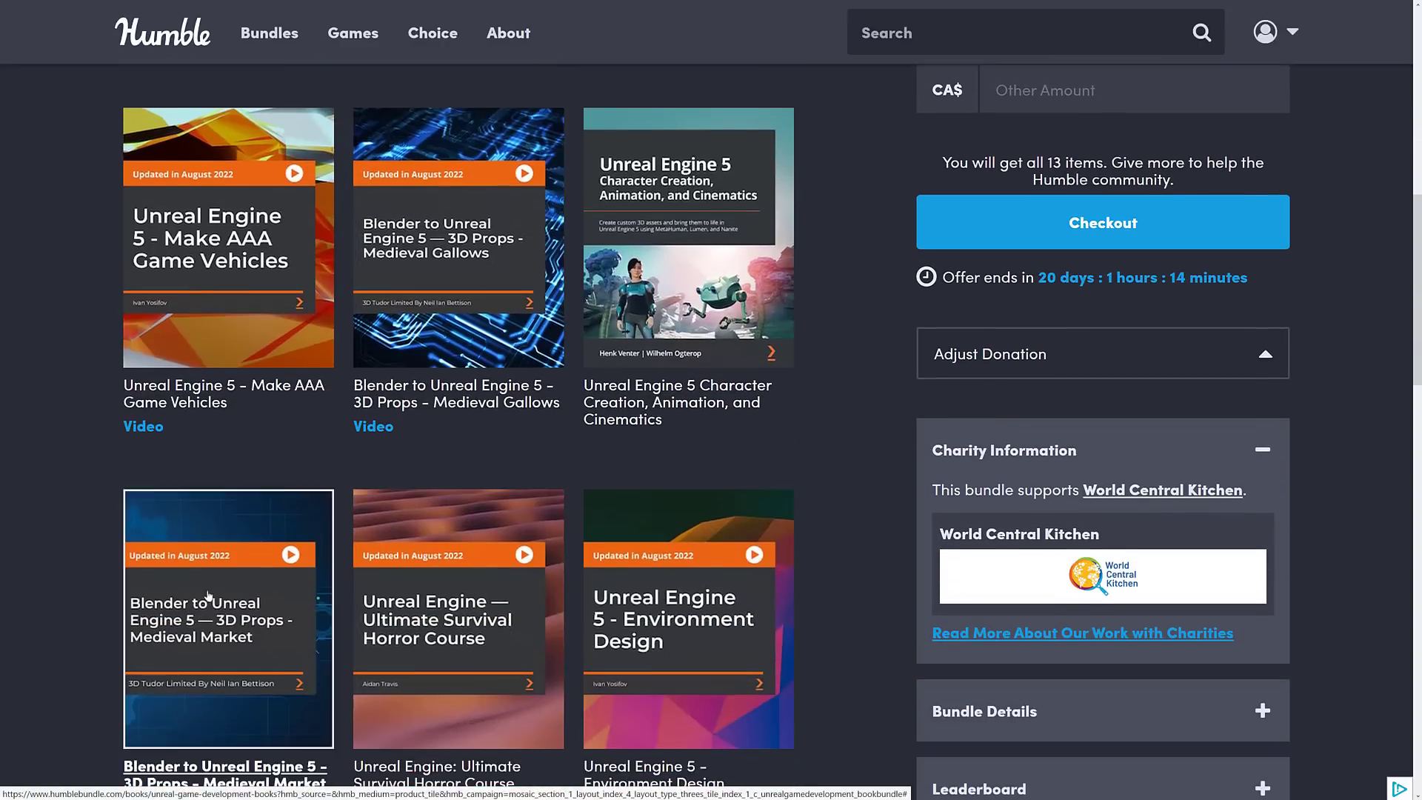
scroll(down, 3)
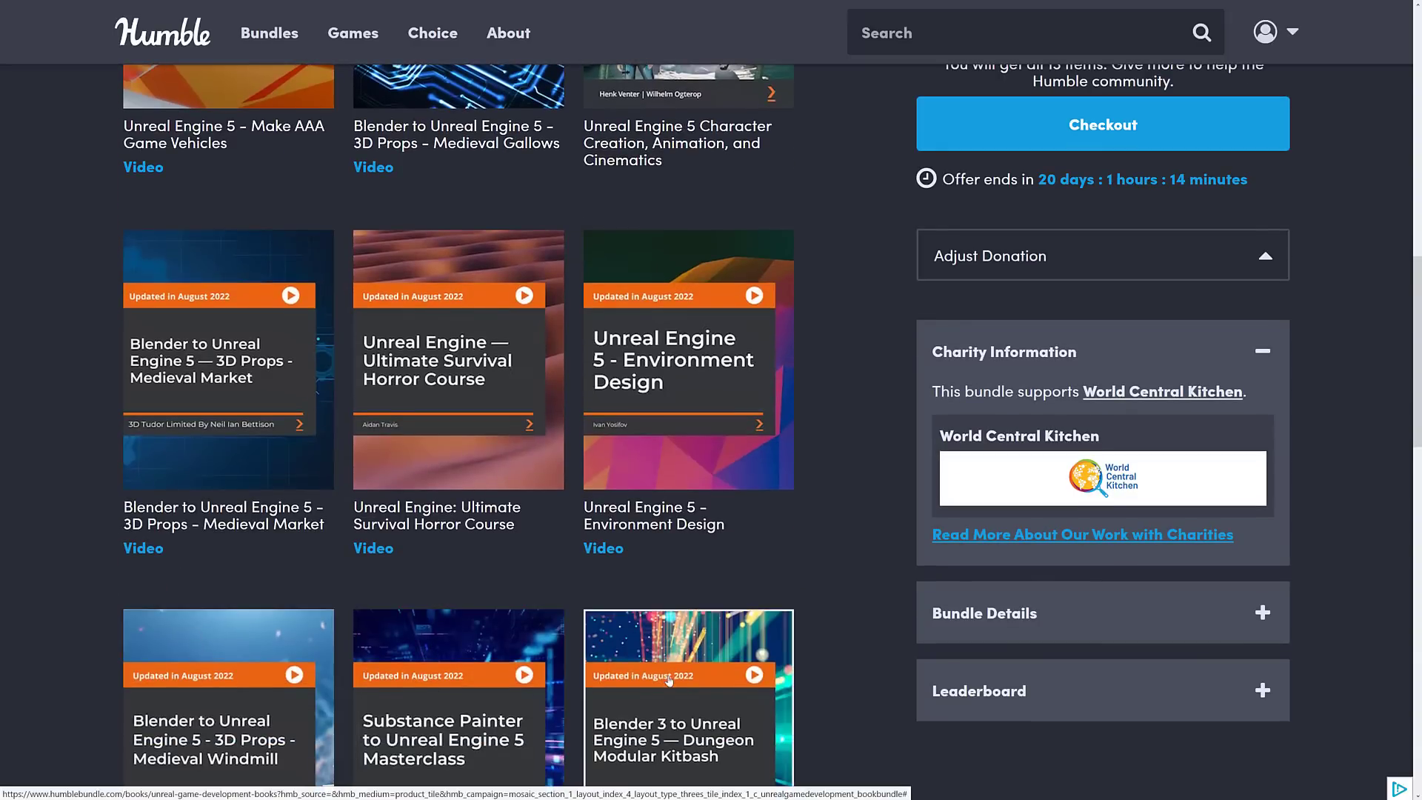
scroll(down, 3)
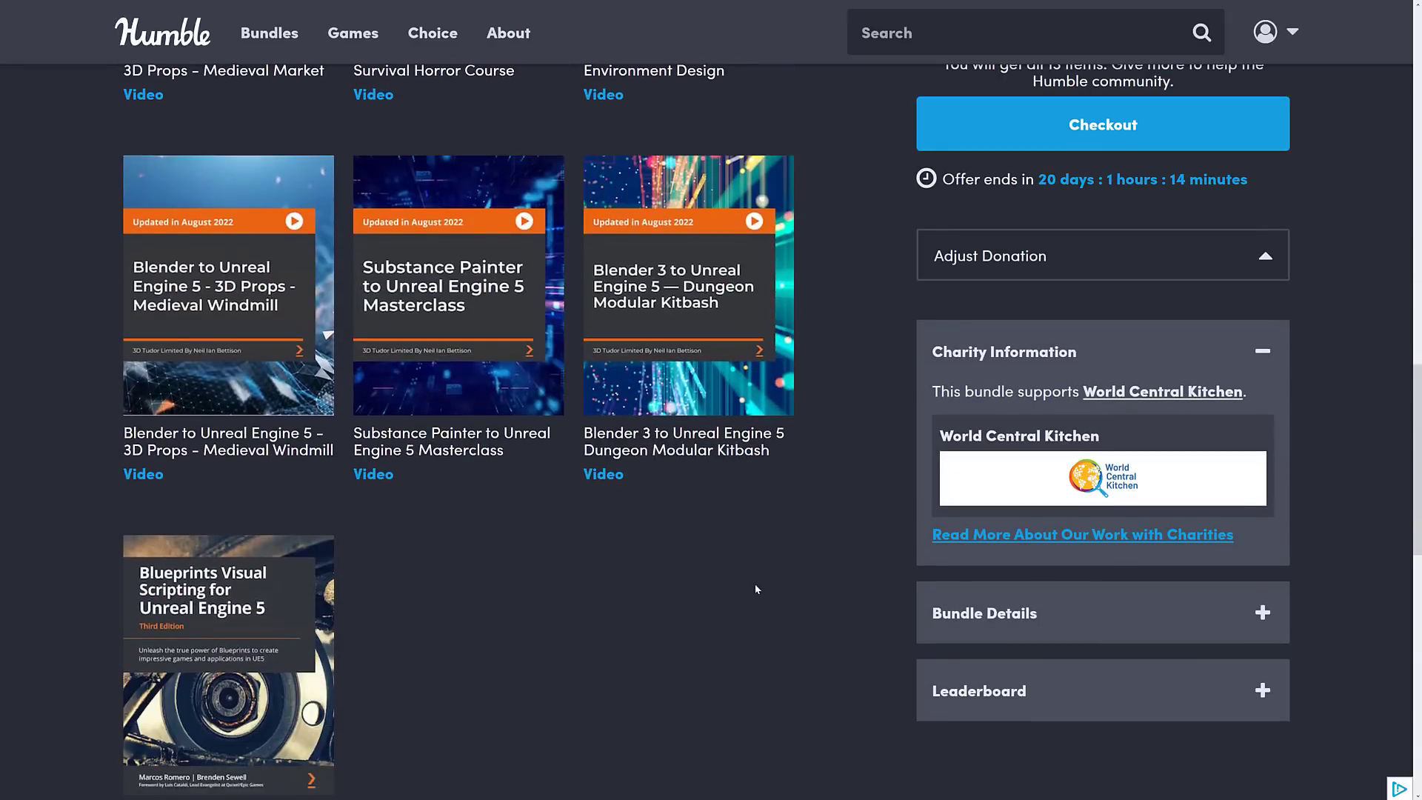